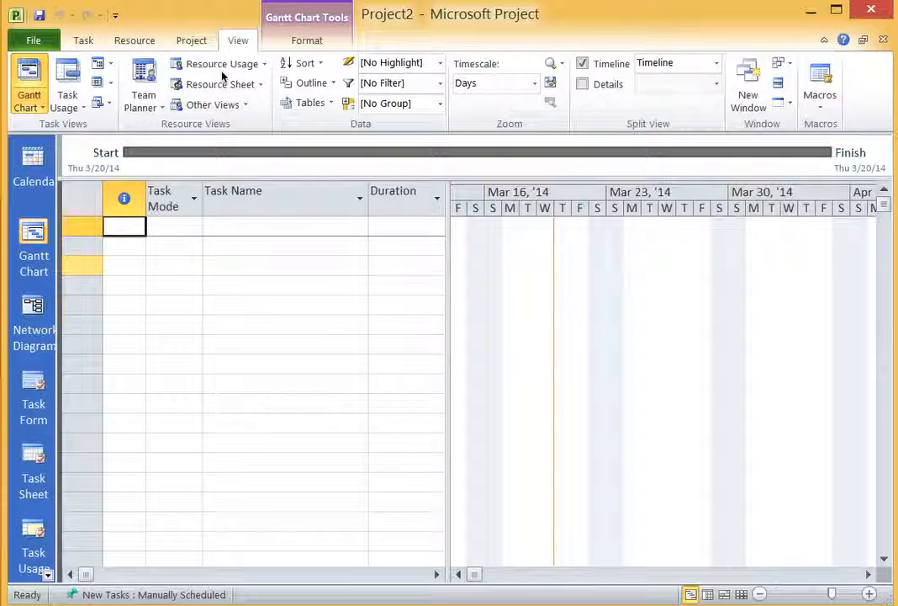
pyautogui.moveTo(604, 387)
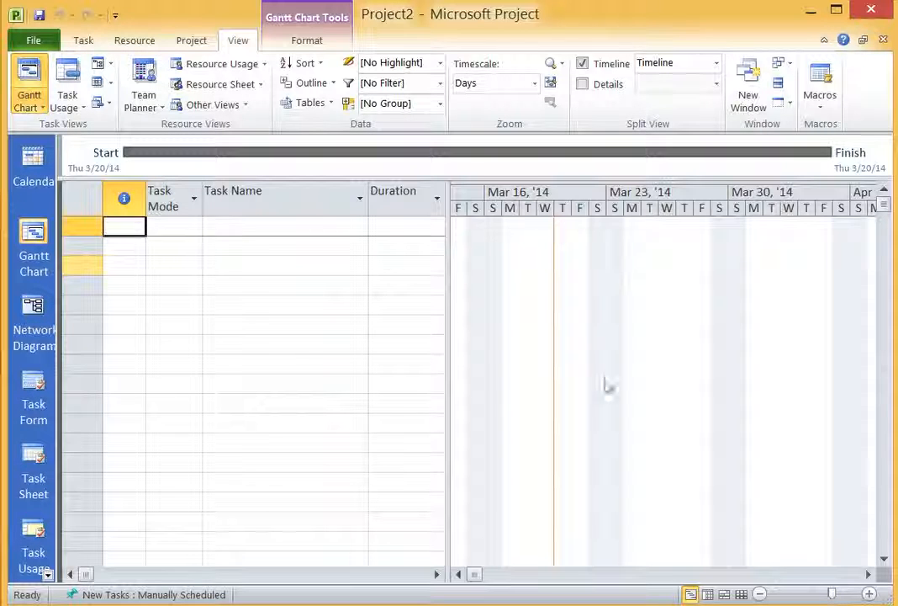
# Browse the Task, Resource, Project, View and Format ribbon tabs, then collapse the ribbon
pyautogui.click(82, 40)
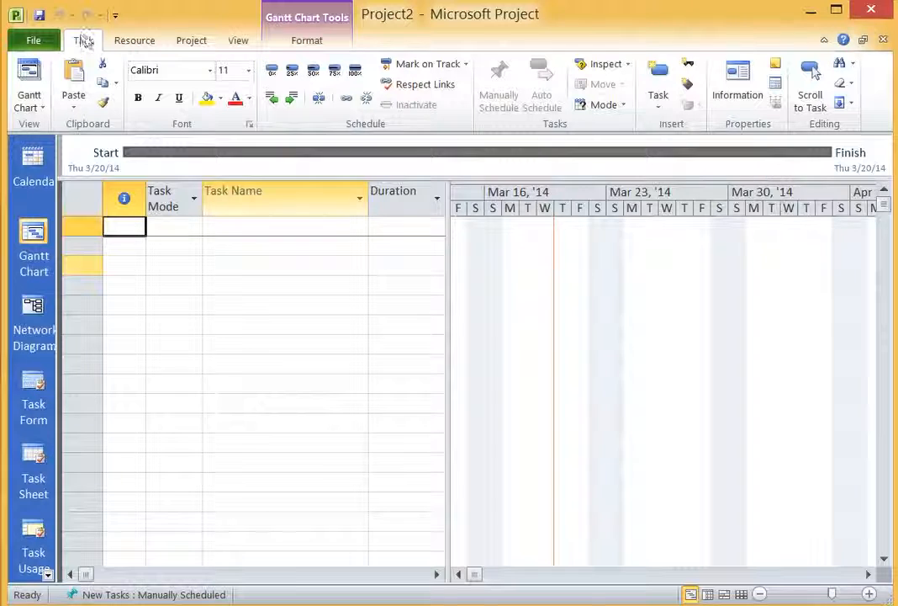
pyautogui.click(133, 40)
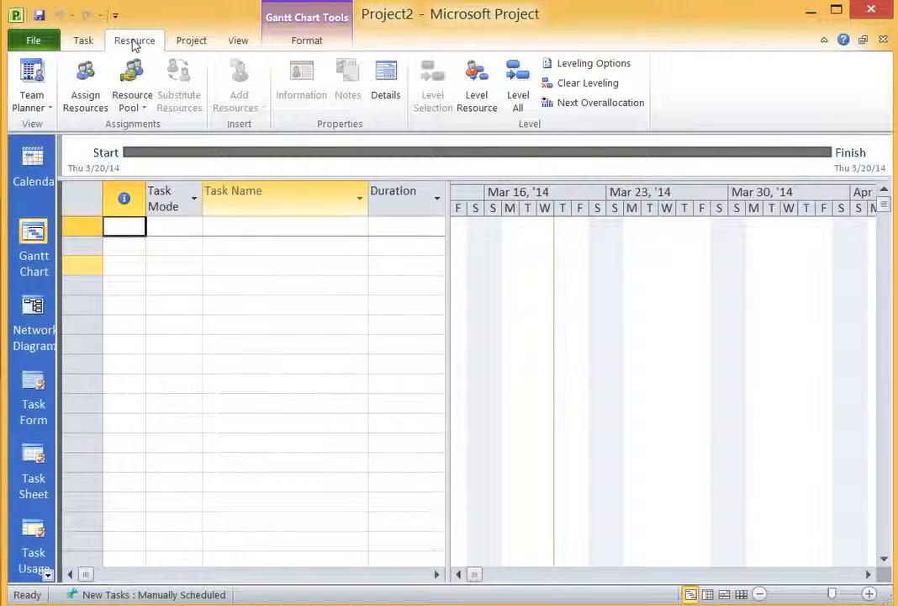
pyautogui.click(191, 39)
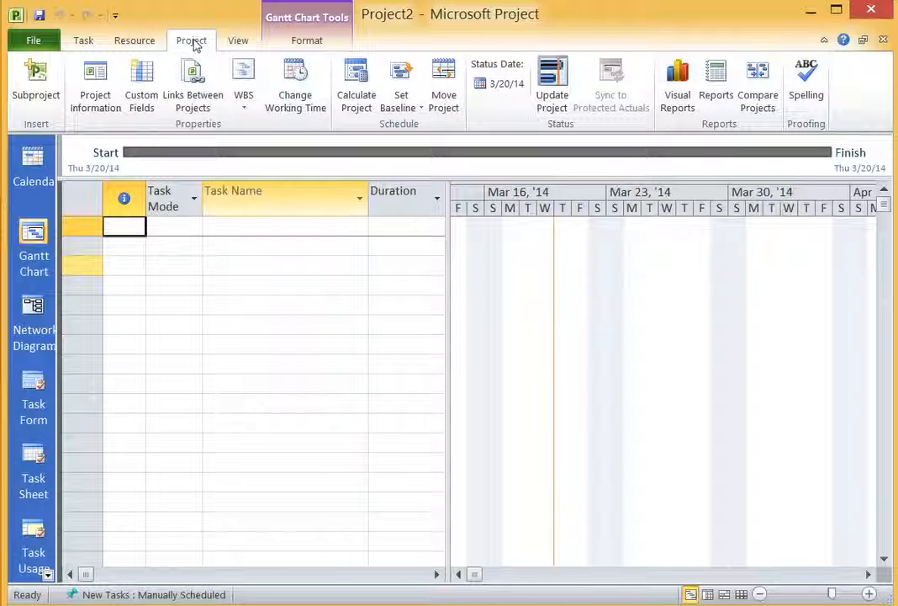
pyautogui.click(239, 39)
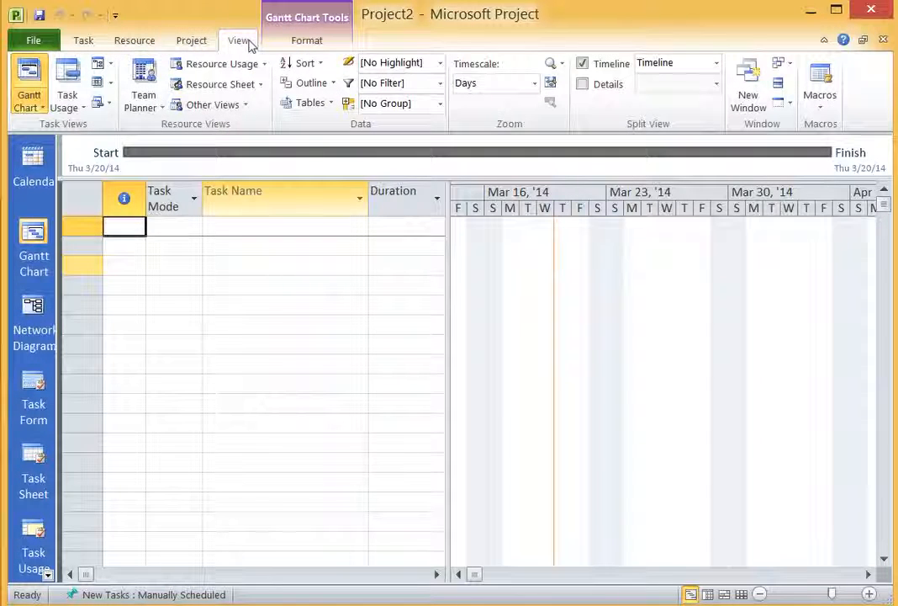
pyautogui.click(306, 39)
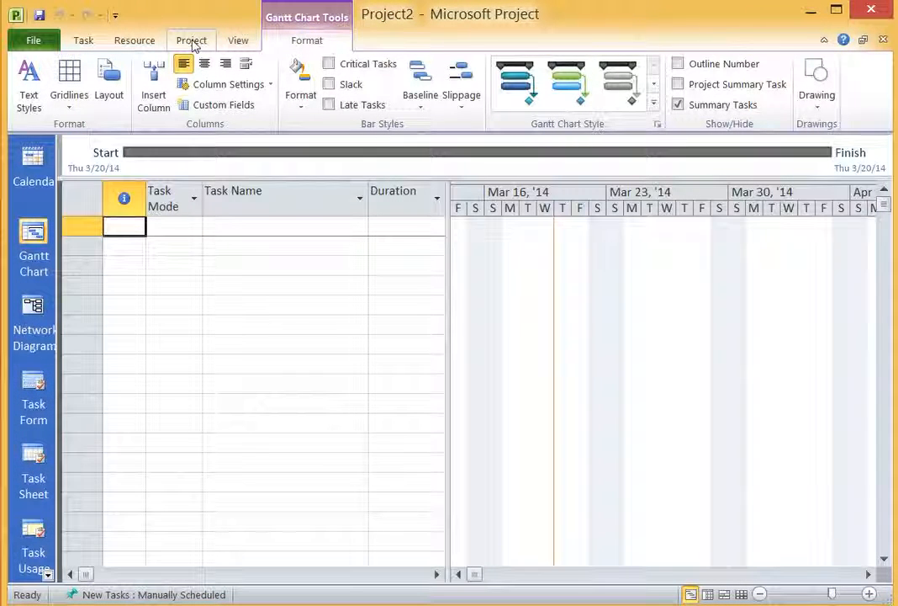
pyautogui.click(191, 40)
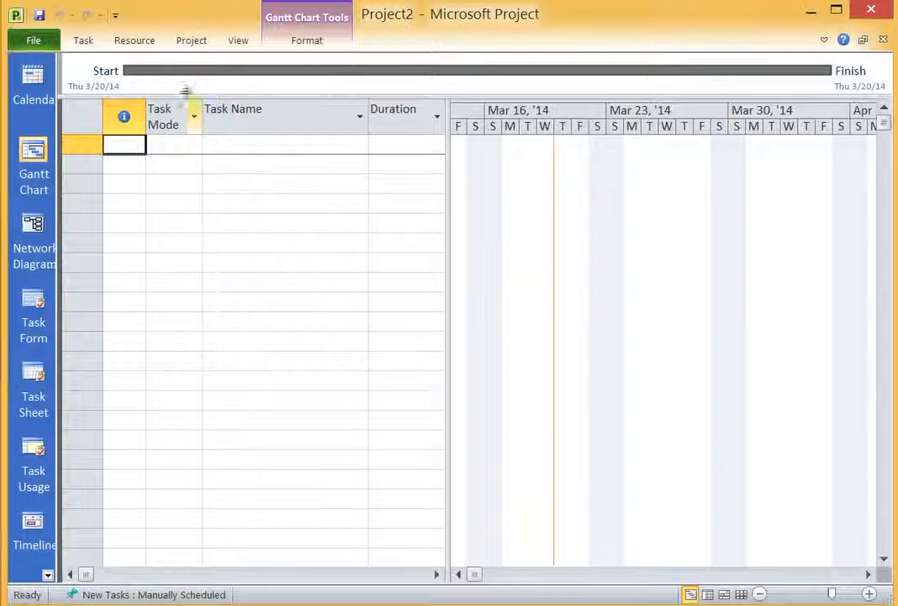
pyautogui.click(134, 39)
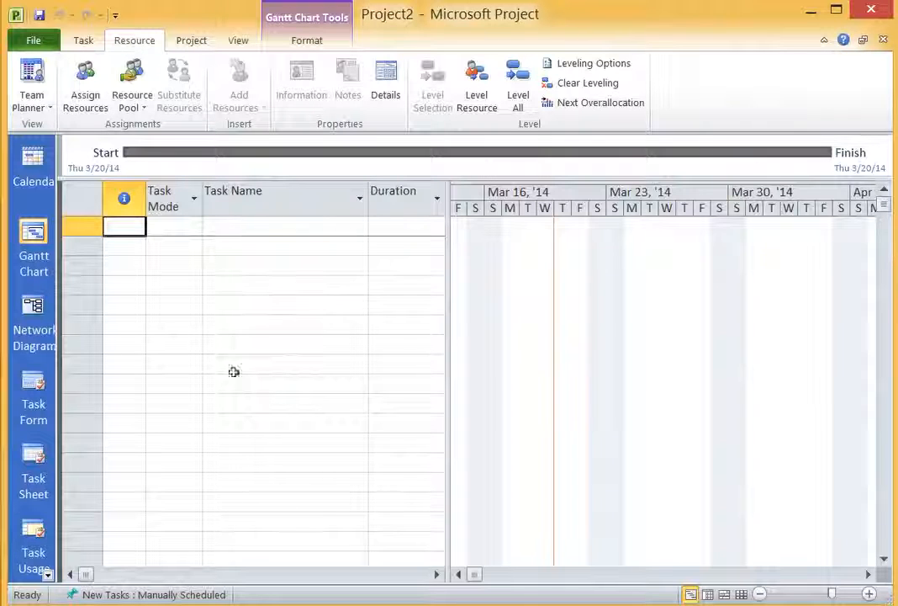
pyautogui.moveTo(696, 460)
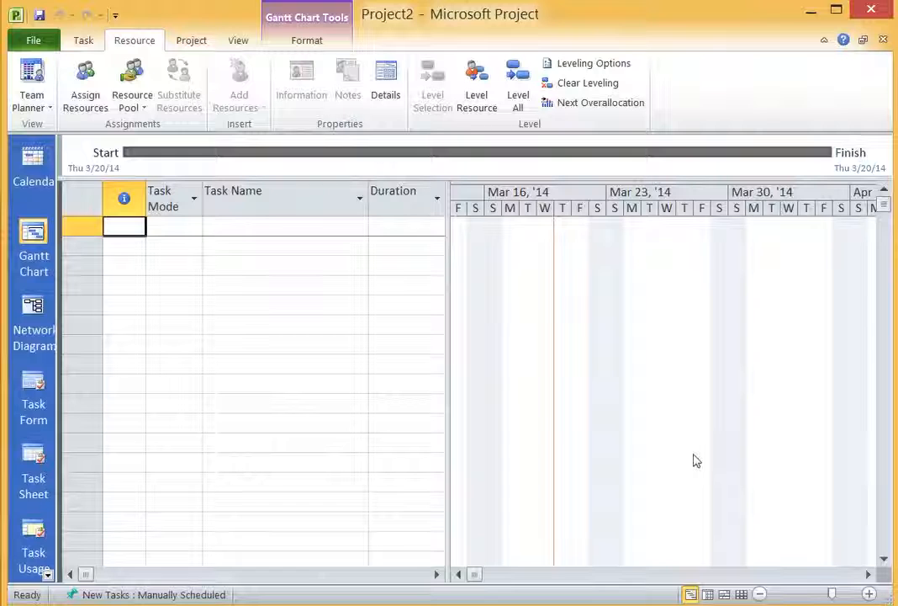
pyautogui.moveTo(307, 353)
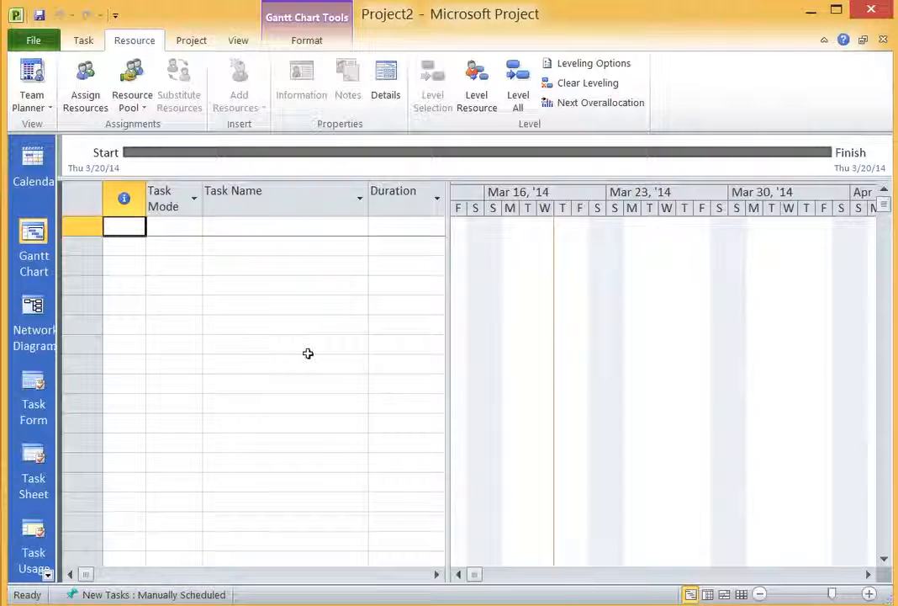
pyautogui.moveTo(504, 427)
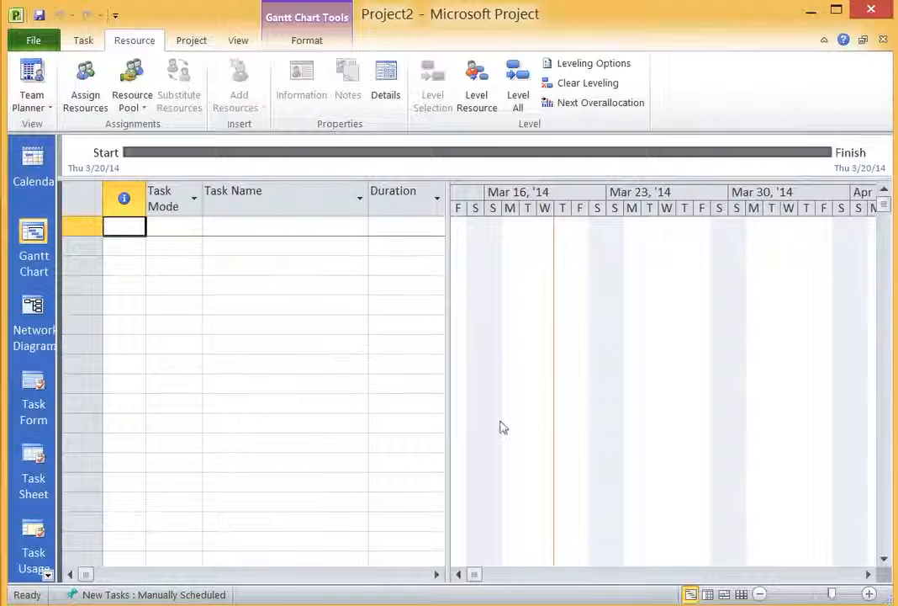
pyautogui.moveTo(835, 459)
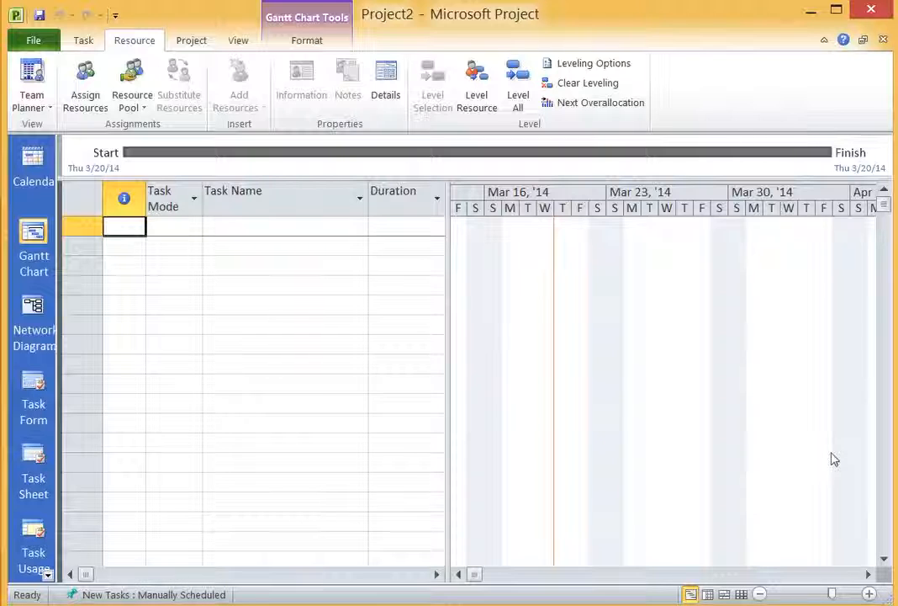
pyautogui.moveTo(814, 457)
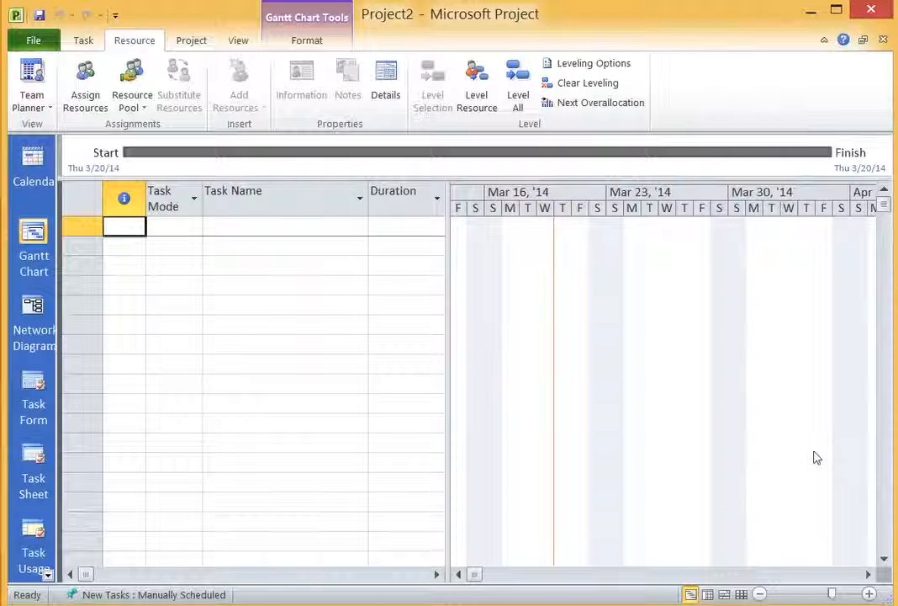
pyautogui.moveTo(802, 457)
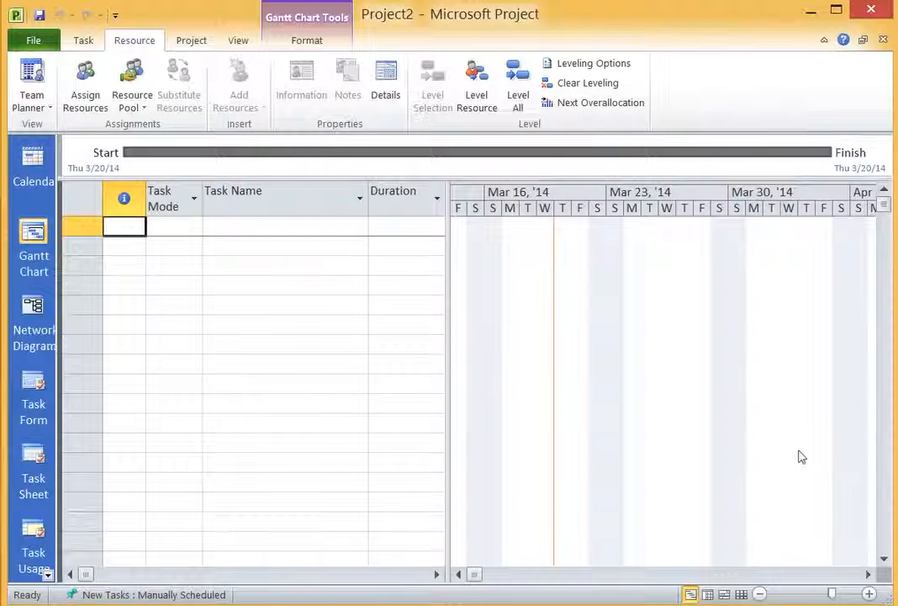
pyautogui.moveTo(486, 384)
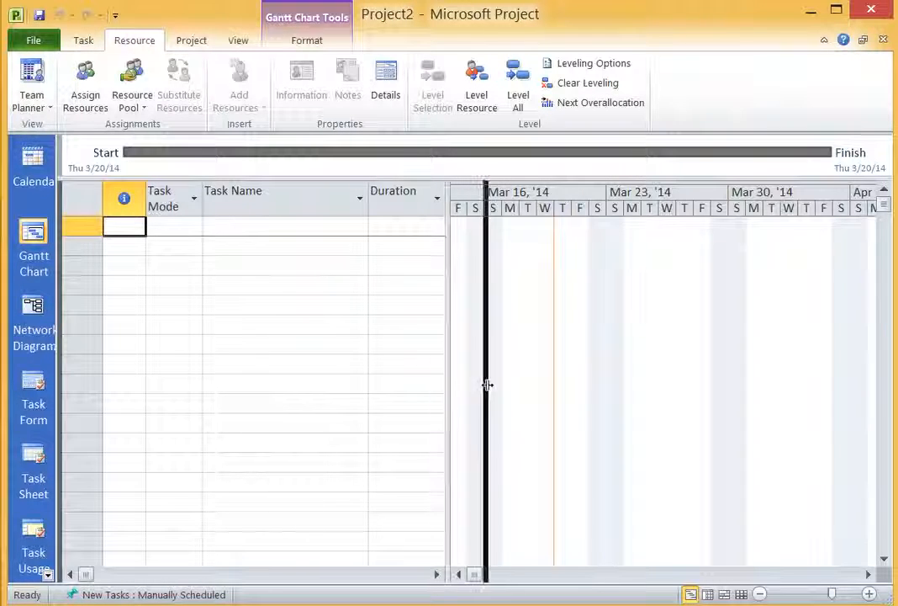
# Widen the task table to reveal the Start column and narrow the Task Name column
pyautogui.moveTo(486, 385); pyautogui.dragTo(579, 385)
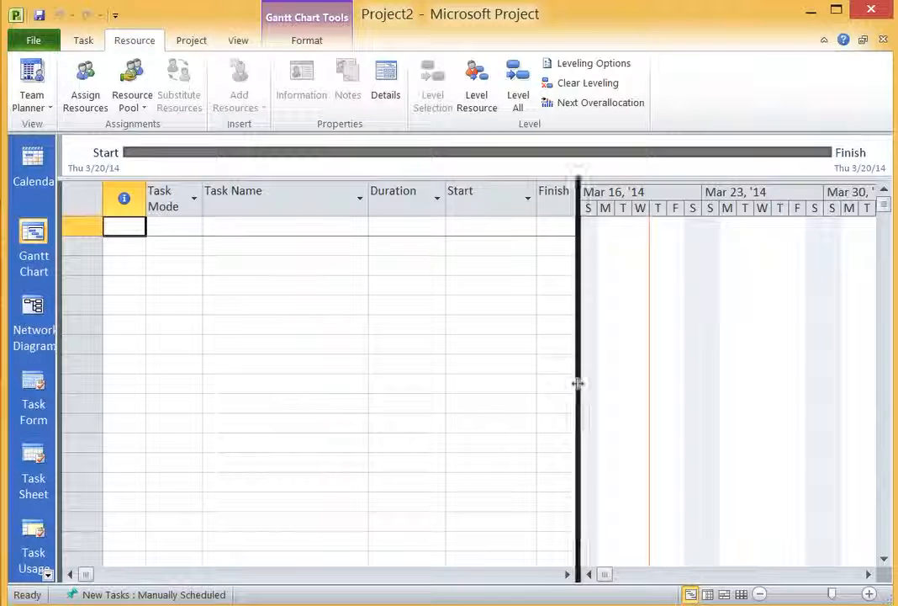
pyautogui.moveTo(578, 384); pyautogui.dragTo(395, 384)
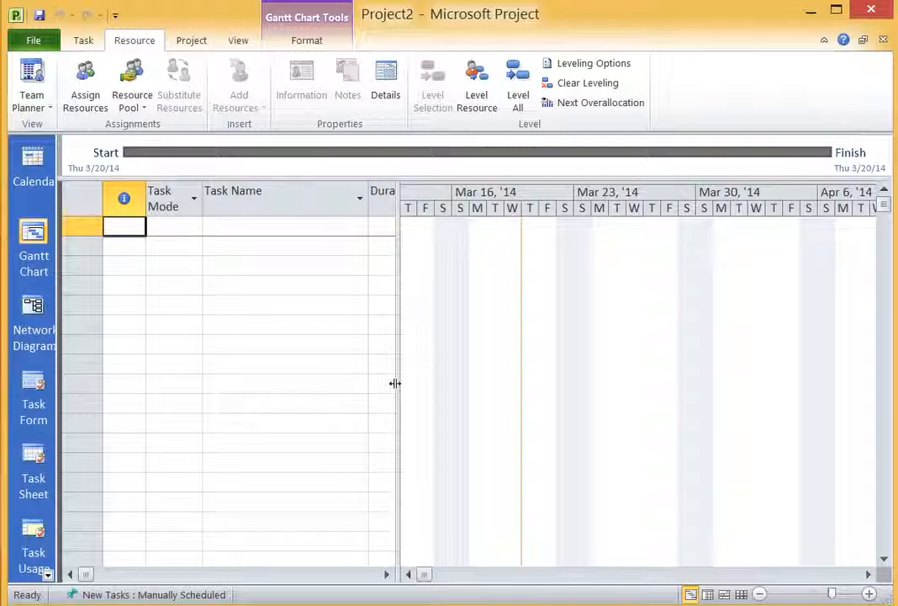
pyautogui.moveTo(396, 384); pyautogui.dragTo(496, 388)
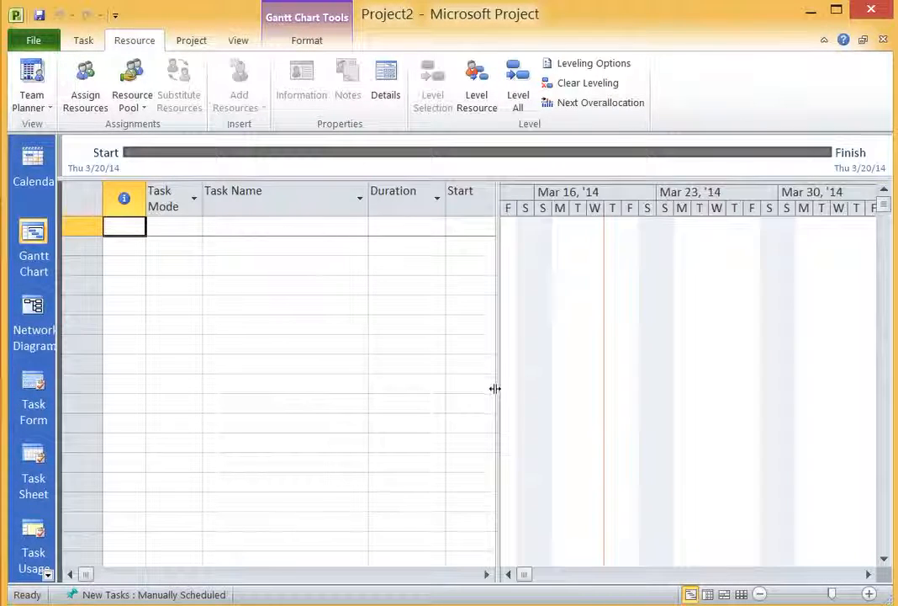
pyautogui.moveTo(259, 250)
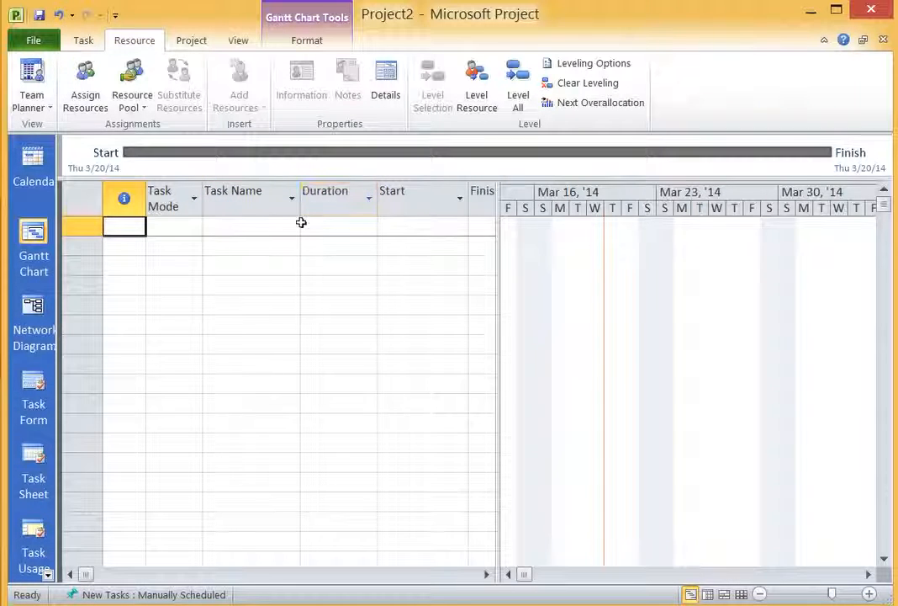
pyautogui.moveTo(293, 202); pyautogui.dragTo(343, 202)
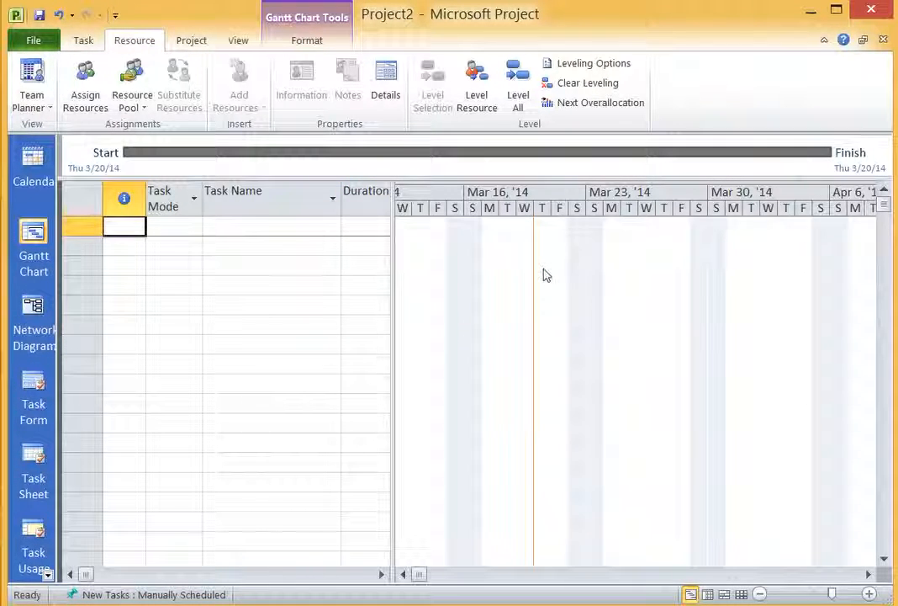
pyautogui.moveTo(585, 365)
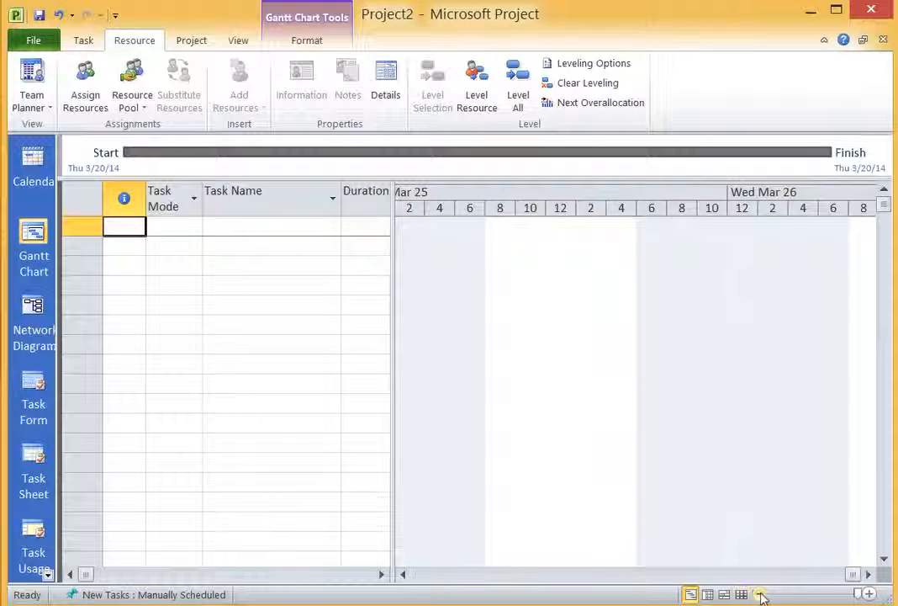
# Zoom the Gantt timeline out to span December 2013 through June 2014
pyautogui.click(759, 593)
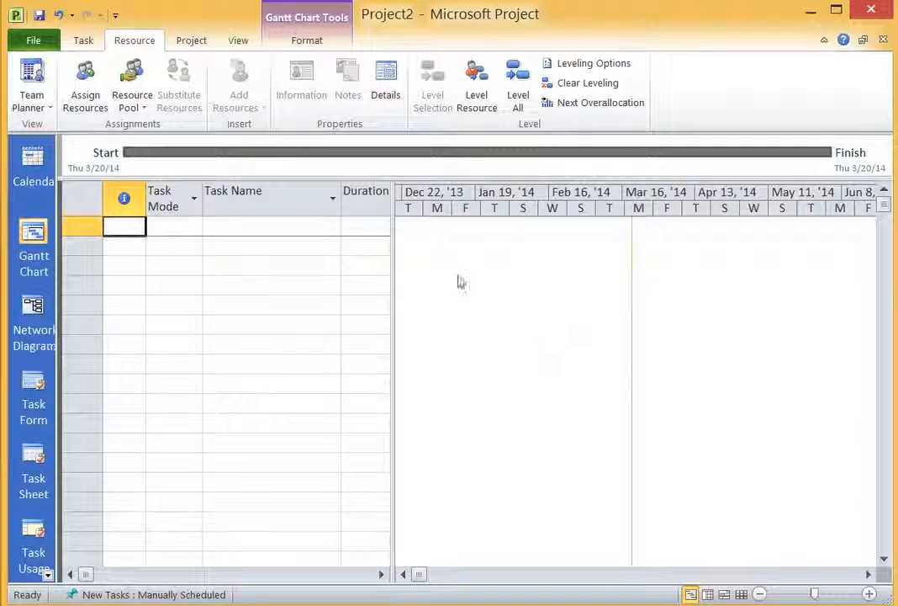
pyautogui.click(238, 39)
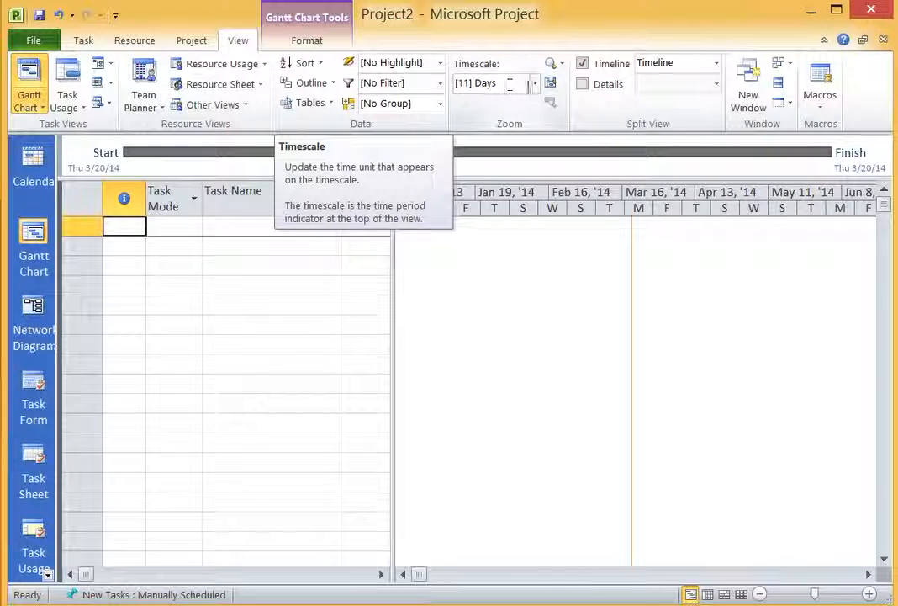
# Try Thirds of Months and Months as the timescale, then settle on Days
pyautogui.click(536, 83)
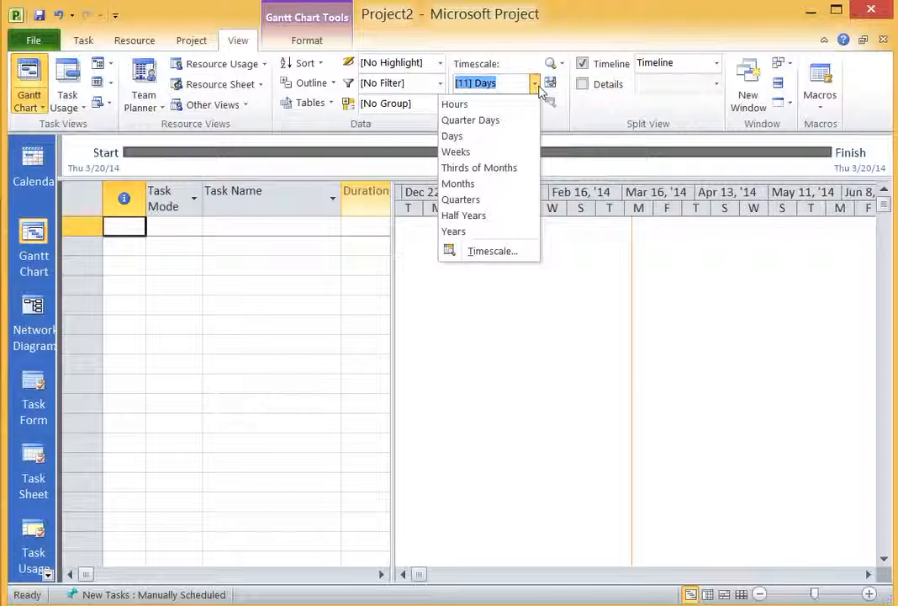
pyautogui.moveTo(481, 151)
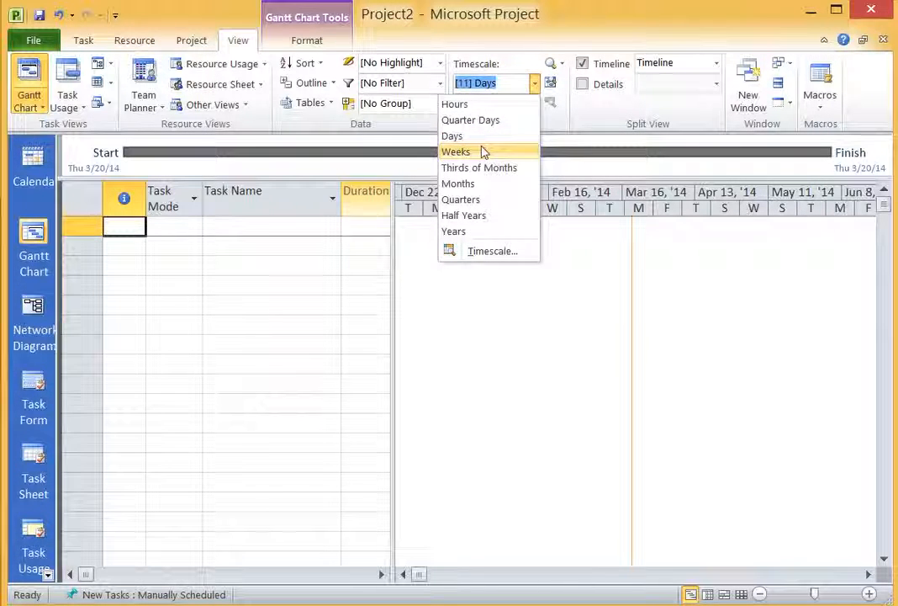
pyautogui.click(455, 151)
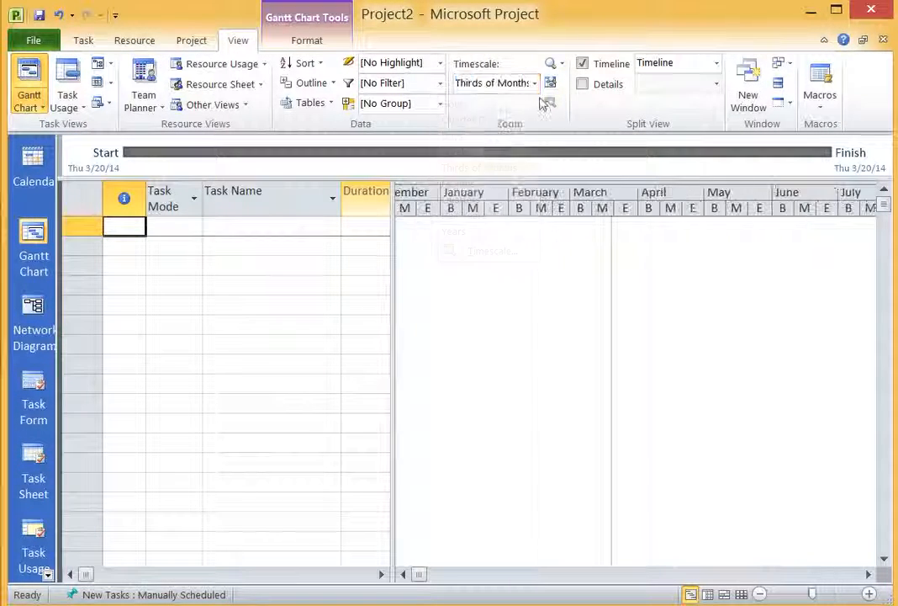
pyautogui.click(534, 82)
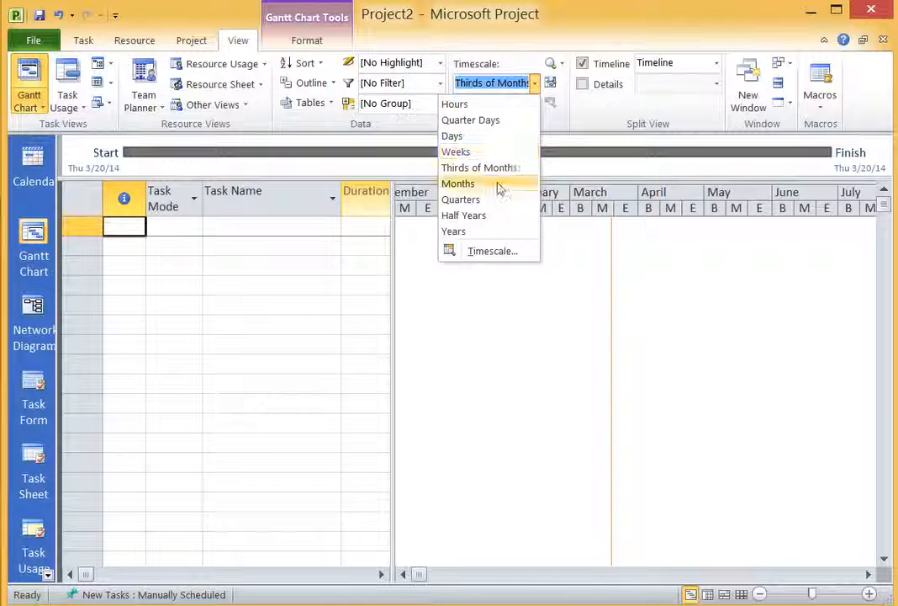
pyautogui.click(457, 184)
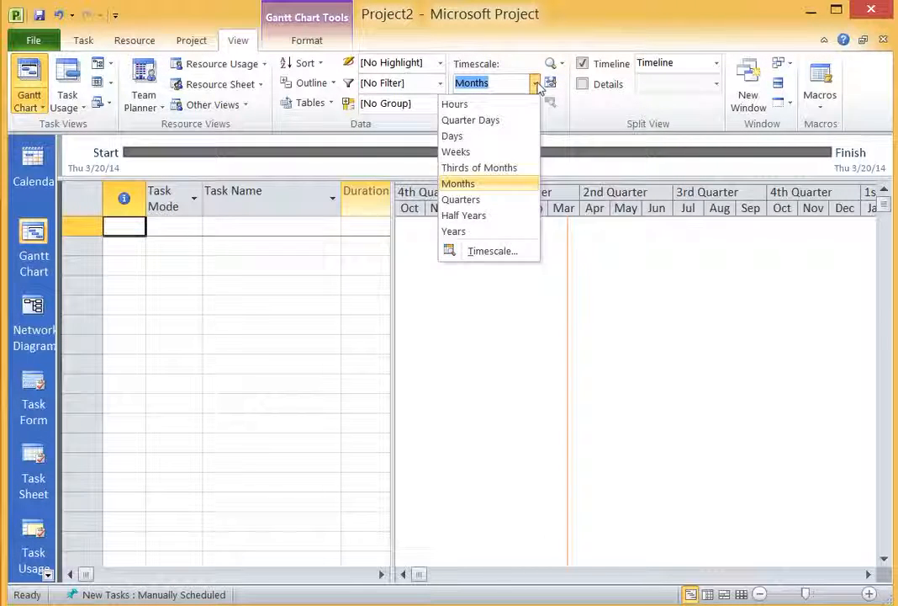
pyautogui.moveTo(491, 120)
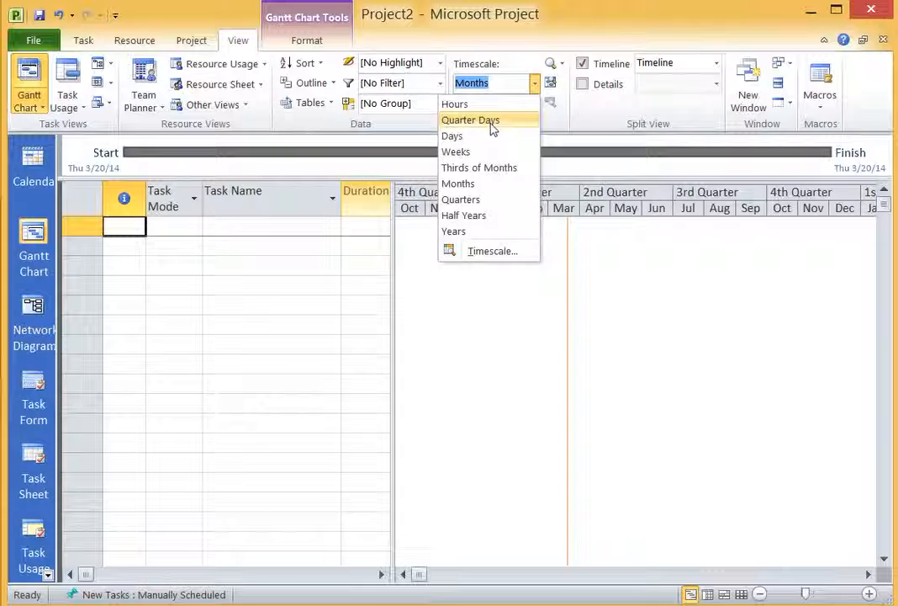
pyautogui.click(451, 136)
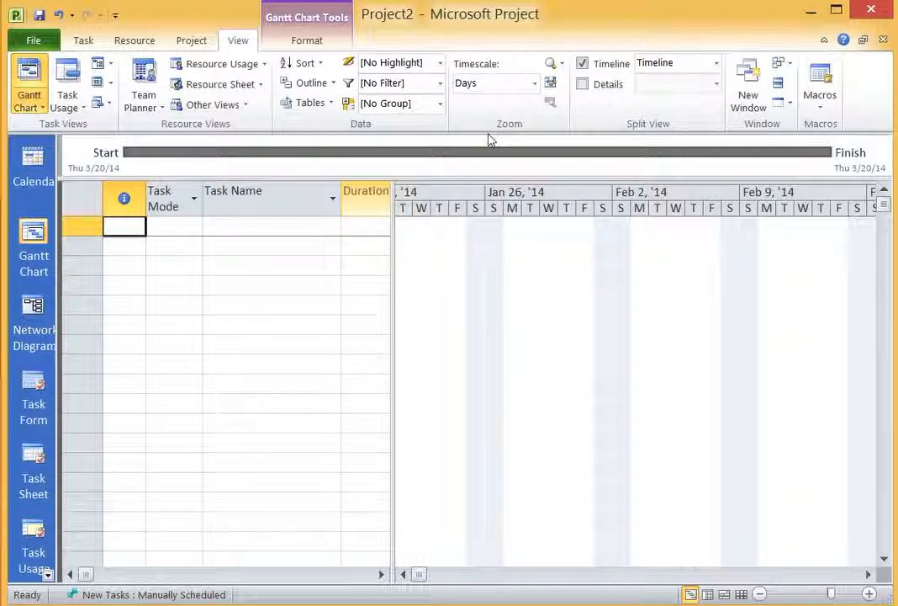
pyautogui.moveTo(491, 163)
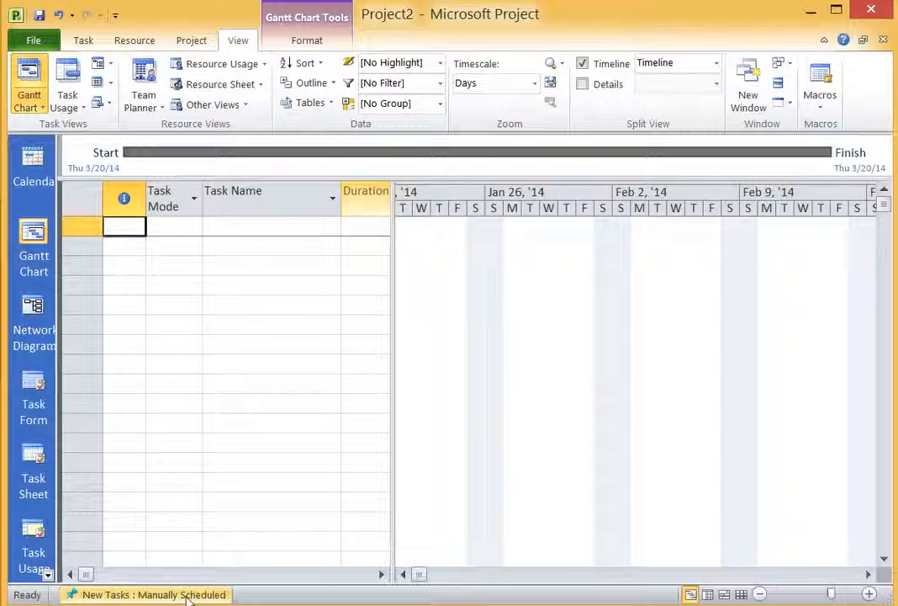
# Set the status bar's New Tasks mode to Auto Scheduled
pyautogui.click(156, 595)
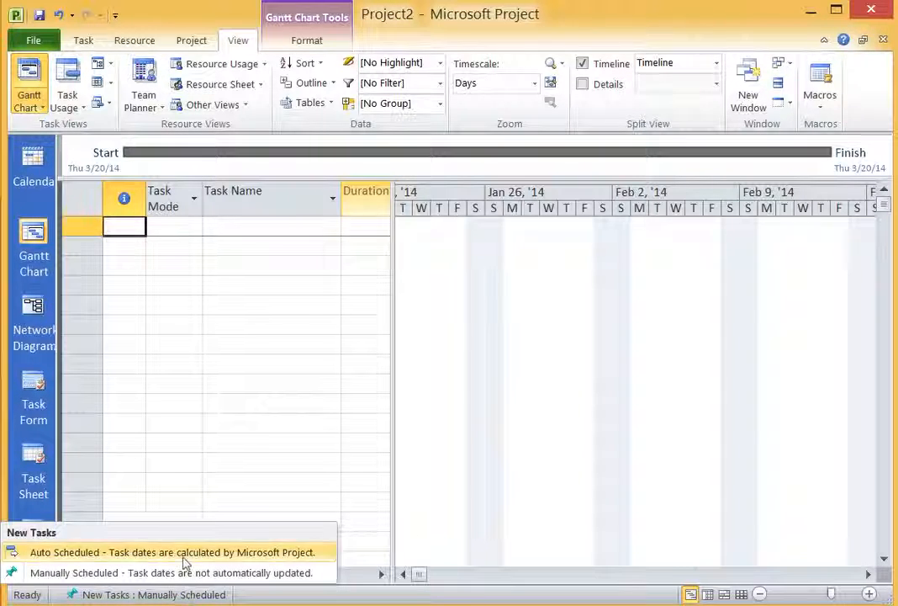
pyautogui.click(174, 551)
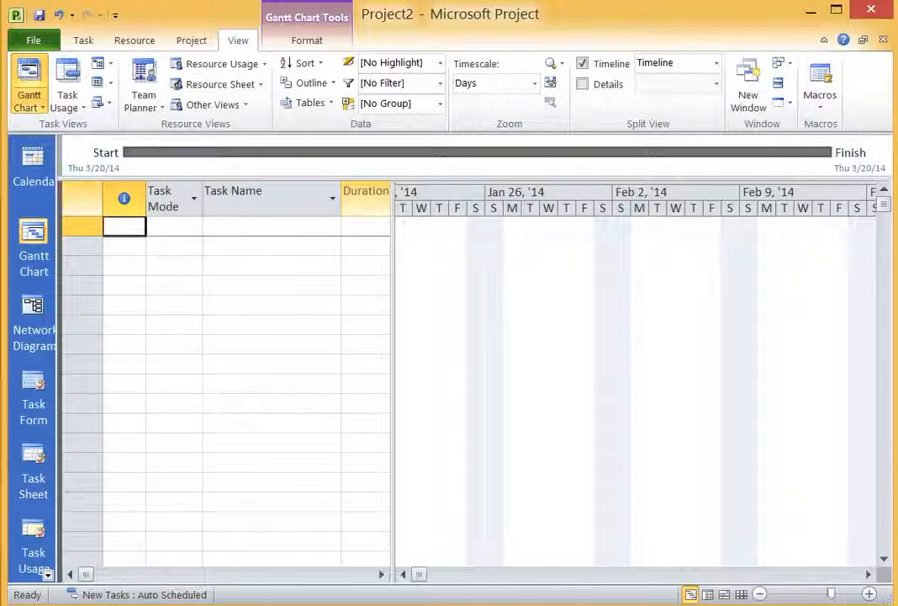
pyautogui.click(31, 39)
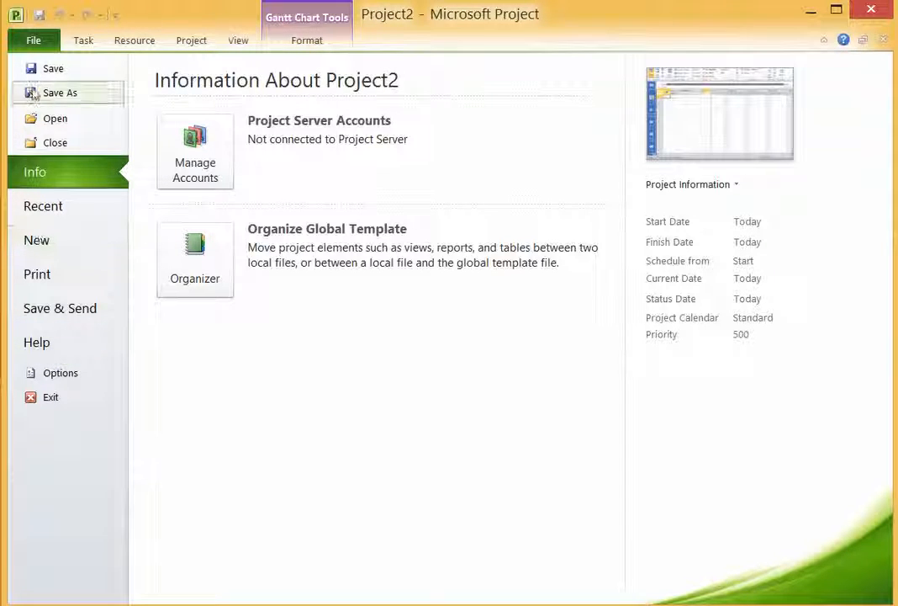
pyautogui.click(60, 372)
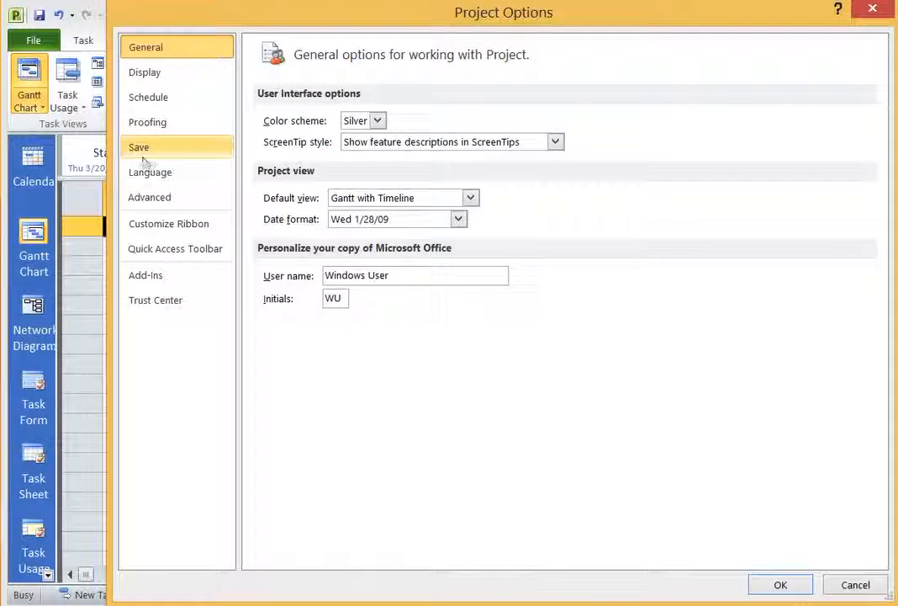
pyautogui.click(149, 96)
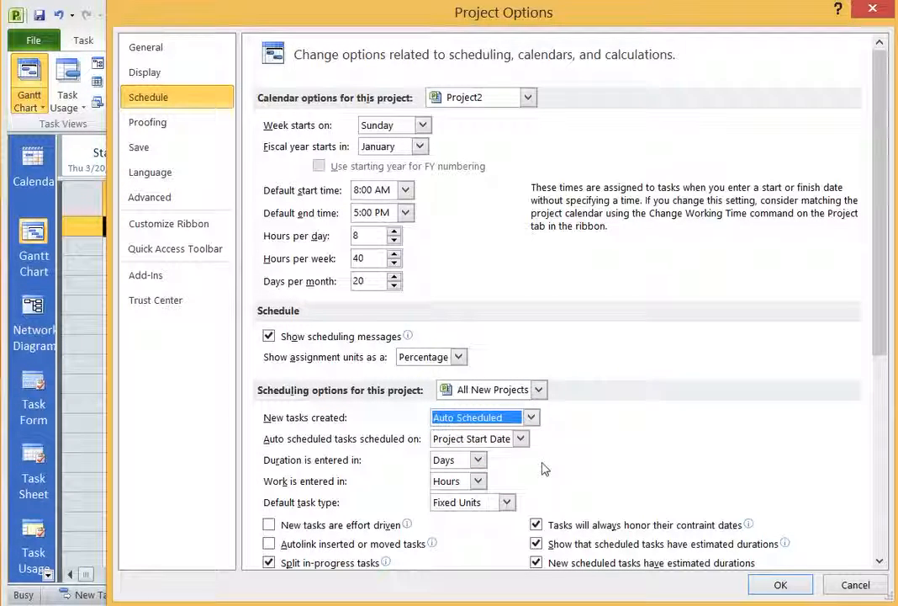
pyautogui.click(781, 585)
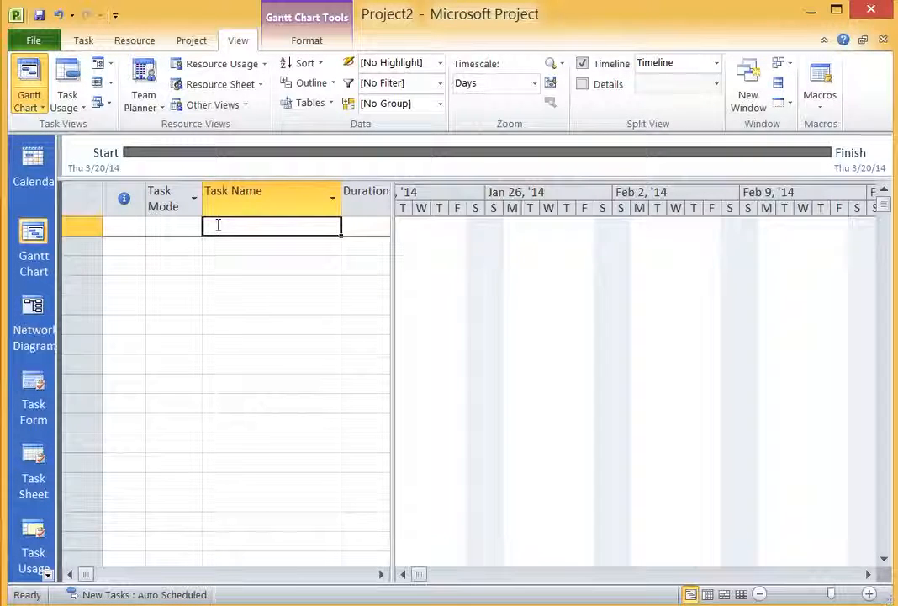
# Enter Task A, Task B, Task C, Task D and Task E in the Task Name column
pyautogui.write('T')
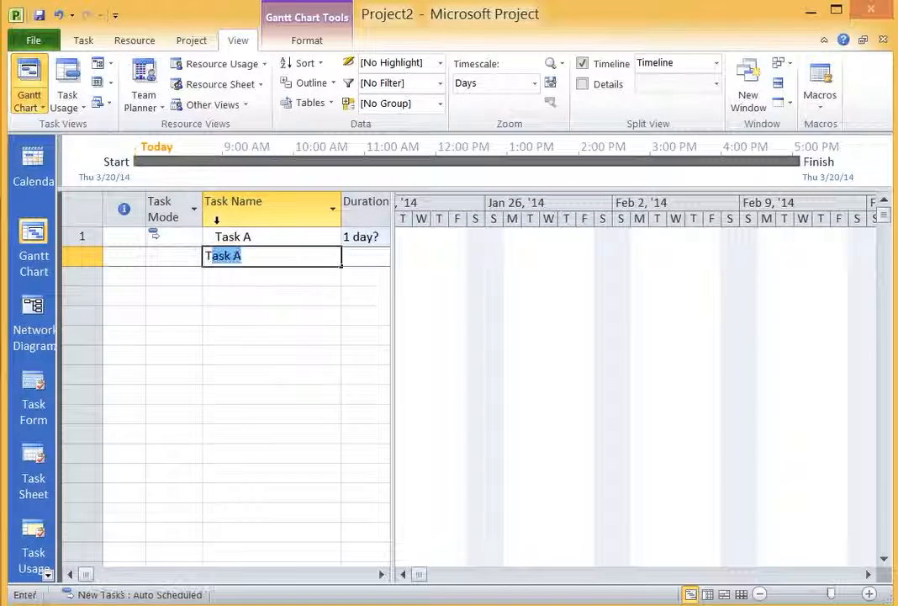
pyautogui.write('Task B')
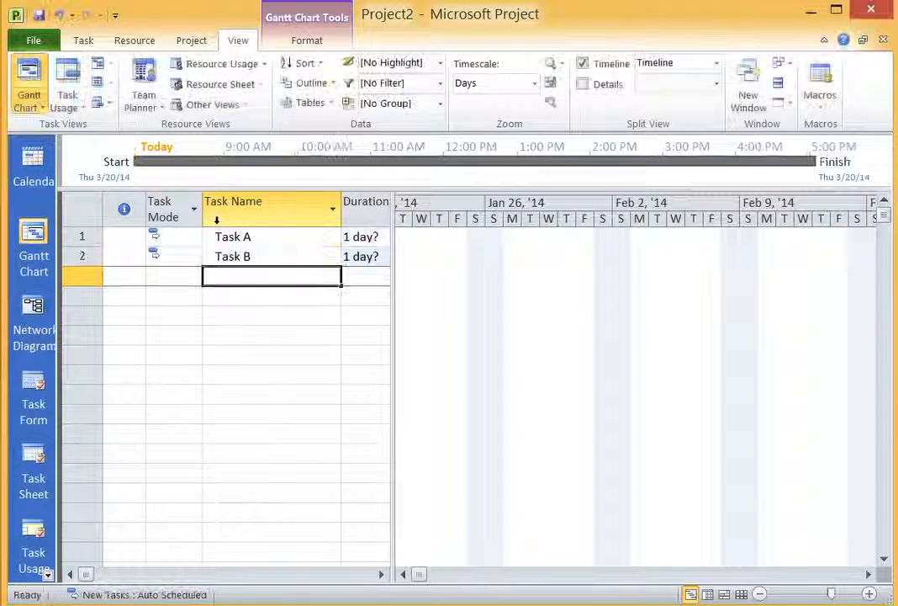
pyautogui.write('Task')
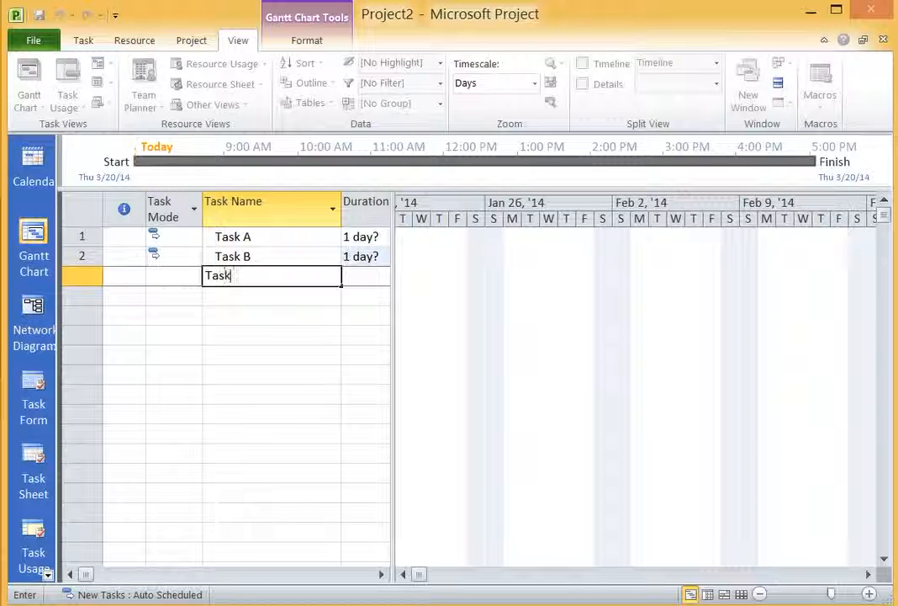
pyautogui.press('Enter')
pyautogui.write('T')
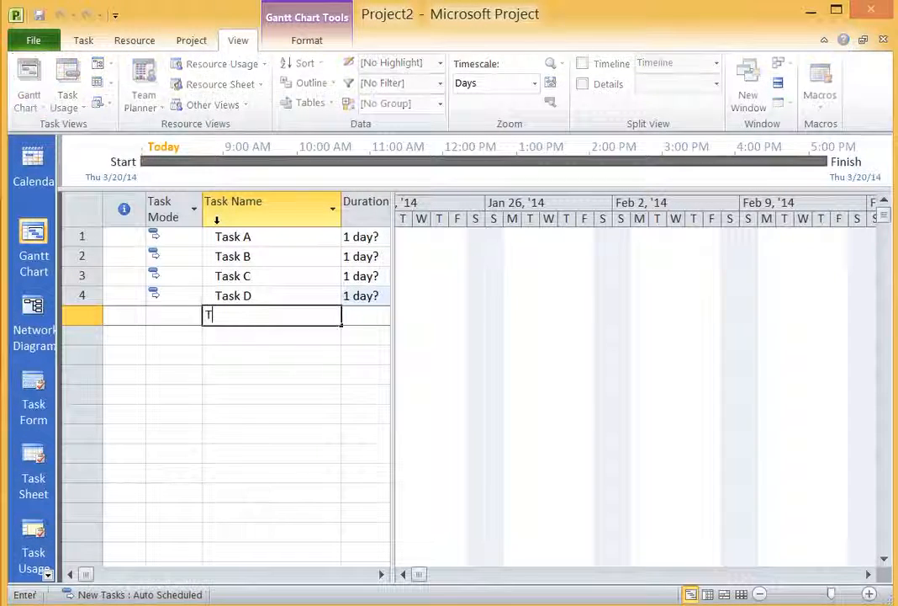
pyautogui.write('ask E')
pyautogui.press('Enter')
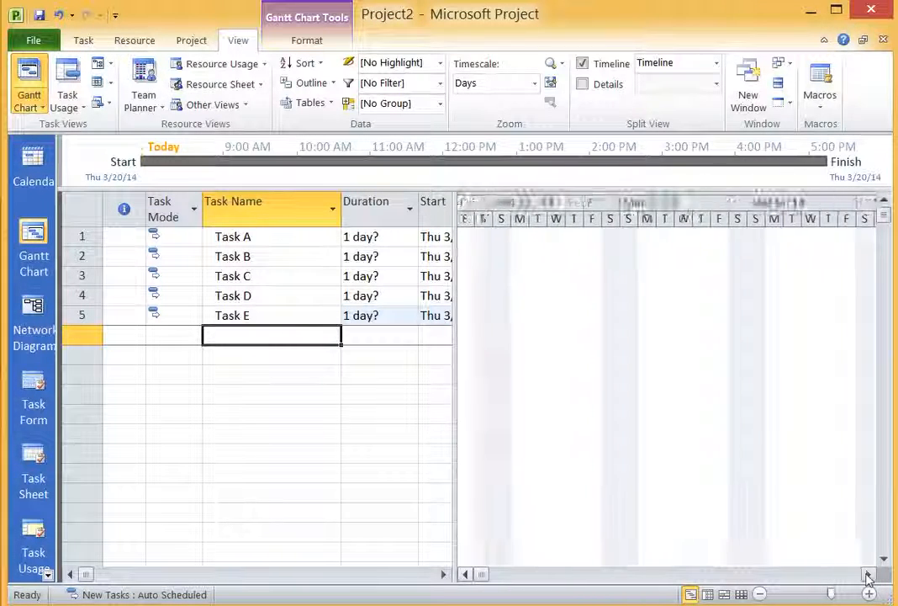
# Enter durations of 3, 4, 3, 4 and 3 days for Tasks A–E
pyautogui.click(868, 585)
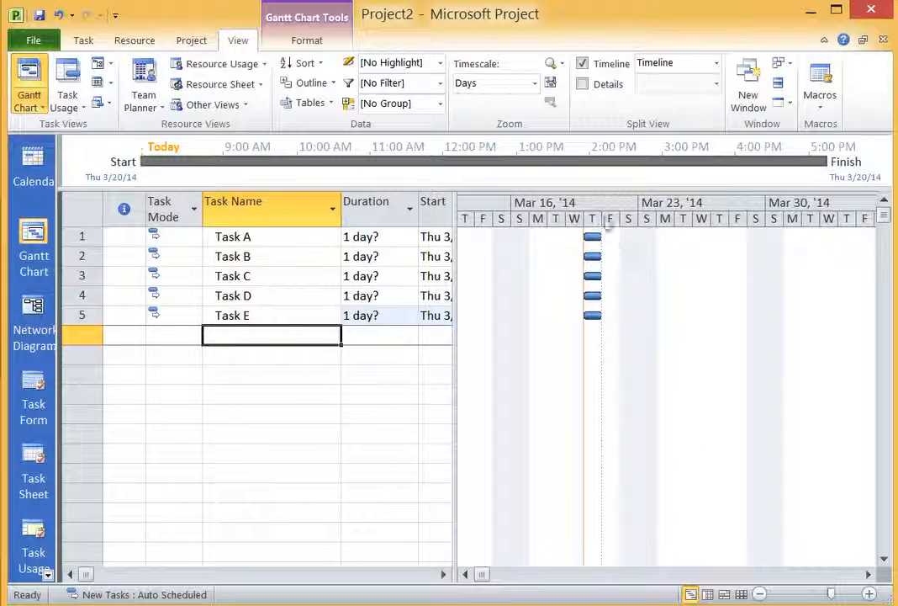
pyautogui.moveTo(618, 368)
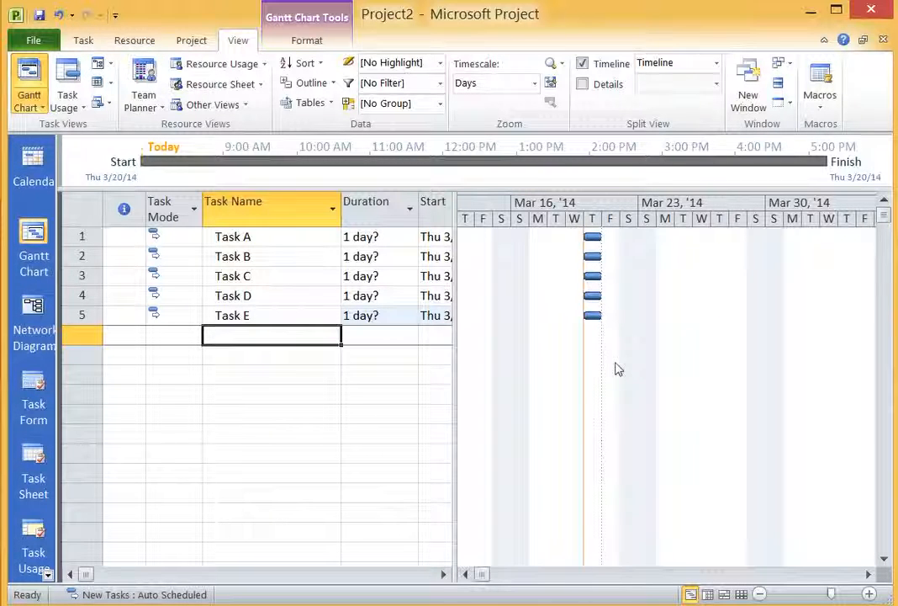
pyautogui.moveTo(611, 323)
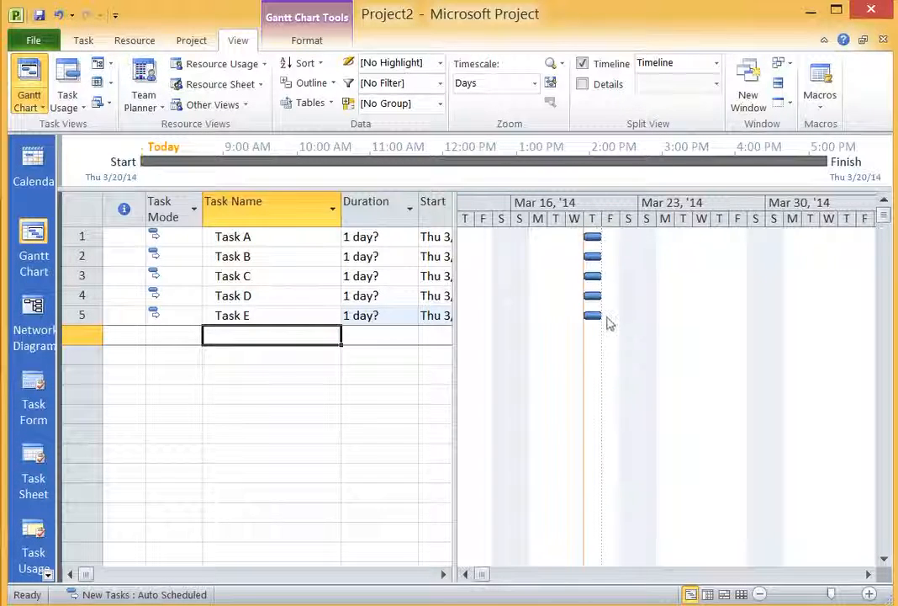
pyautogui.moveTo(629, 437)
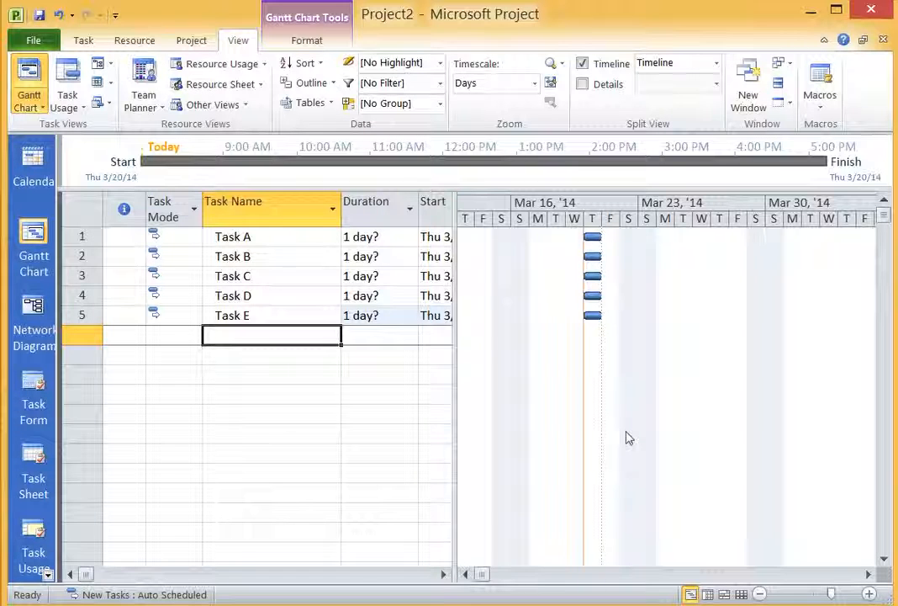
pyautogui.moveTo(374, 236)
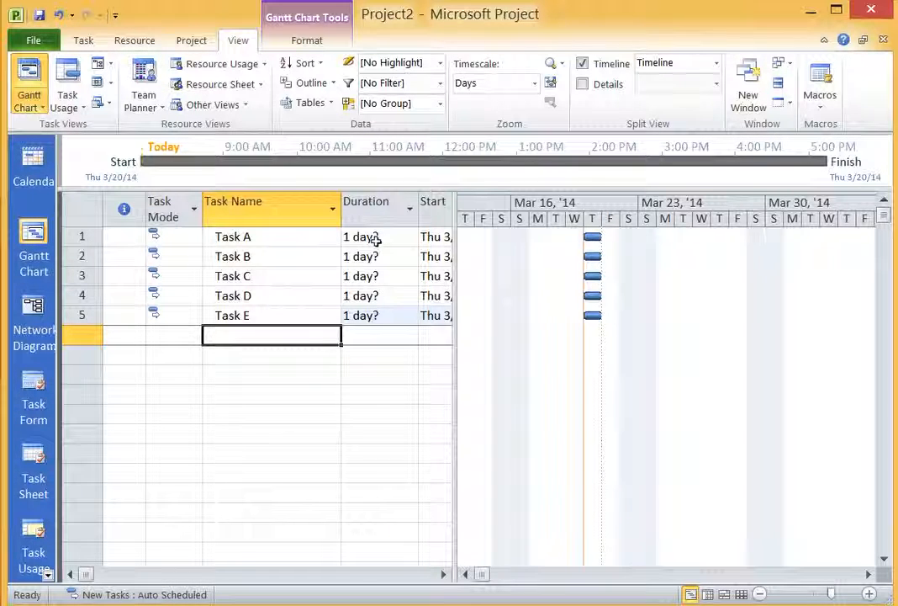
pyautogui.click(370, 237)
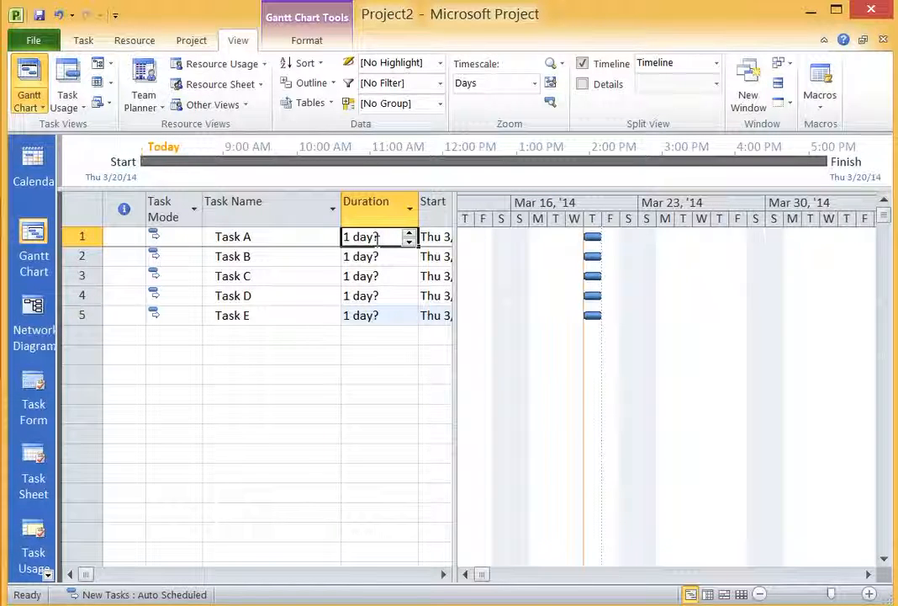
pyautogui.write('3')
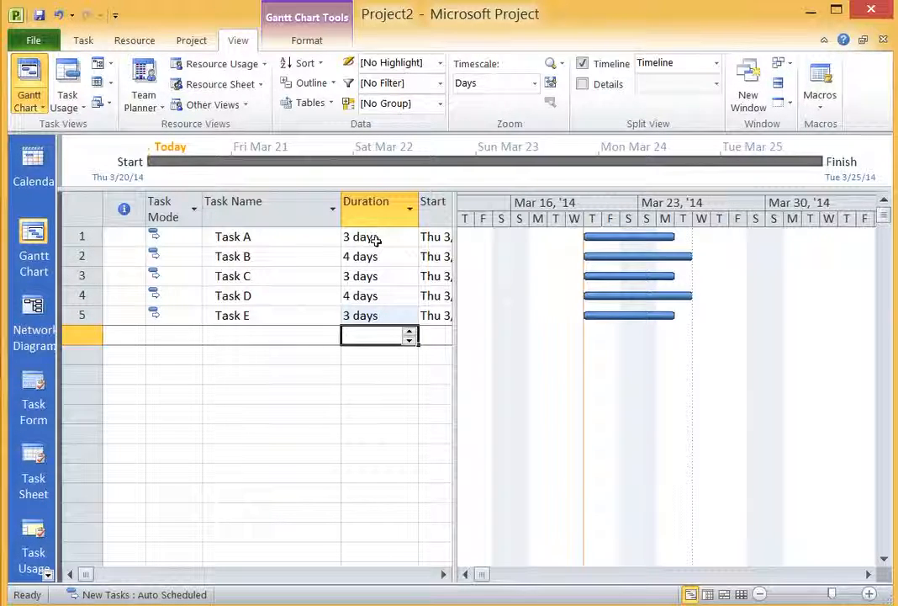
pyautogui.moveTo(497, 258)
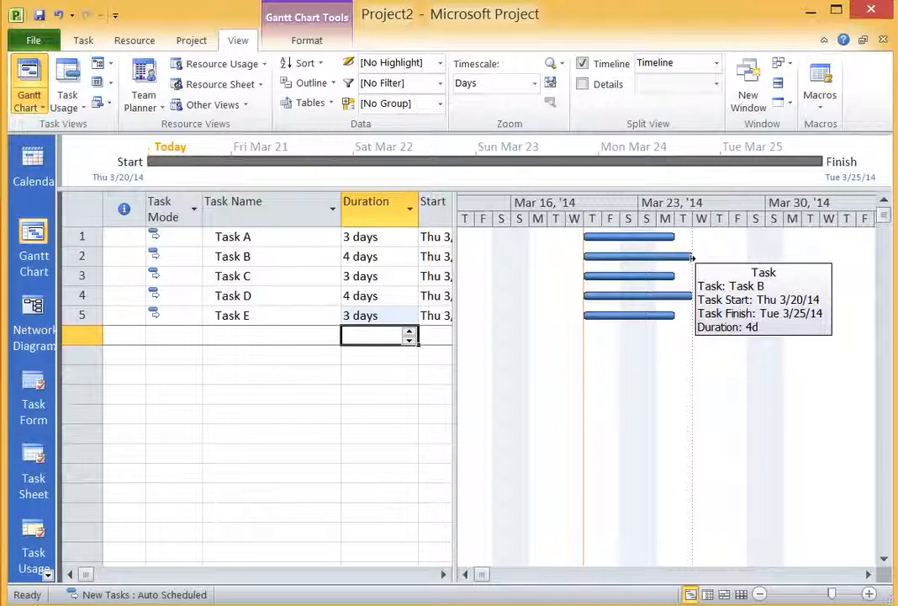
pyautogui.moveTo(690, 272)
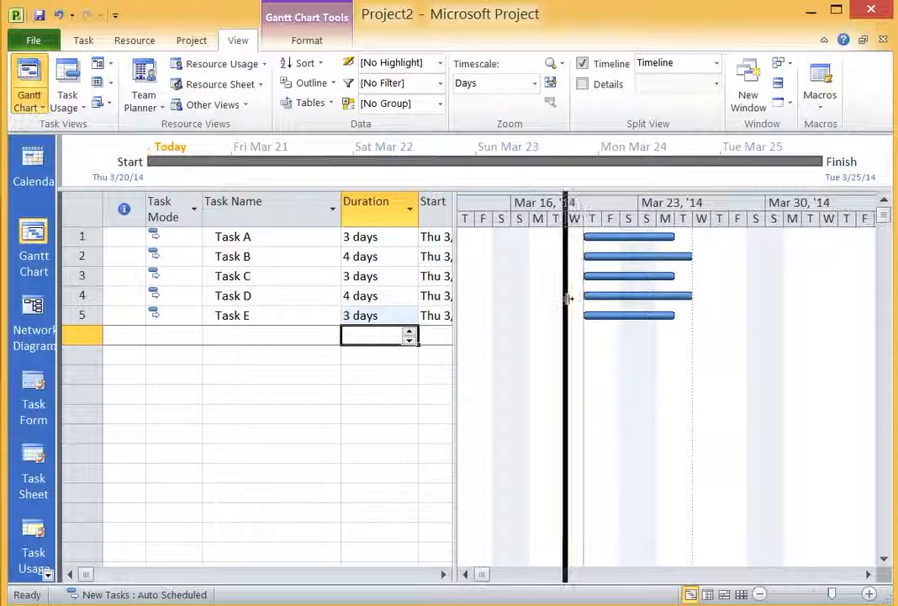
# Widen the table to show Start, Finish and Predecessors, and select Task B's Predecessors cell
pyautogui.moveTo(566, 299); pyautogui.dragTo(517, 303)
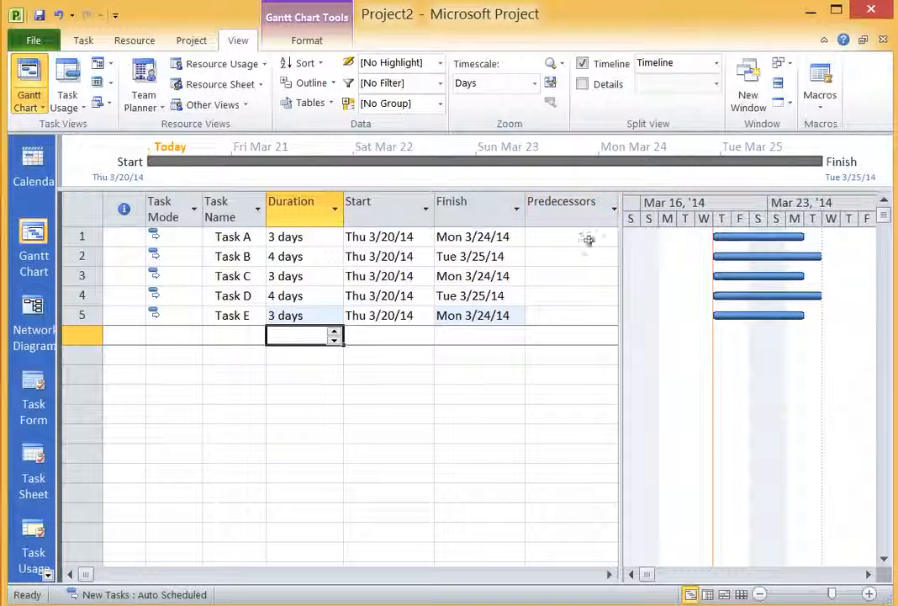
pyautogui.click(563, 237)
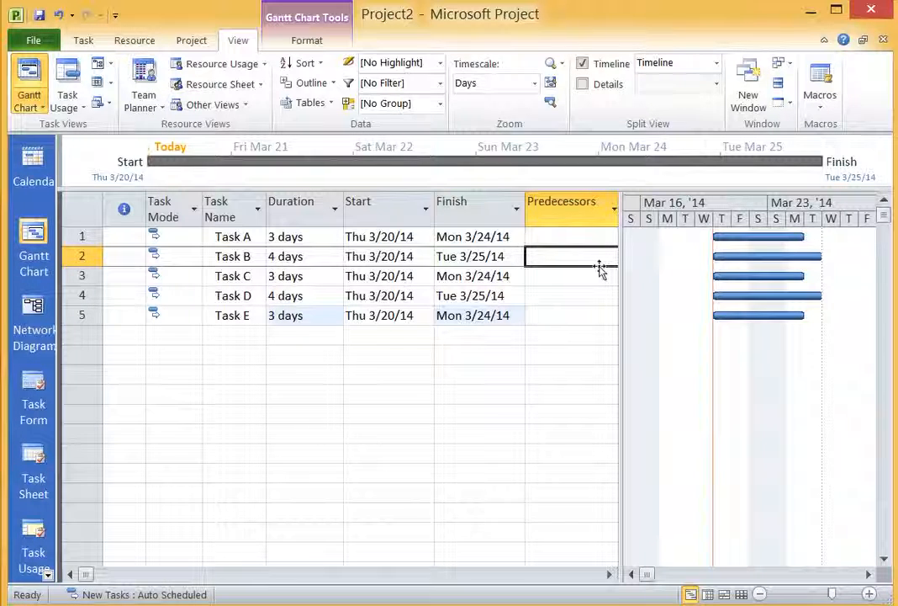
# Enter 'Task A' as Task B's predecessor and dismiss the resulting error
pyautogui.write('Tas')
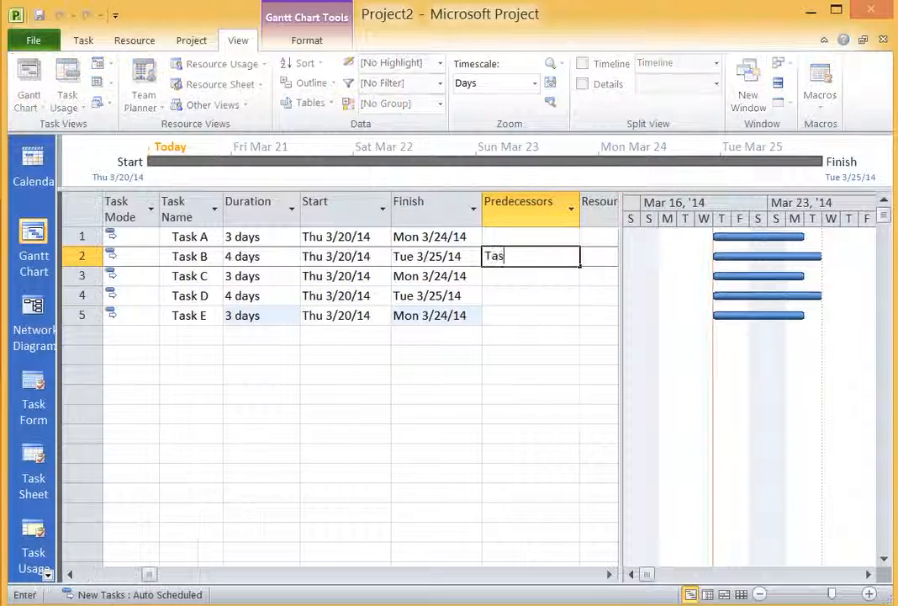
pyautogui.press('Enter')
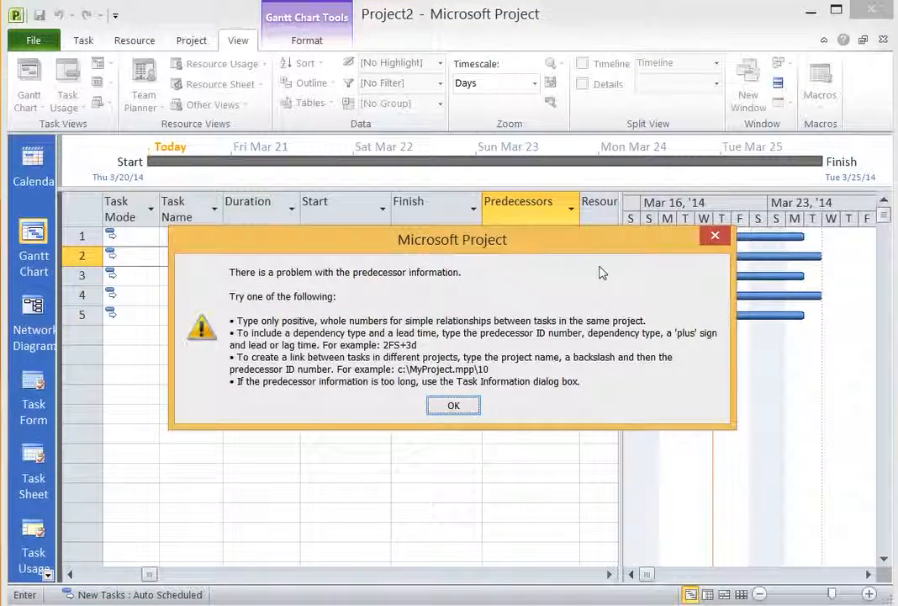
pyautogui.click(454, 405)
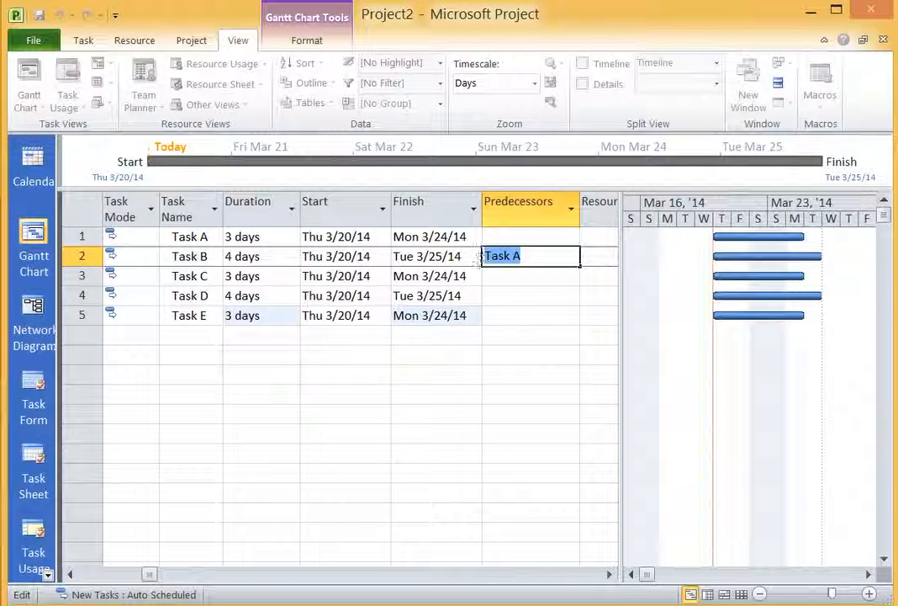
# Chain Tasks A through E by predecessor IDs so Task E ends Fri 4/11/14
pyautogui.write('1')
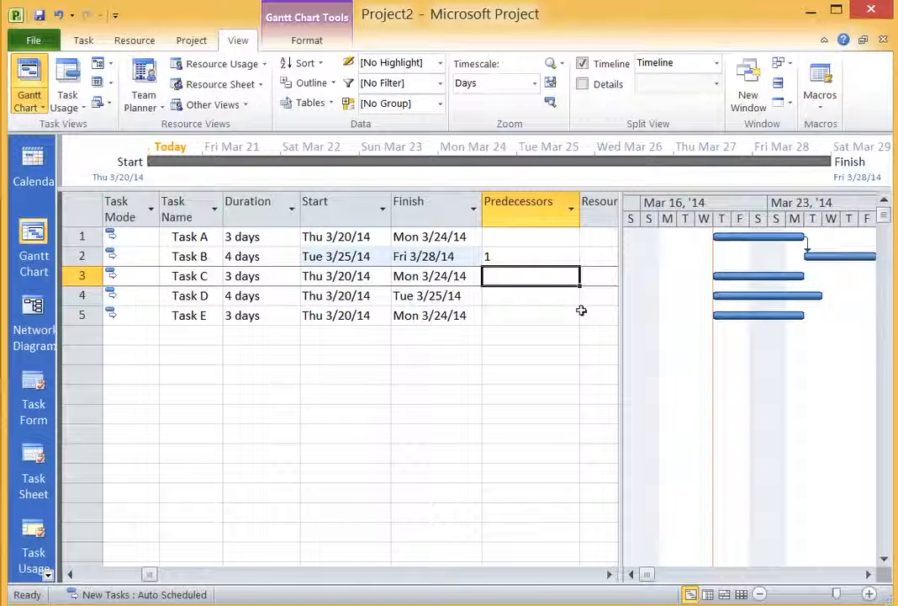
pyautogui.write('2')
pyautogui.click(531, 296)
pyautogui.write('3')
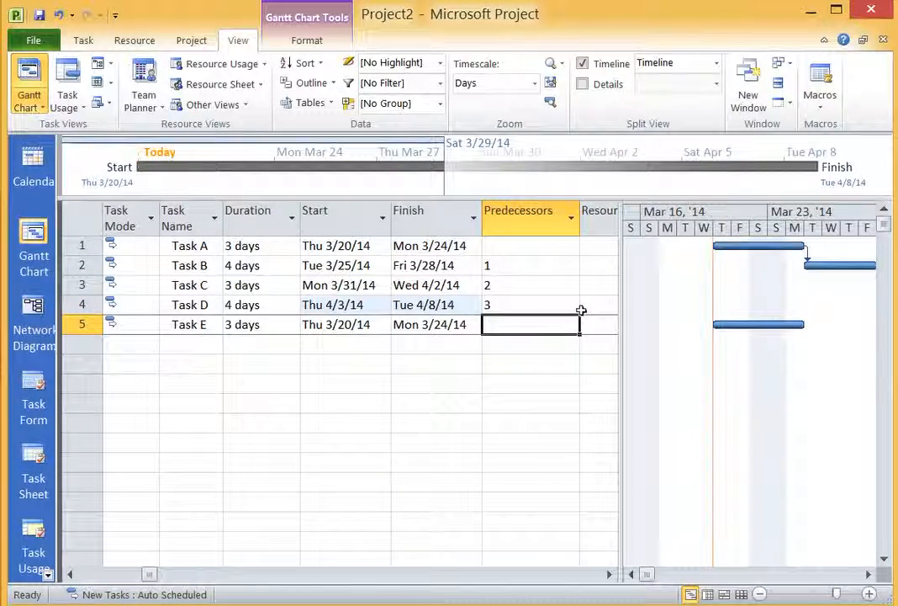
pyautogui.write('4')
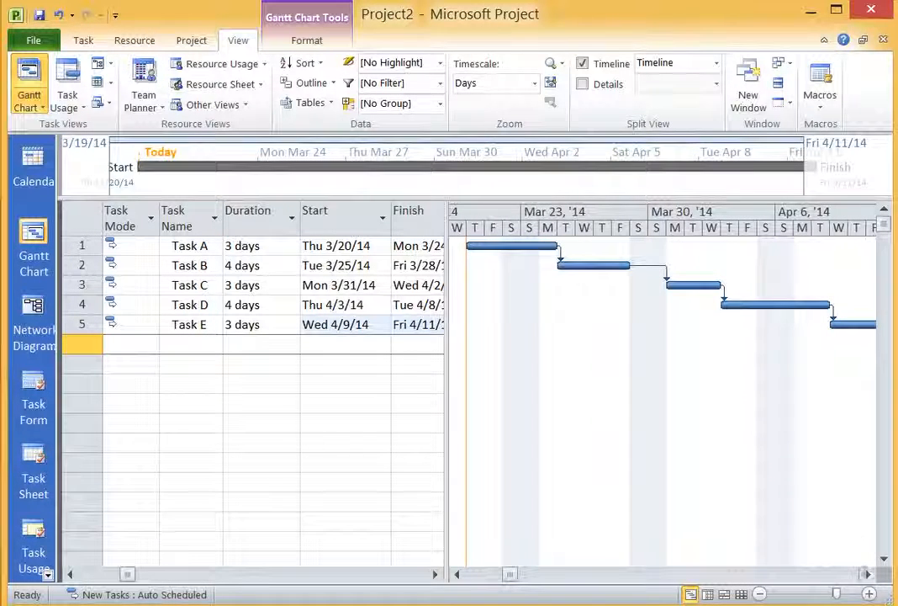
pyautogui.click(871, 574)
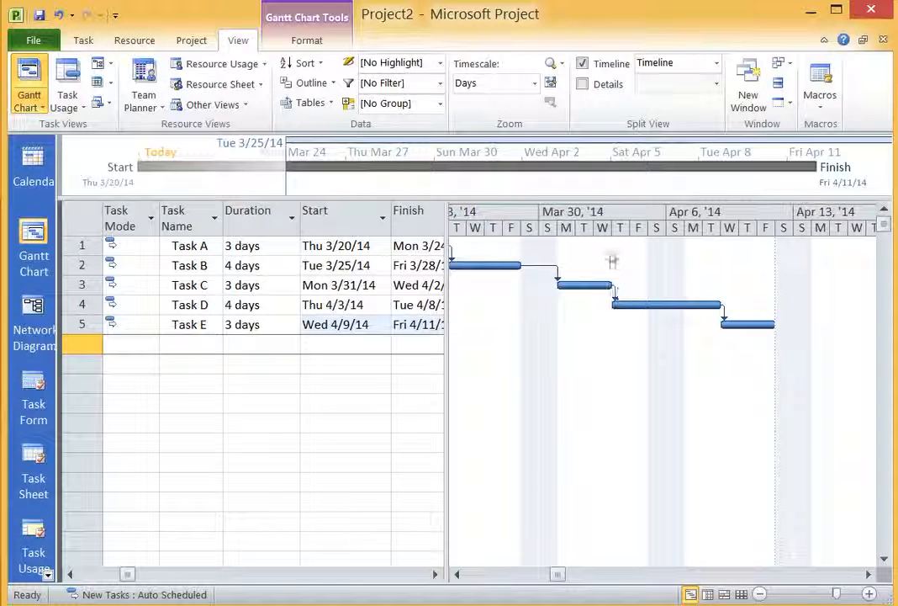
pyautogui.moveTo(612, 291)
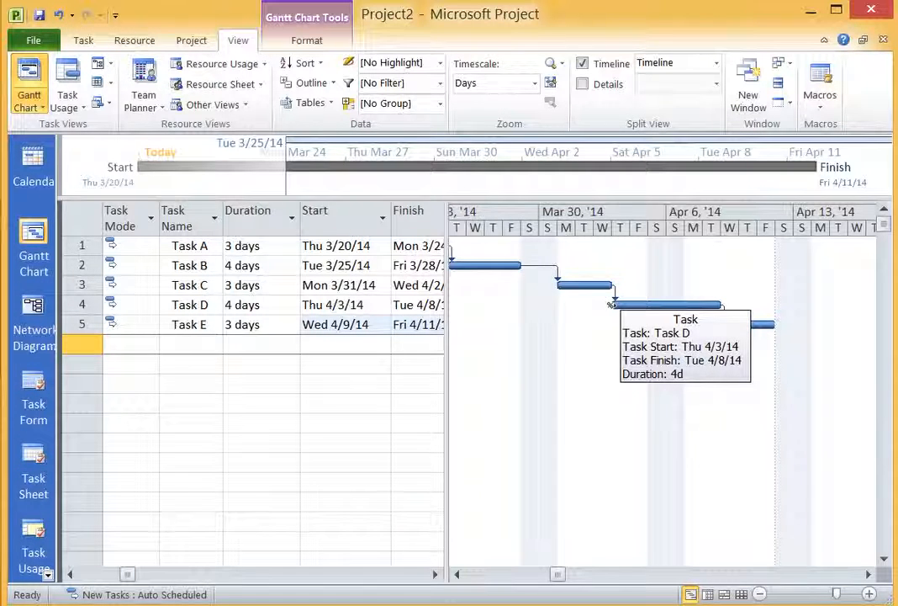
pyautogui.moveTo(645, 478)
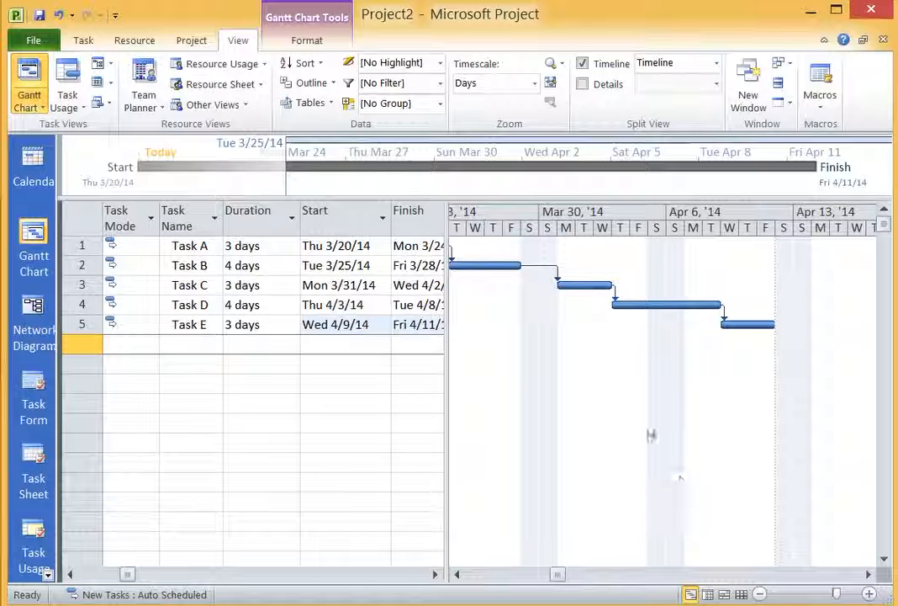
pyautogui.moveTo(651, 268)
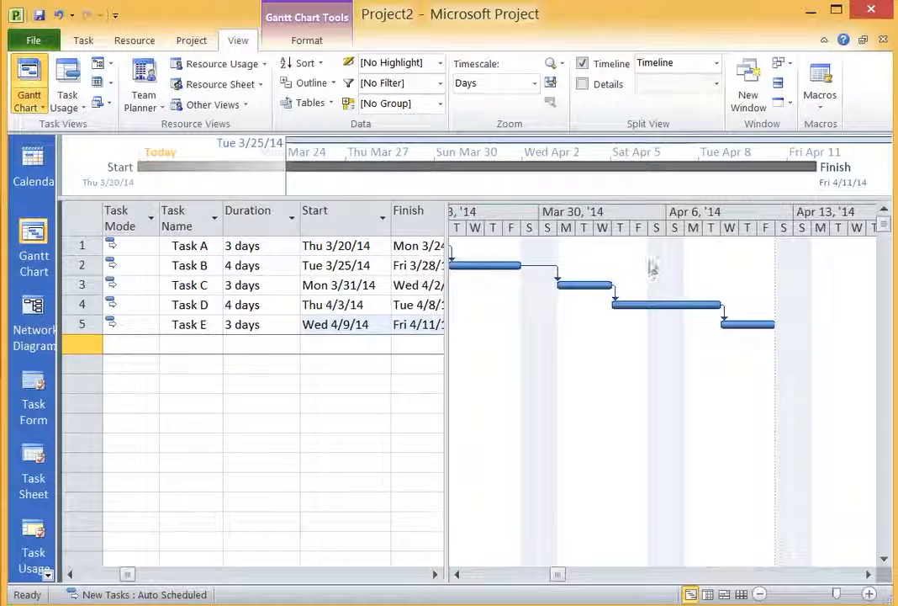
pyautogui.moveTo(674, 233)
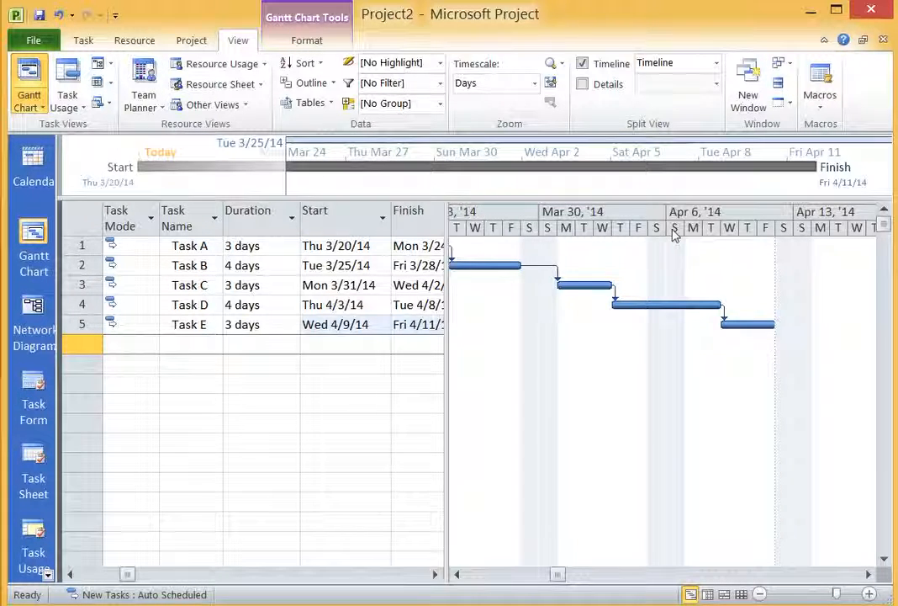
pyautogui.moveTo(653, 335)
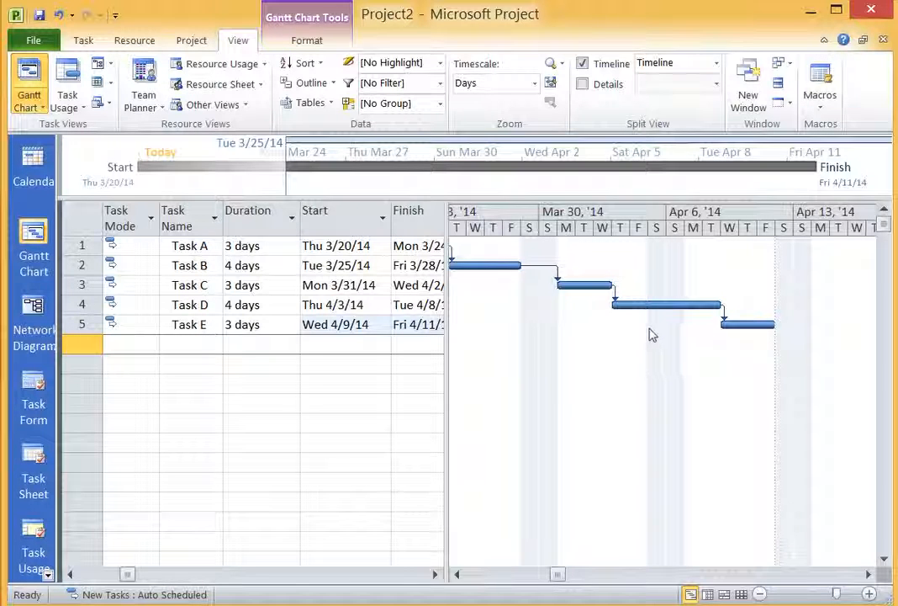
pyautogui.moveTo(590, 313)
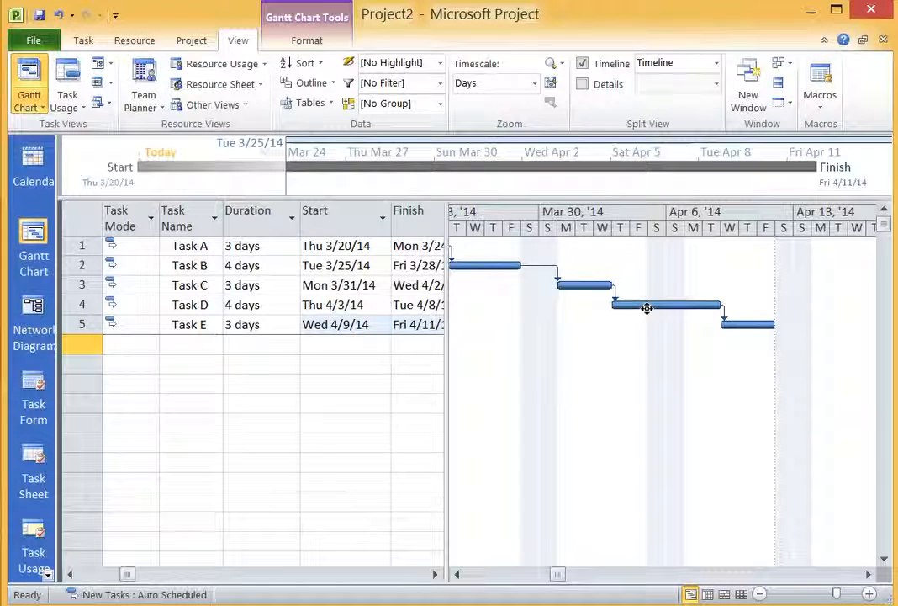
pyautogui.moveTo(662, 305)
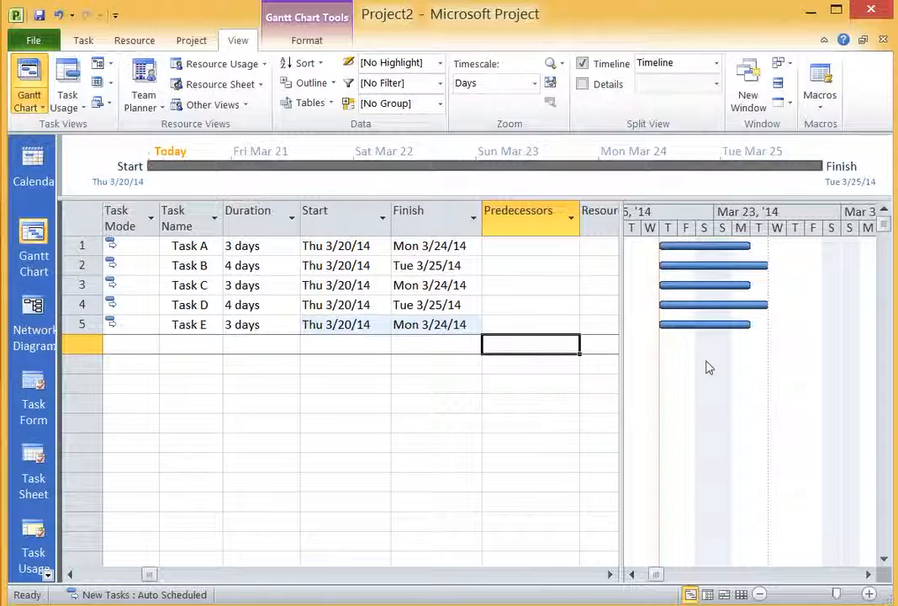
pyautogui.moveTo(354, 352)
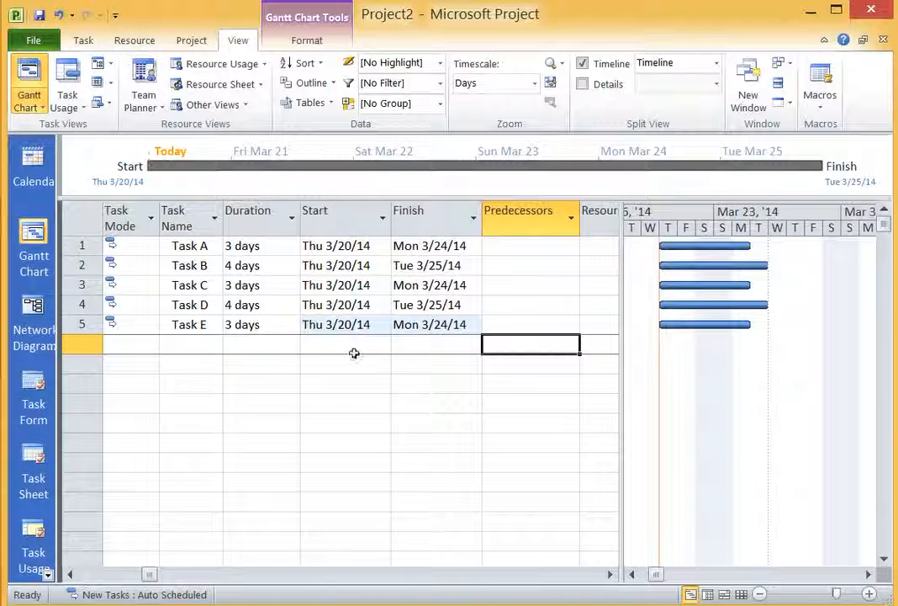
pyautogui.click(189, 265)
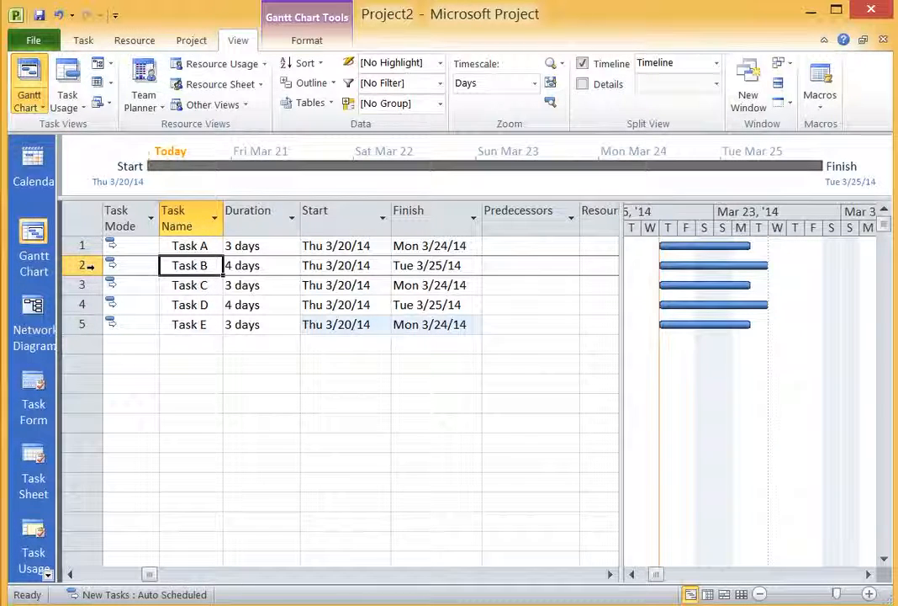
# In Task B's Task Information, add Task A as a Finish-to-Start predecessor
pyautogui.doubleClick(189, 265)
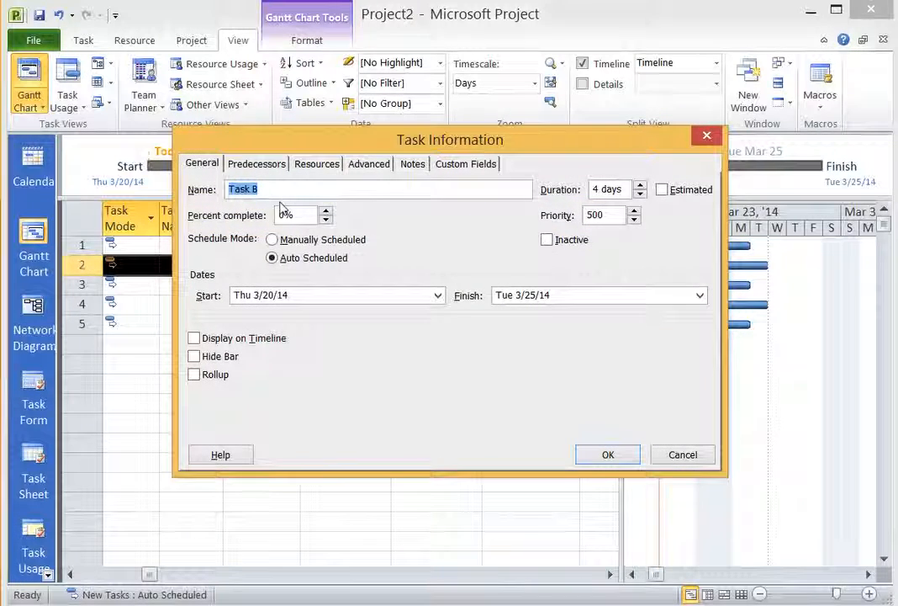
pyautogui.click(257, 163)
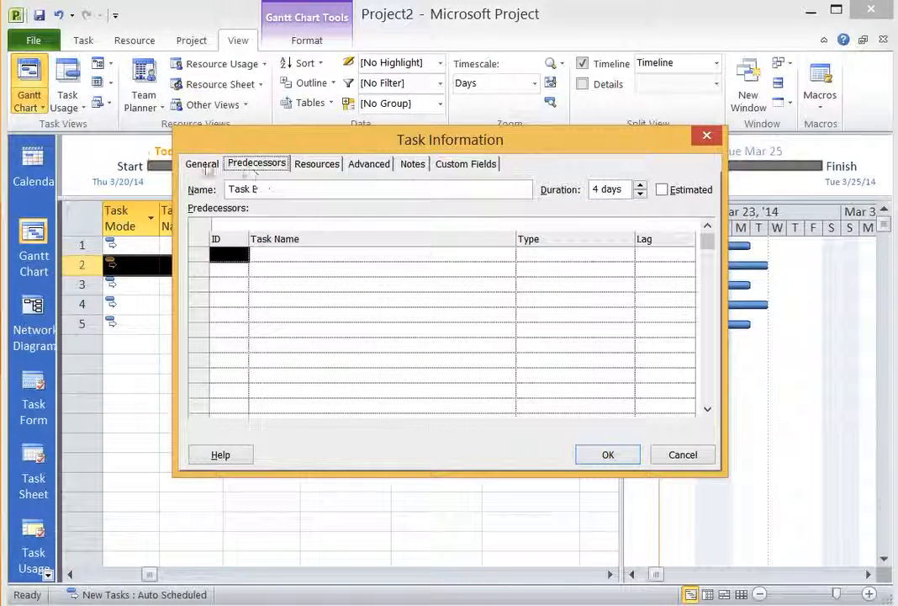
pyautogui.click(378, 254)
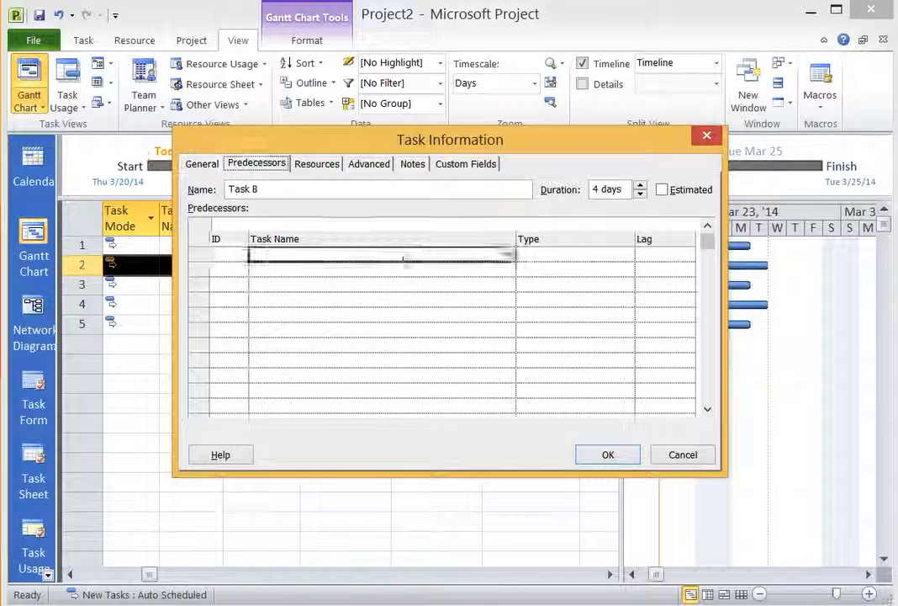
pyautogui.click(508, 253)
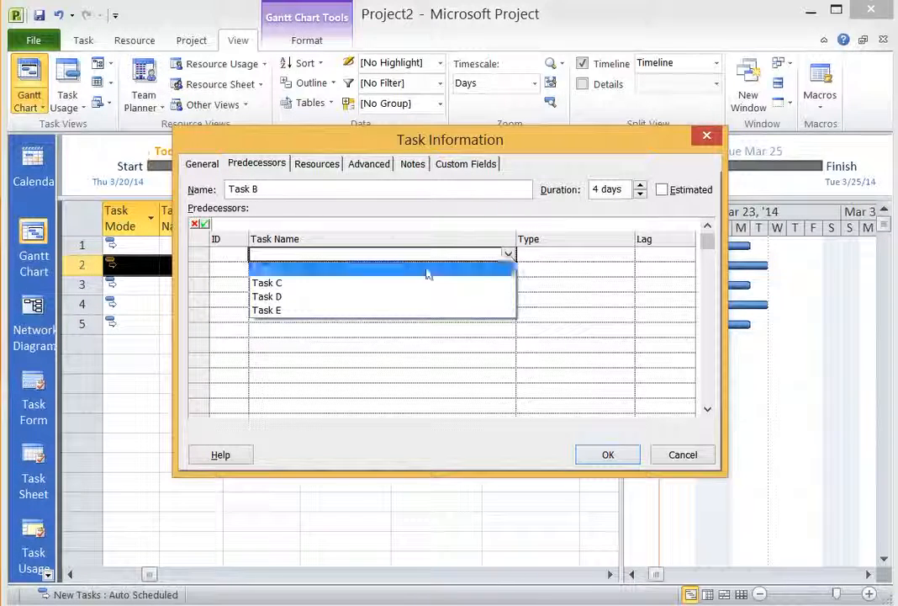
pyautogui.click(267, 269)
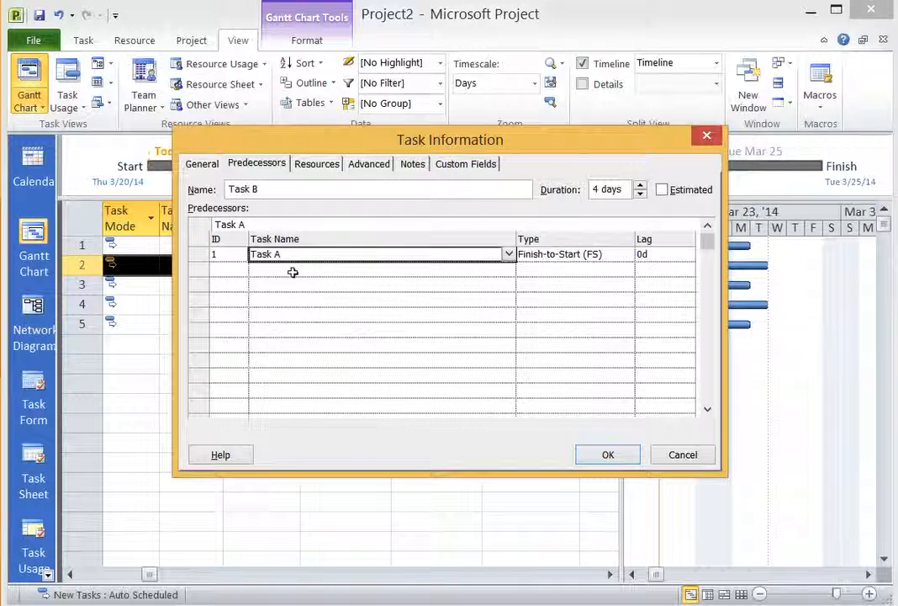
pyautogui.moveTo(281, 267)
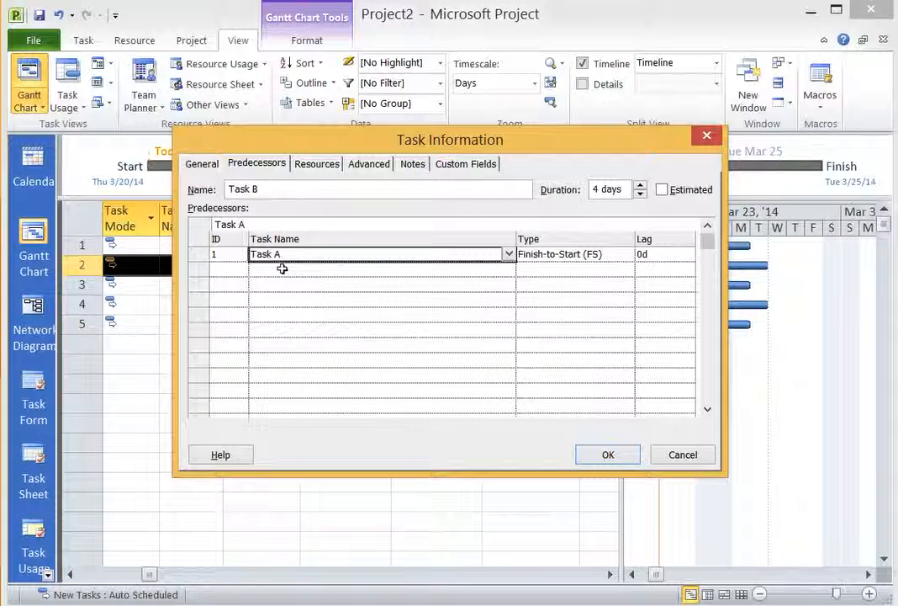
pyautogui.moveTo(276, 214)
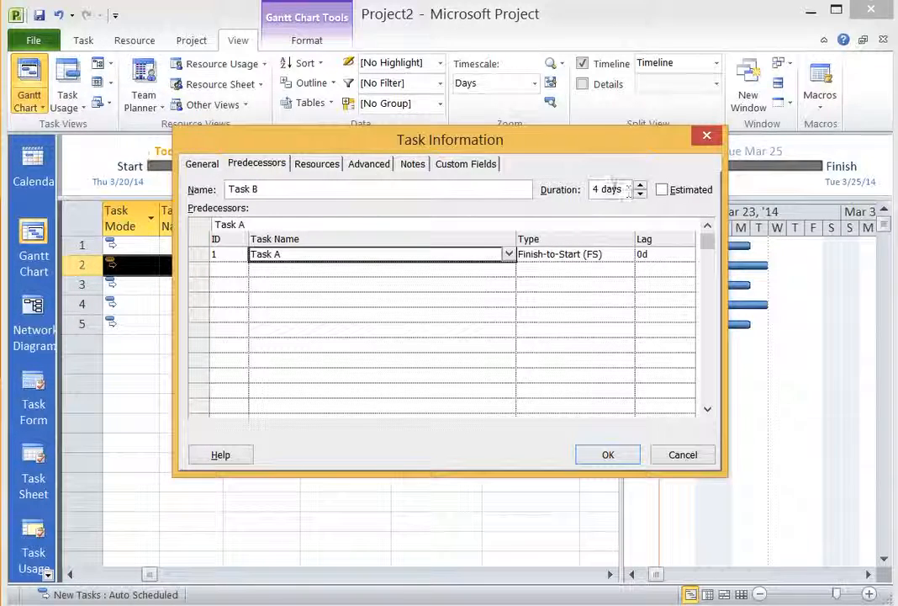
pyautogui.moveTo(573, 388)
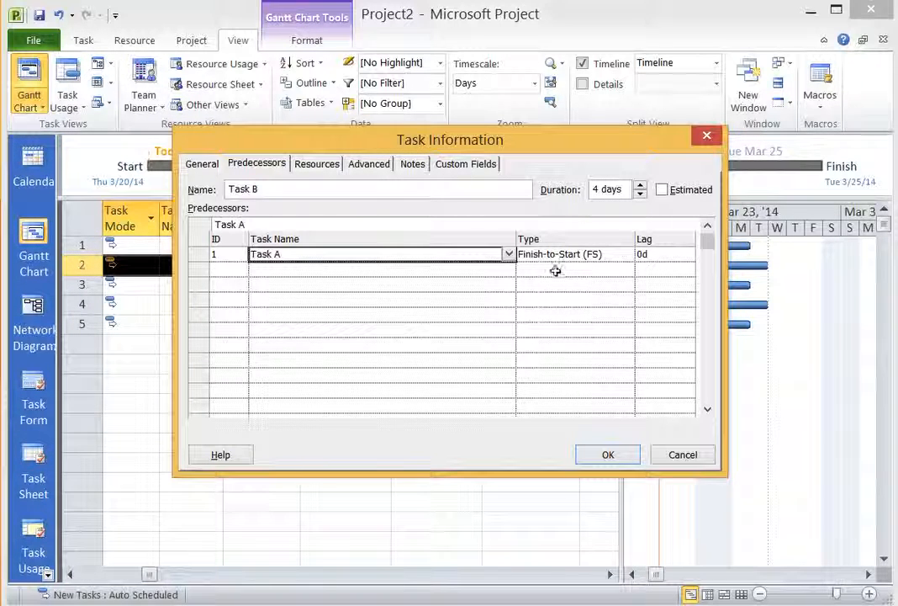
pyautogui.moveTo(563, 254)
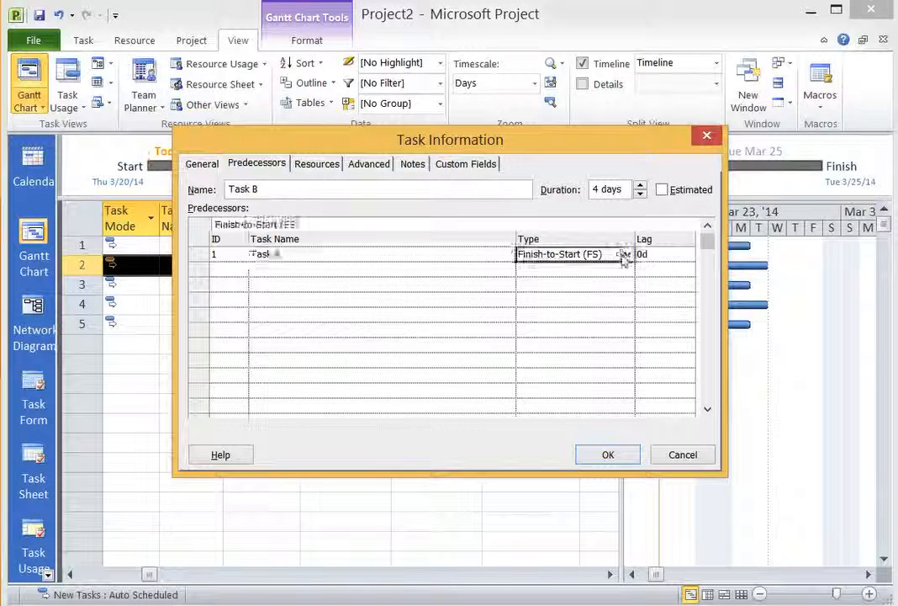
pyautogui.click(626, 254)
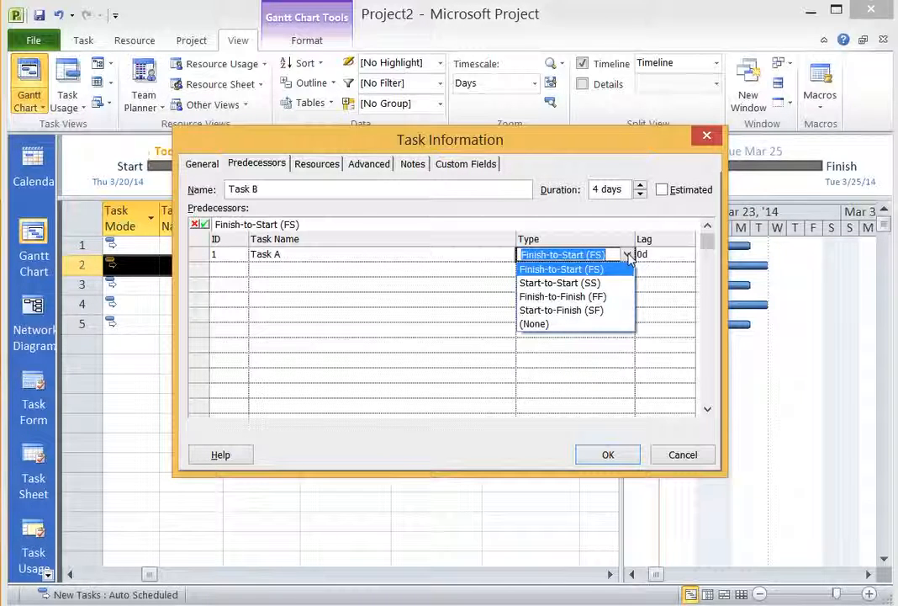
pyautogui.click(562, 269)
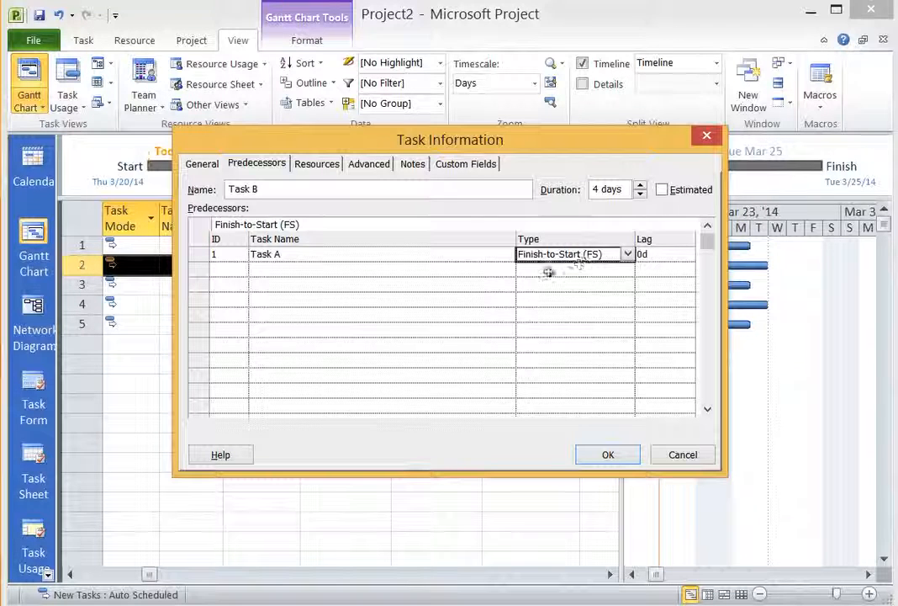
pyautogui.moveTo(551, 295)
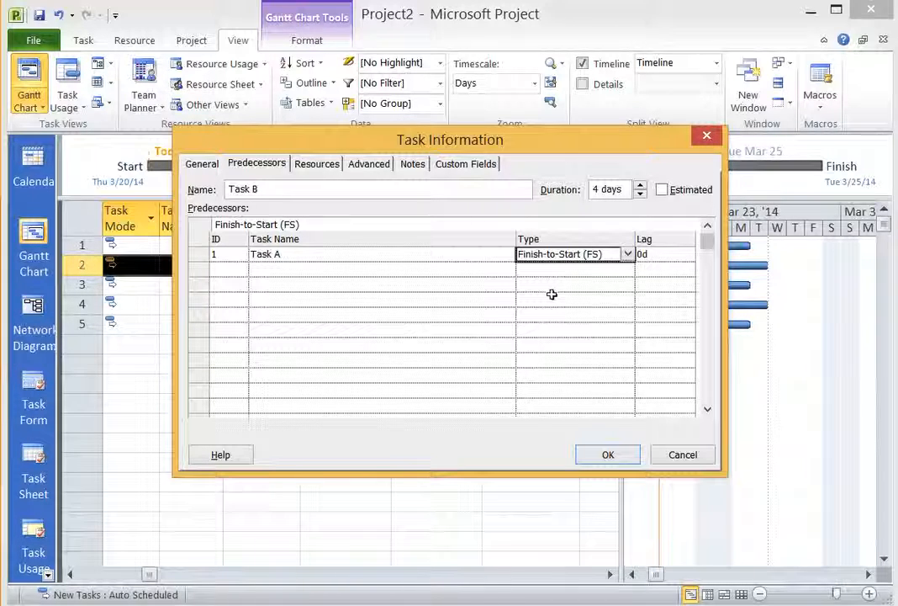
pyautogui.moveTo(611, 373)
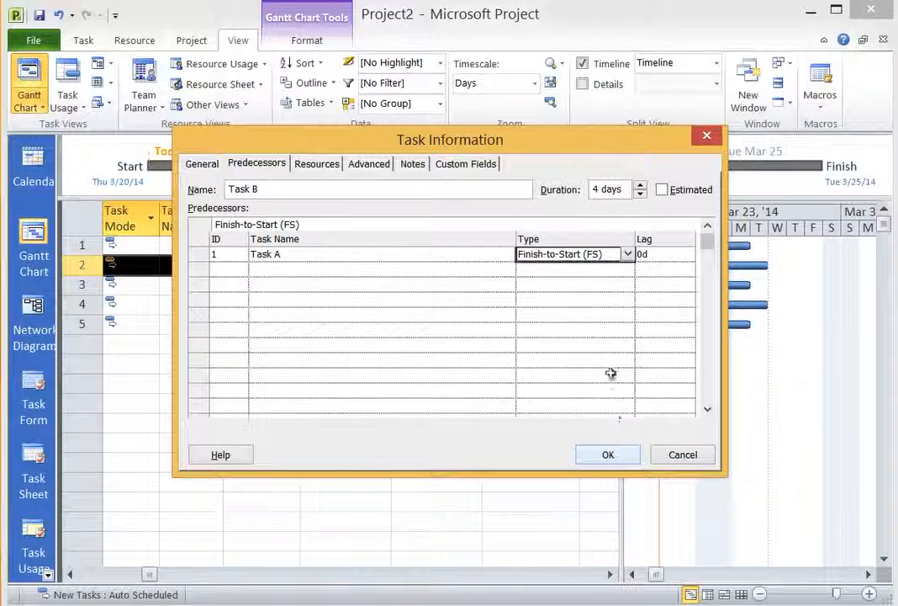
# Confirm Task A as Task B's predecessor and keep Task C linked after Task B
pyautogui.click(607, 454)
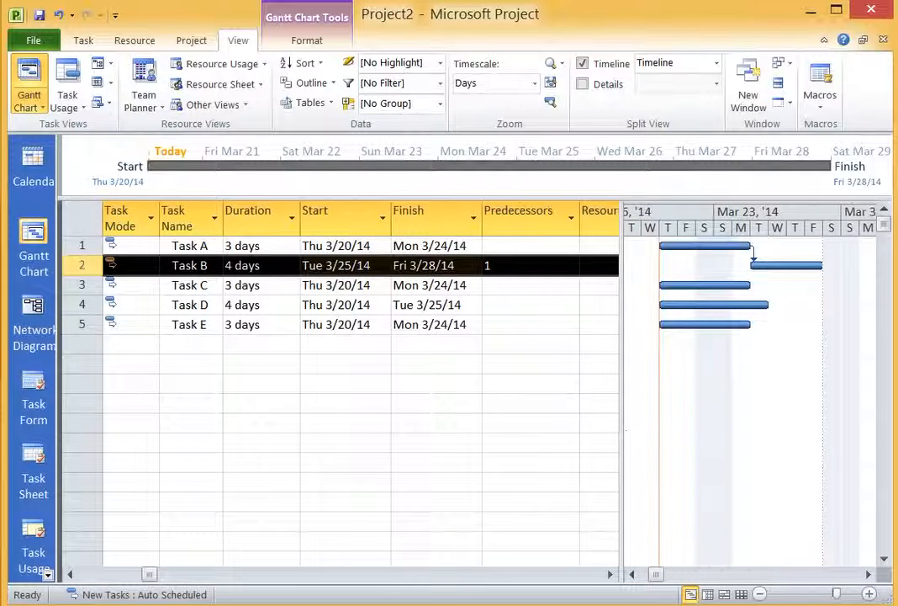
pyautogui.moveTo(766, 278)
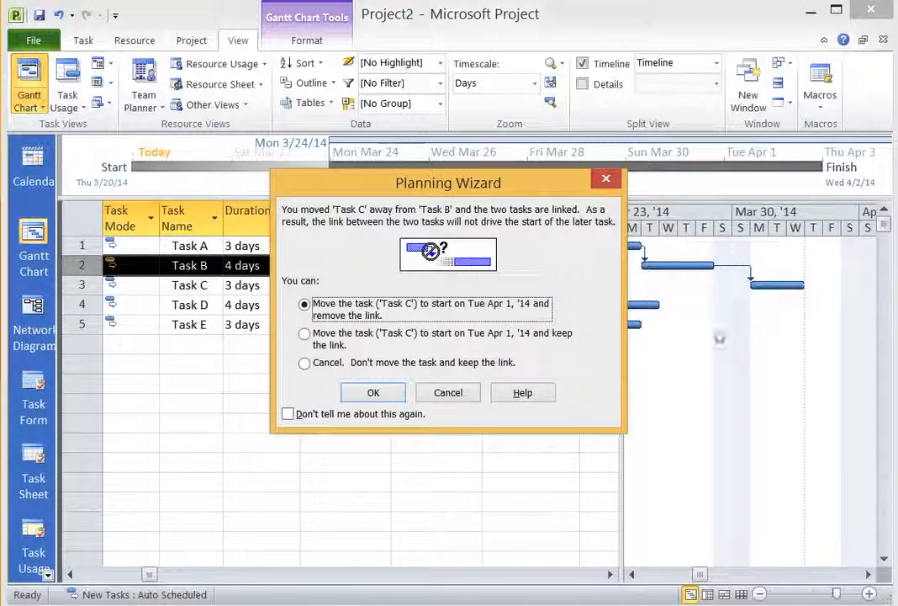
pyautogui.click(373, 392)
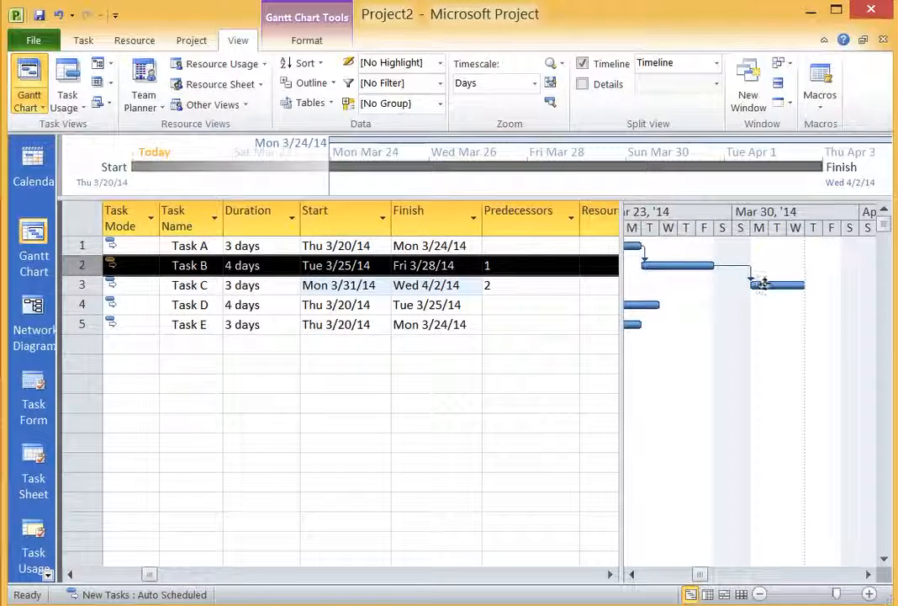
pyautogui.moveTo(764, 285)
pyautogui.write('3')
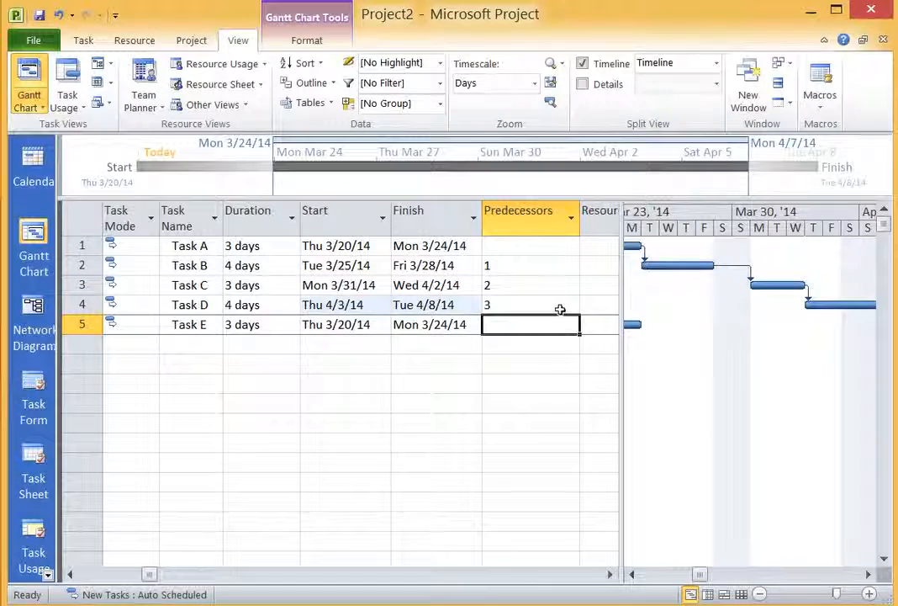
# Enter predecessor 4 for Task E so it follows Task D, ending 4/11/14
pyautogui.write('4')
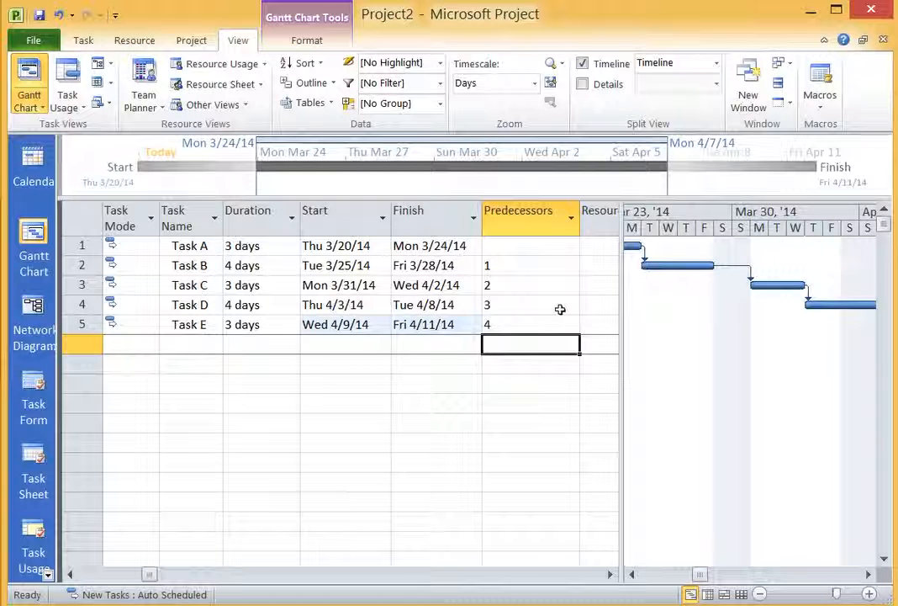
pyautogui.moveTo(505, 397)
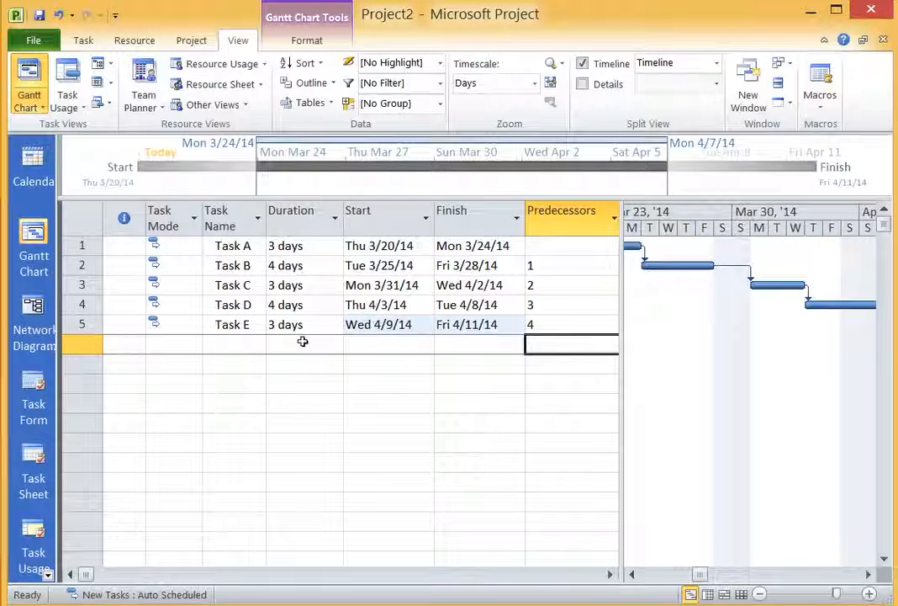
pyautogui.moveTo(653, 327)
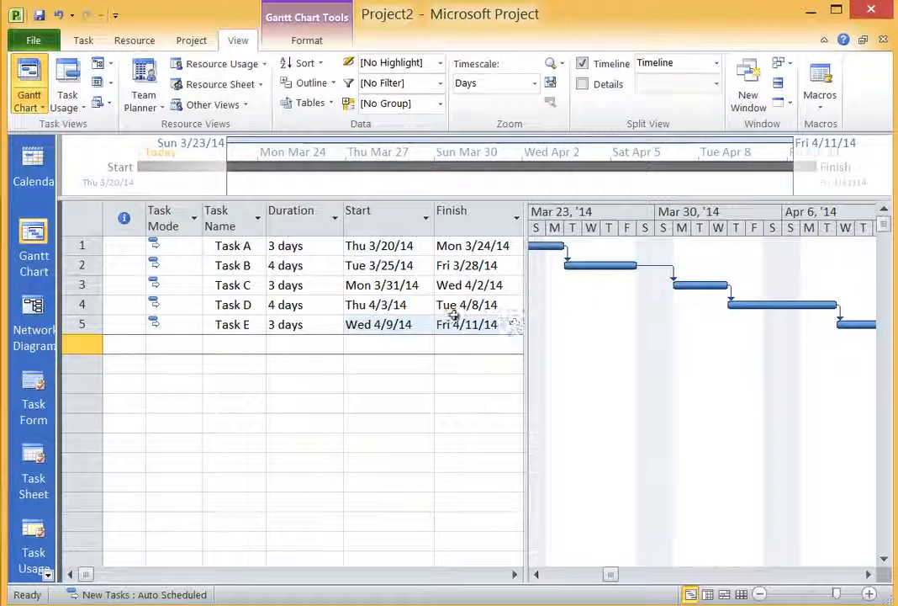
pyautogui.click(370, 211)
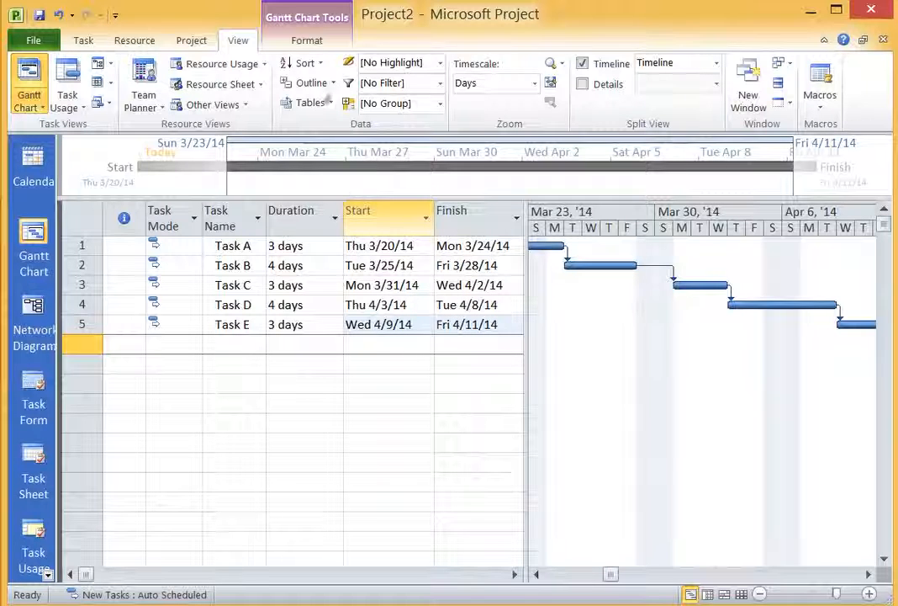
pyautogui.moveTo(306, 41)
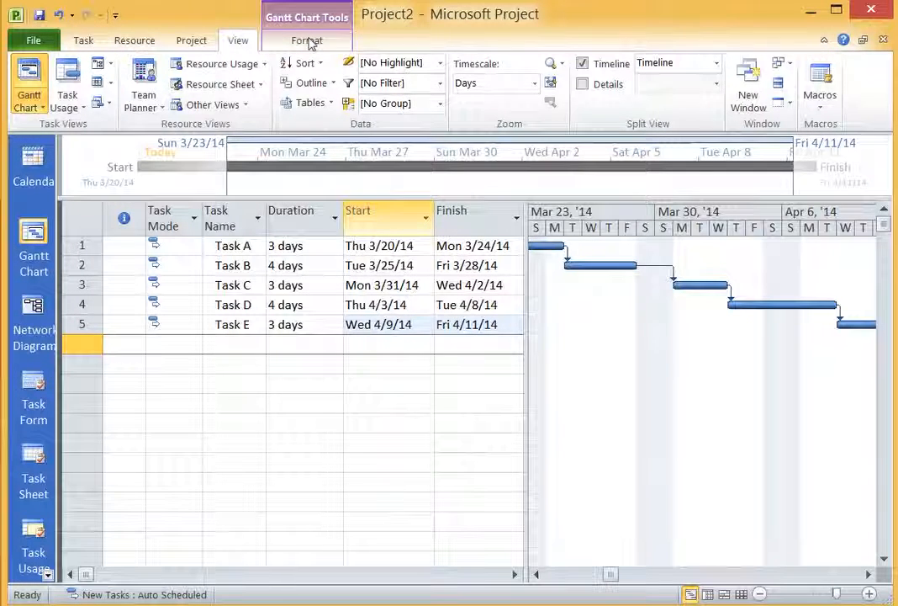
# Turn on the Project2 summary task (17 days, 3/20/14–4/11/14) from the Format options
pyautogui.click(306, 40)
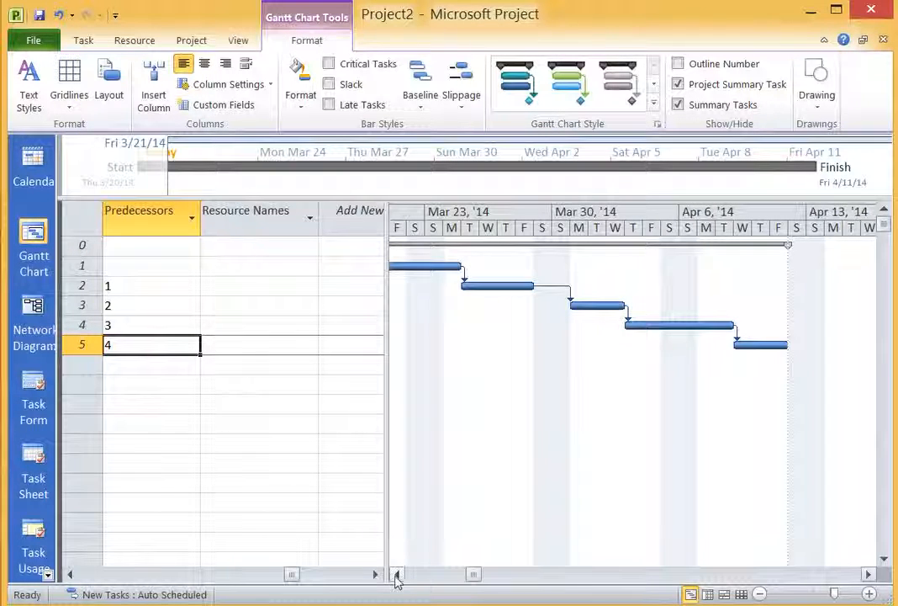
pyautogui.click(397, 573)
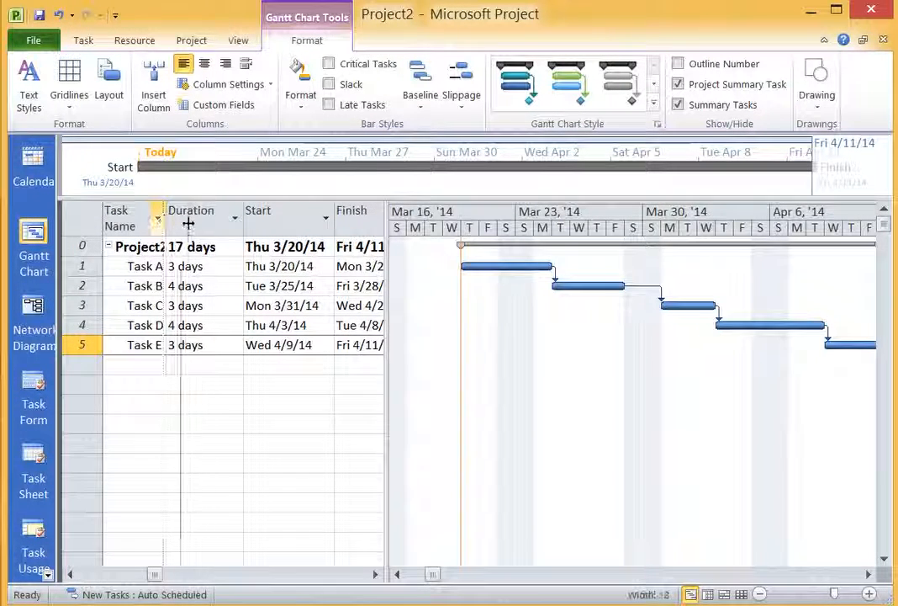
pyautogui.moveTo(191, 220)
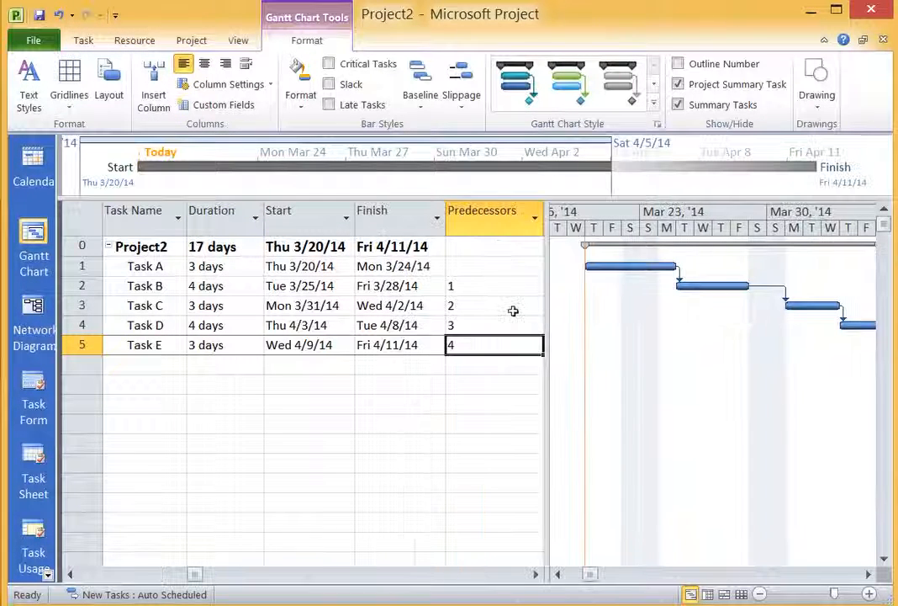
pyautogui.moveTo(472, 305)
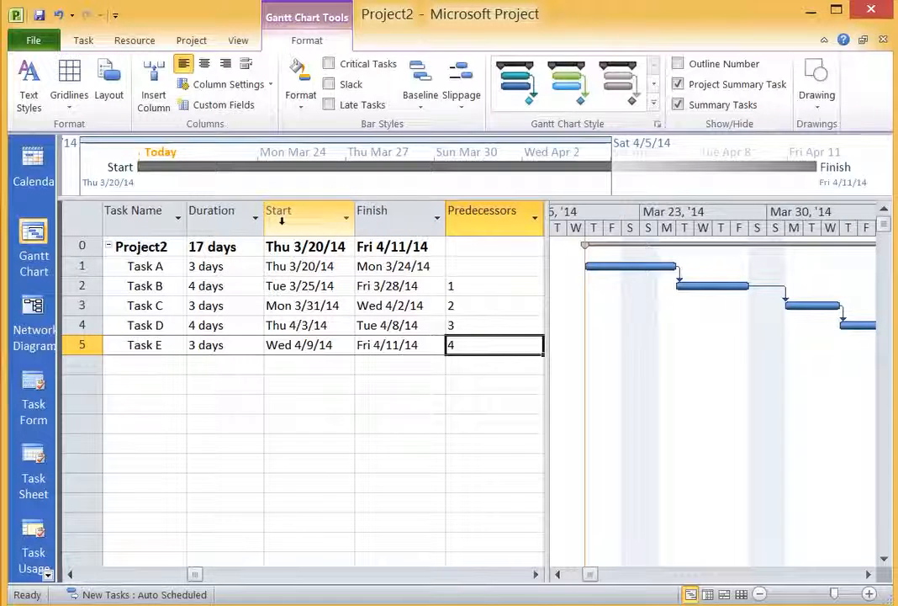
# Hide the Finish column and insert a Cost column before Duration
pyautogui.rightClick(299, 211)
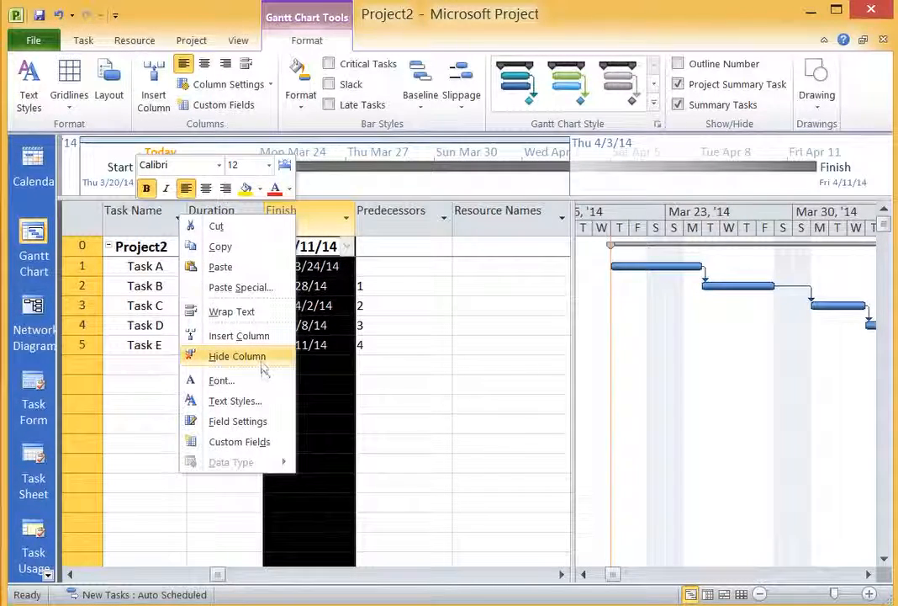
pyautogui.click(237, 356)
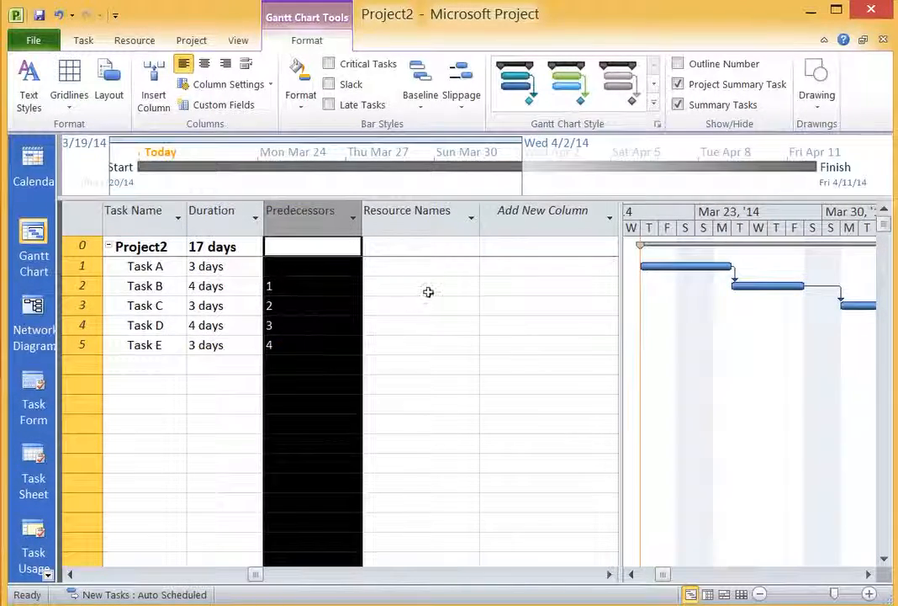
pyautogui.moveTo(543, 210)
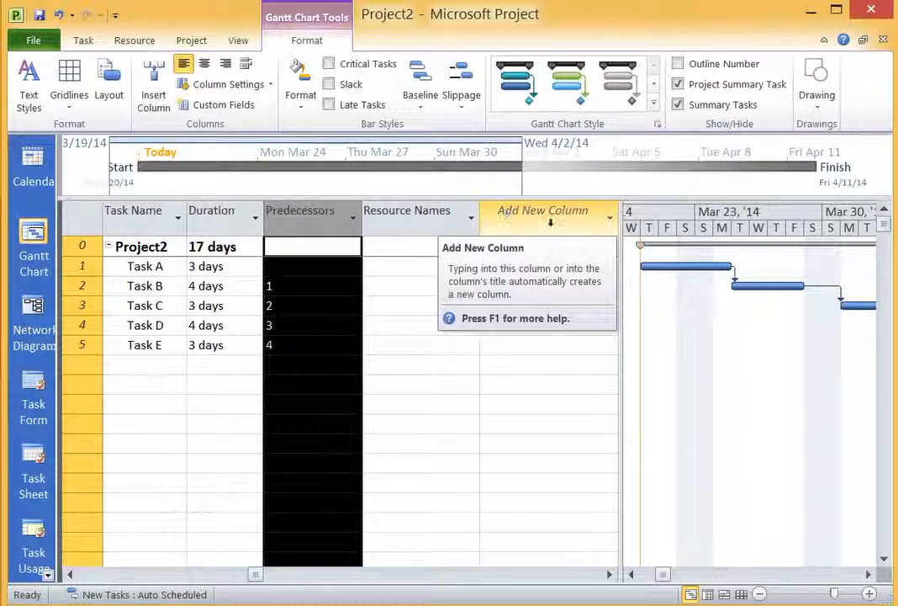
pyautogui.moveTo(419, 210)
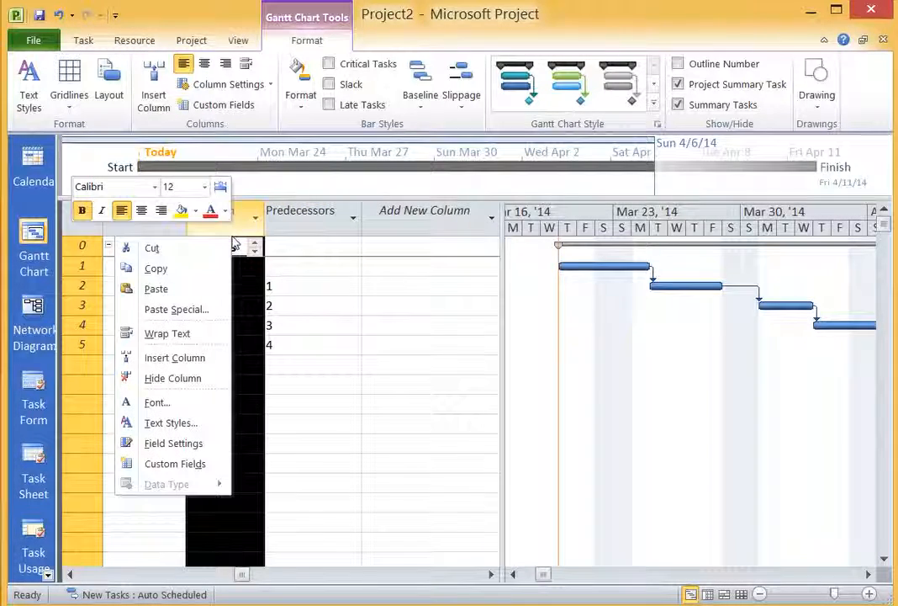
pyautogui.click(174, 357)
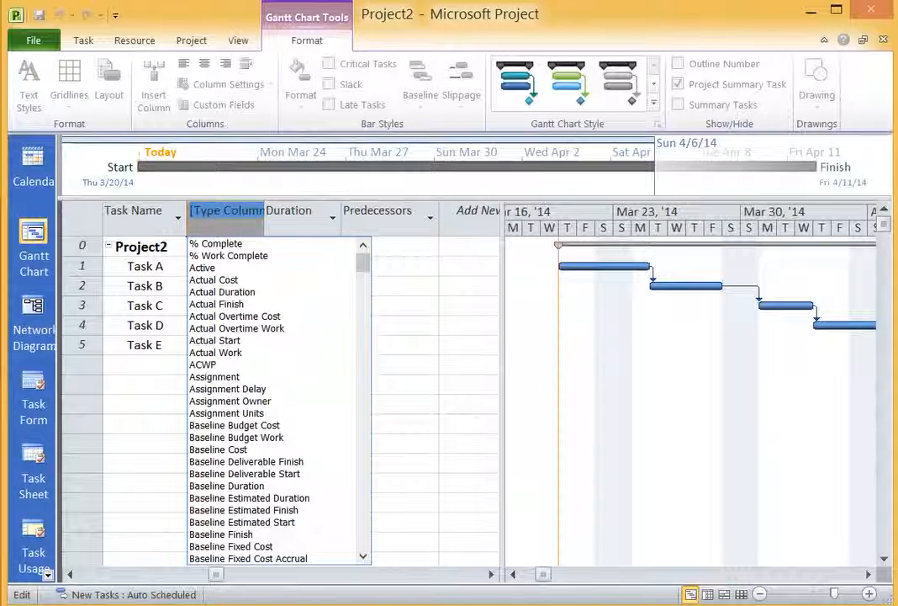
pyautogui.write('cost')
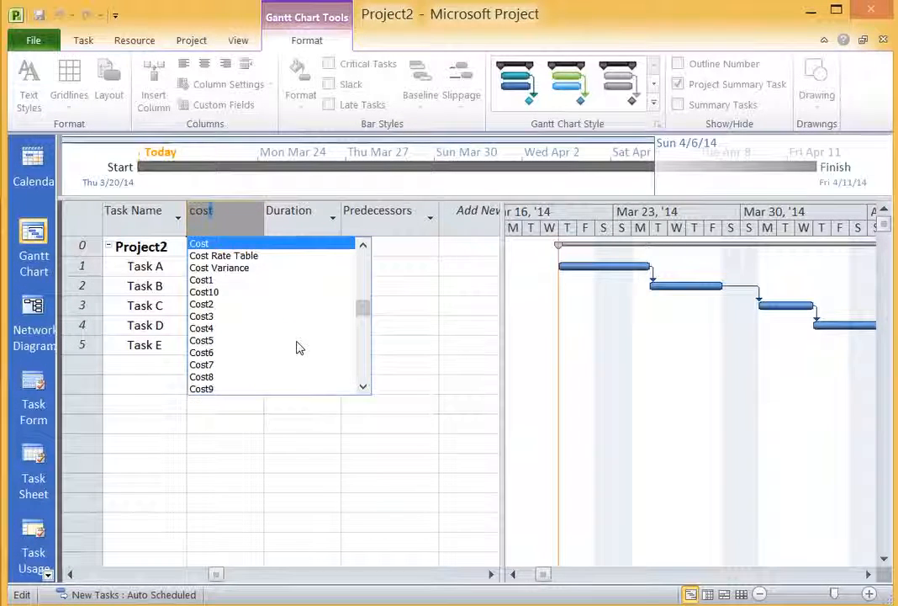
pyautogui.click(199, 243)
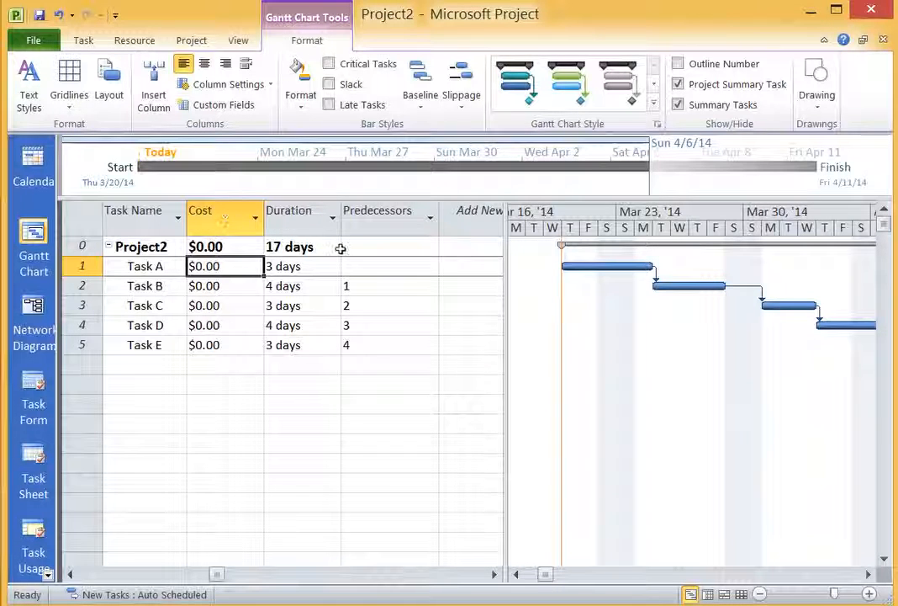
pyautogui.moveTo(276, 486)
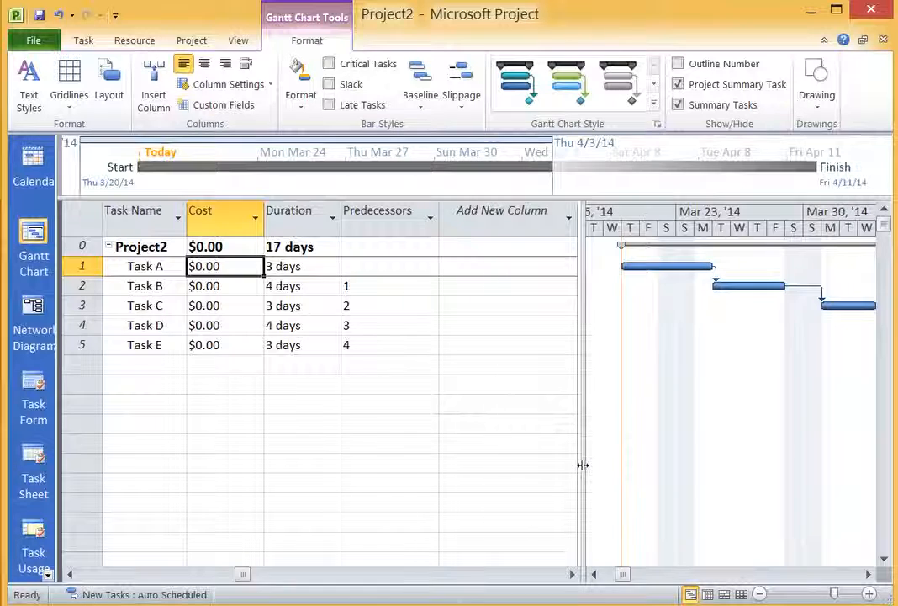
pyautogui.moveTo(347, 276)
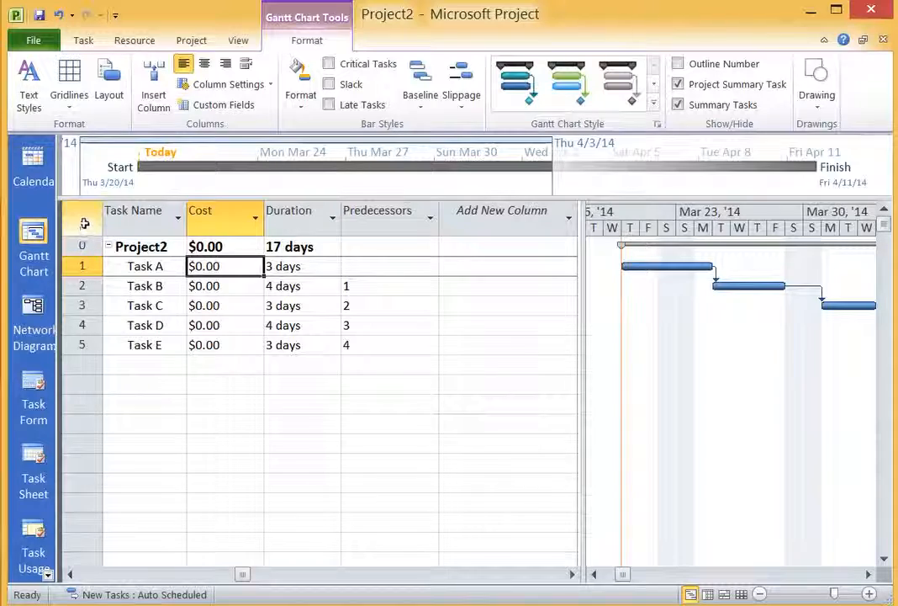
# Preview the Schedule, Entry and Tracking tables, then apply Earned Value Cost Indicators
pyautogui.click(84, 223)
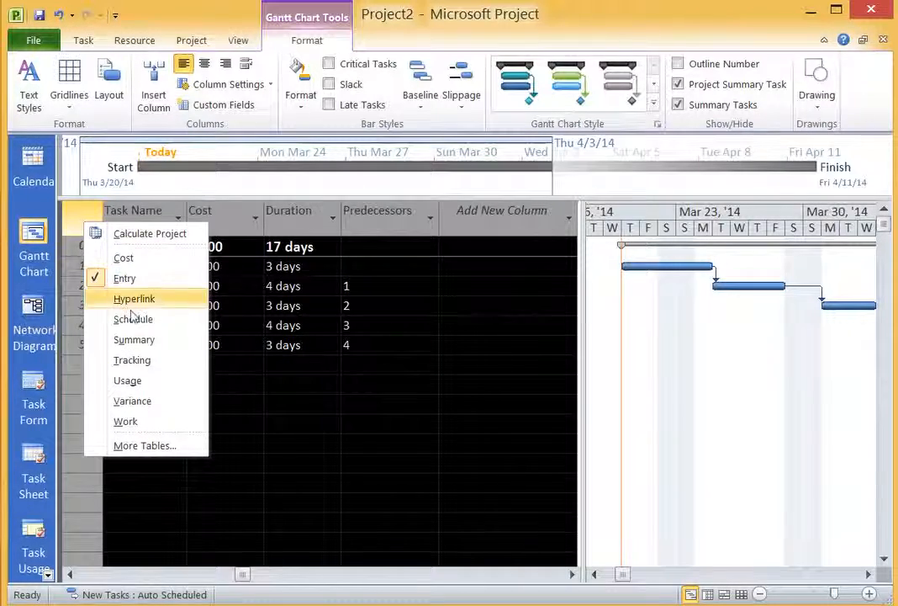
pyautogui.click(132, 319)
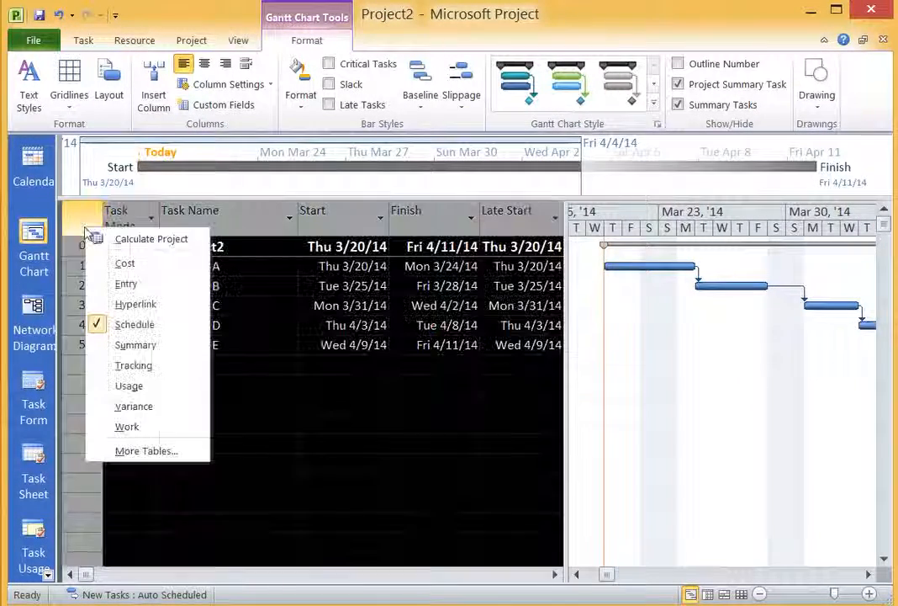
pyautogui.click(125, 263)
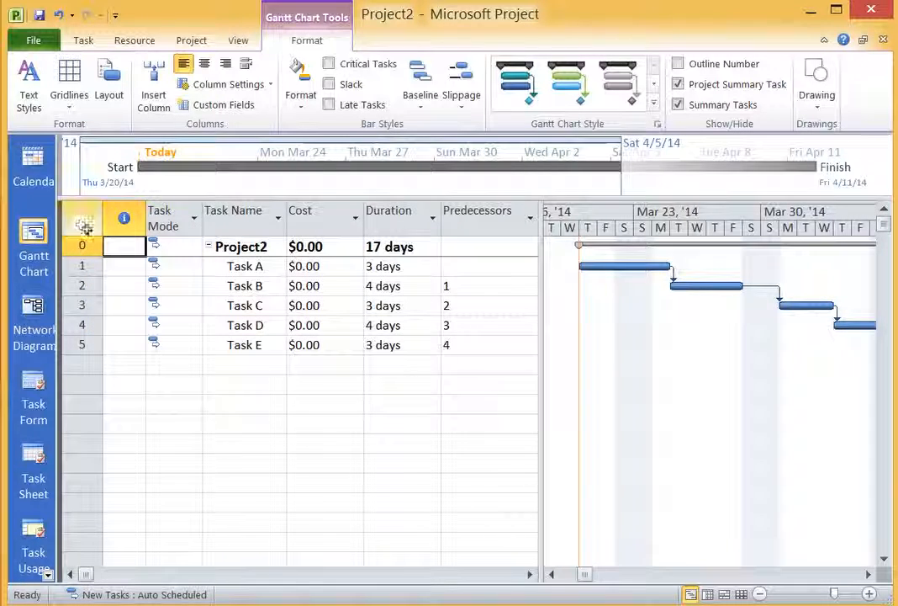
pyautogui.click(83, 218)
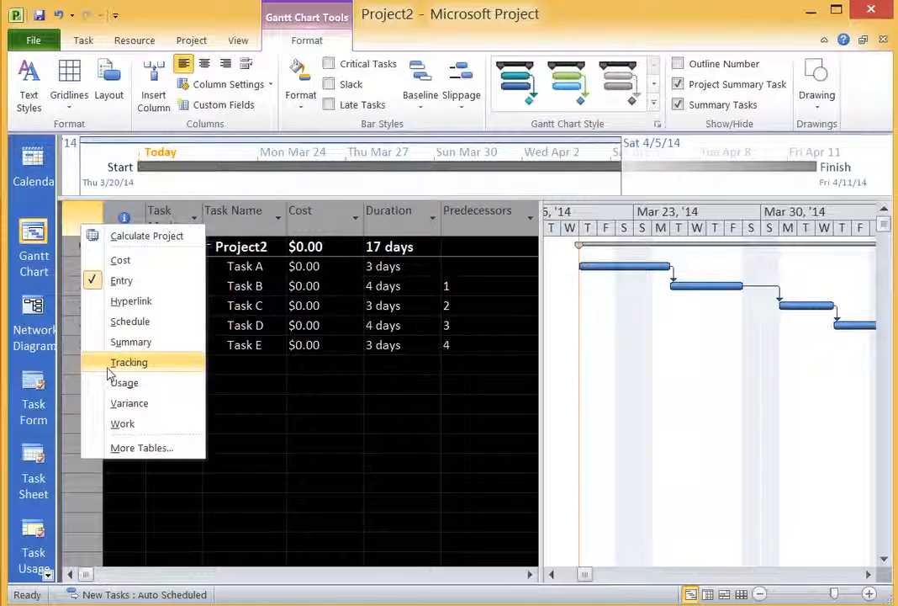
pyautogui.click(129, 361)
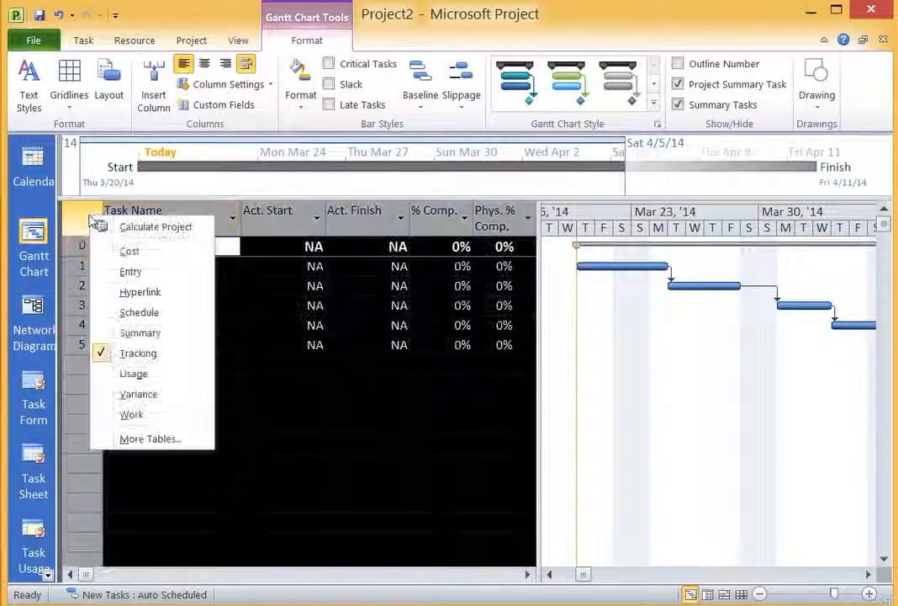
pyautogui.click(149, 439)
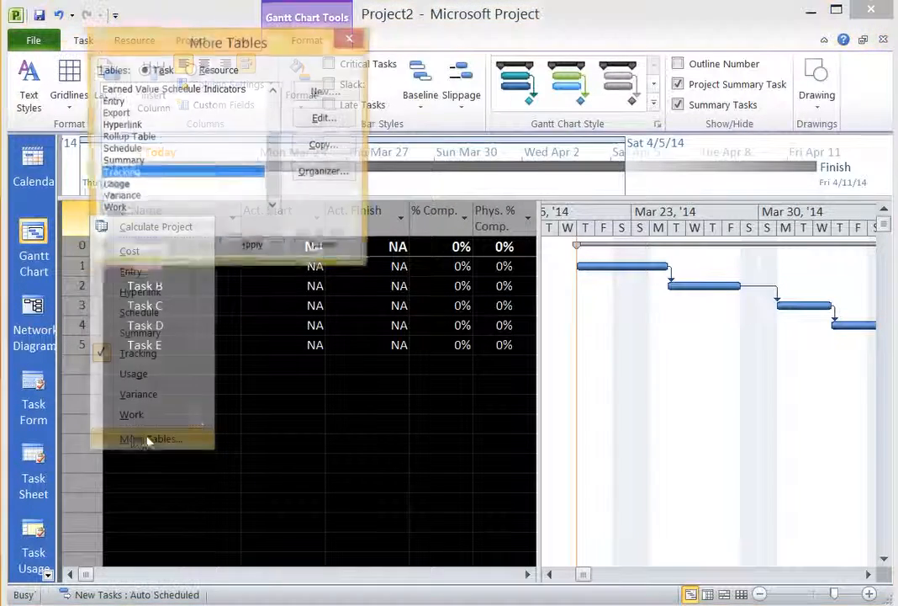
pyautogui.click(149, 439)
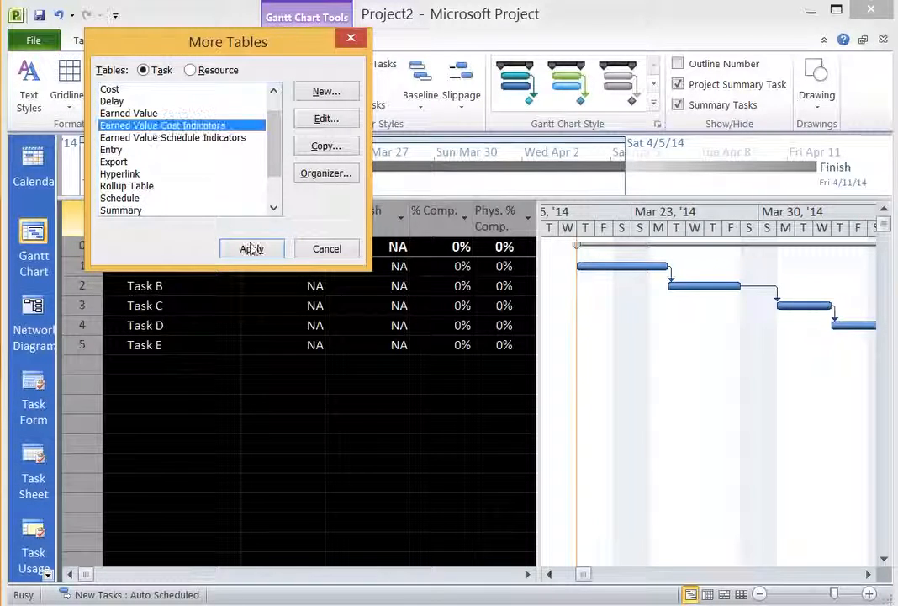
pyautogui.click(251, 248)
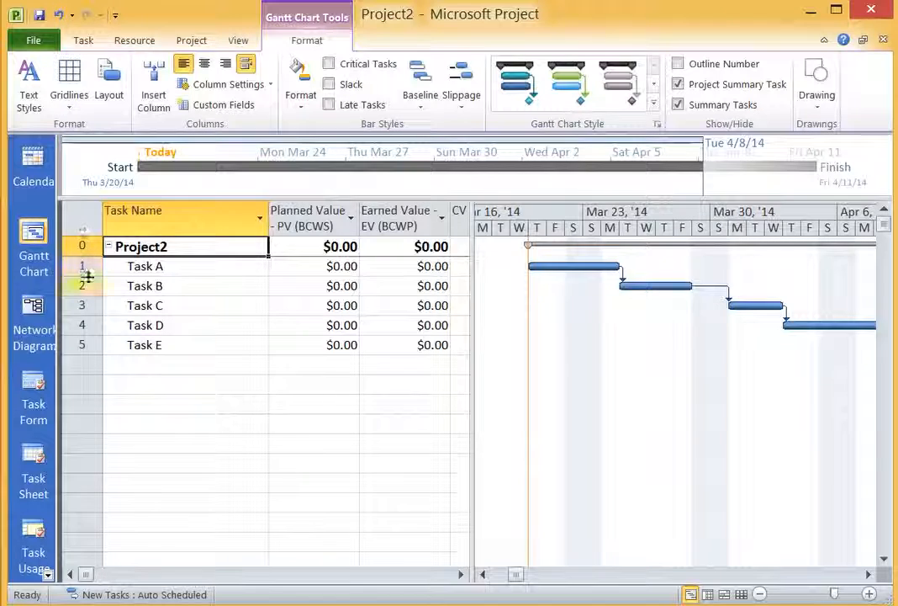
pyautogui.moveTo(101, 231)
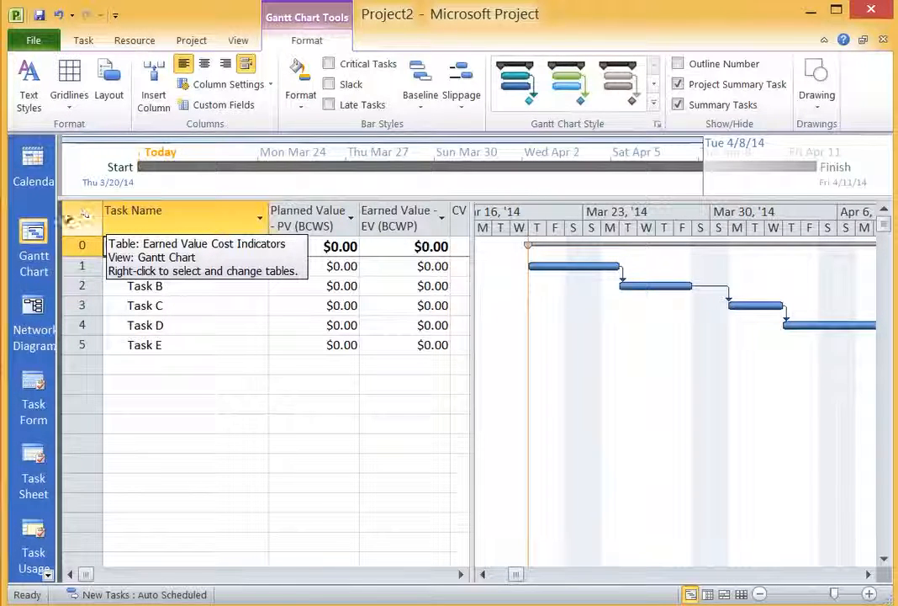
# Open the list of task tables from the grid's top-left table selector
pyautogui.rightClick(82, 217)
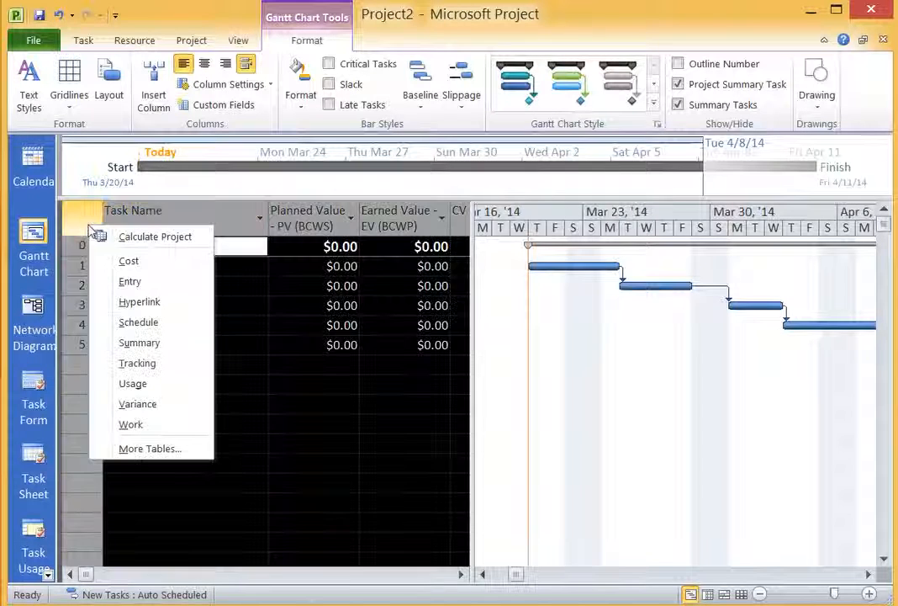
pyautogui.moveTo(138, 322)
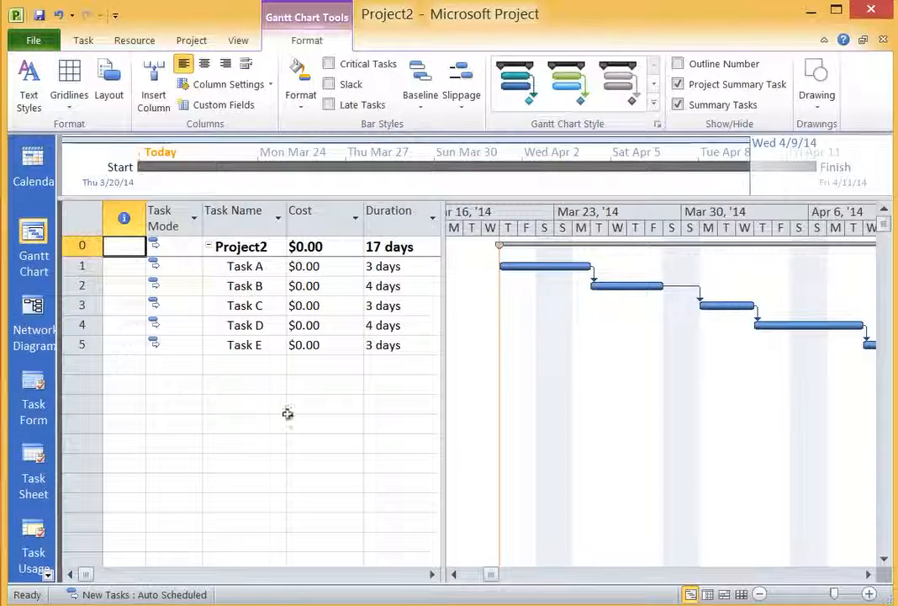
pyautogui.moveTo(250, 415)
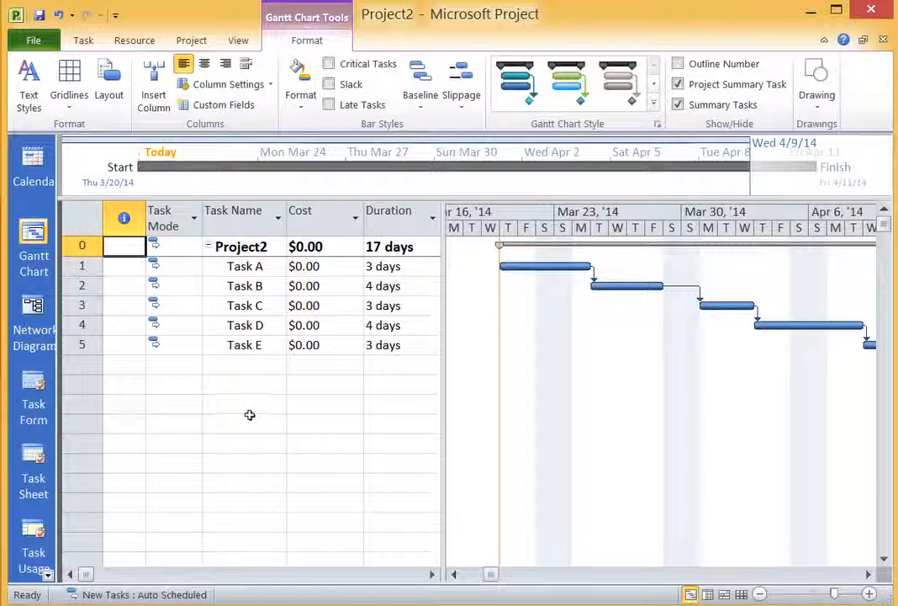
pyautogui.moveTo(294, 341)
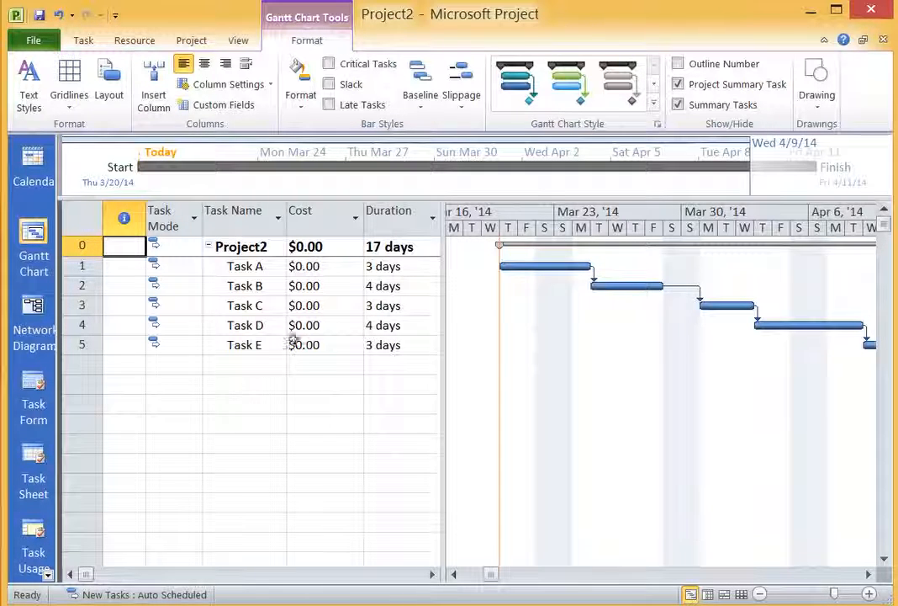
pyautogui.moveTo(475, 390)
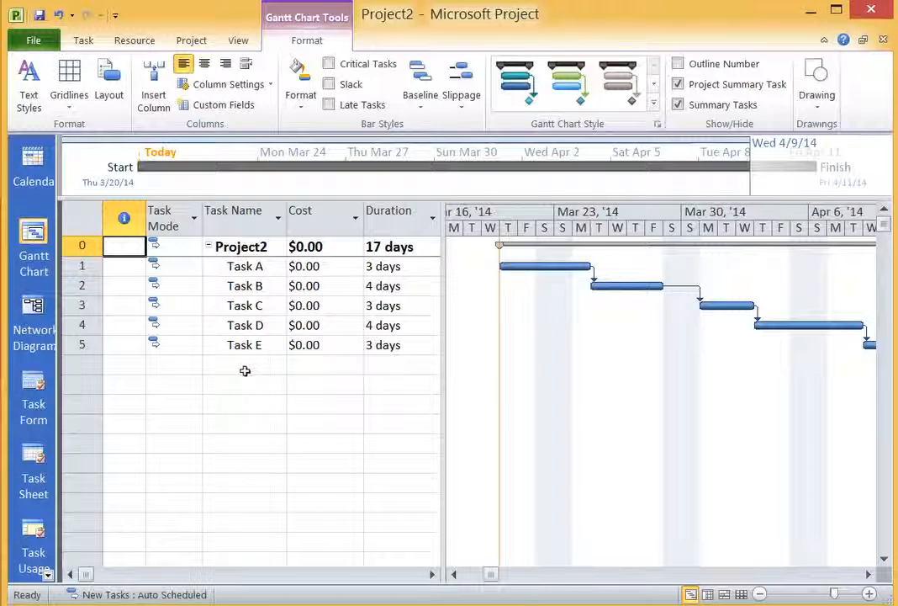
pyautogui.moveTo(135, 323)
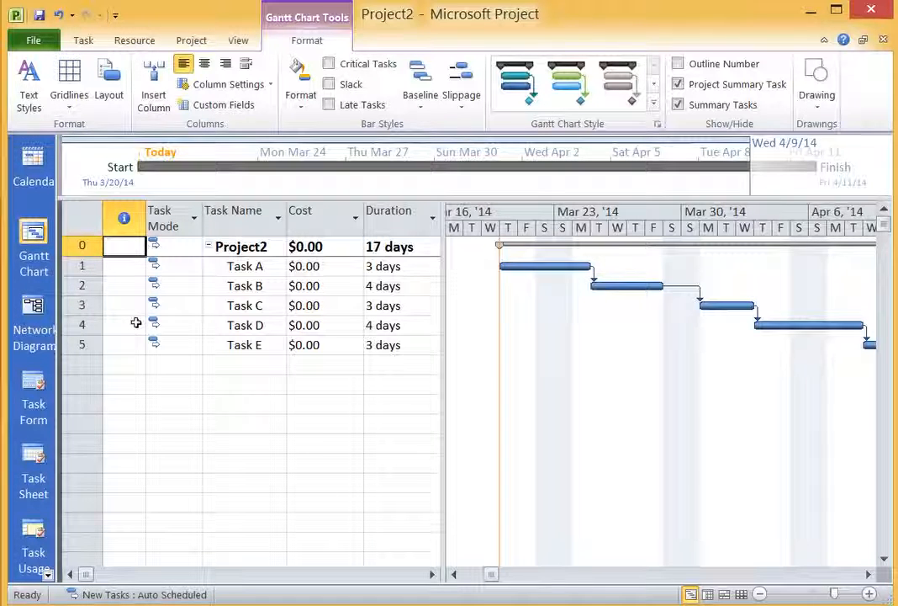
pyautogui.moveTo(139, 197)
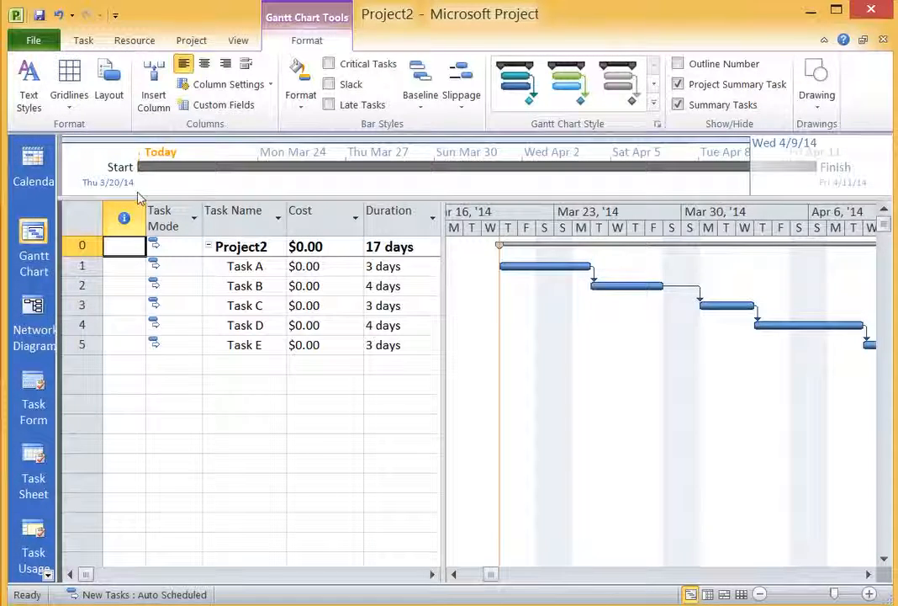
# Preview the Calendar, Network Diagram and Team Planner views, then return to Gantt Chart
pyautogui.click(83, 40)
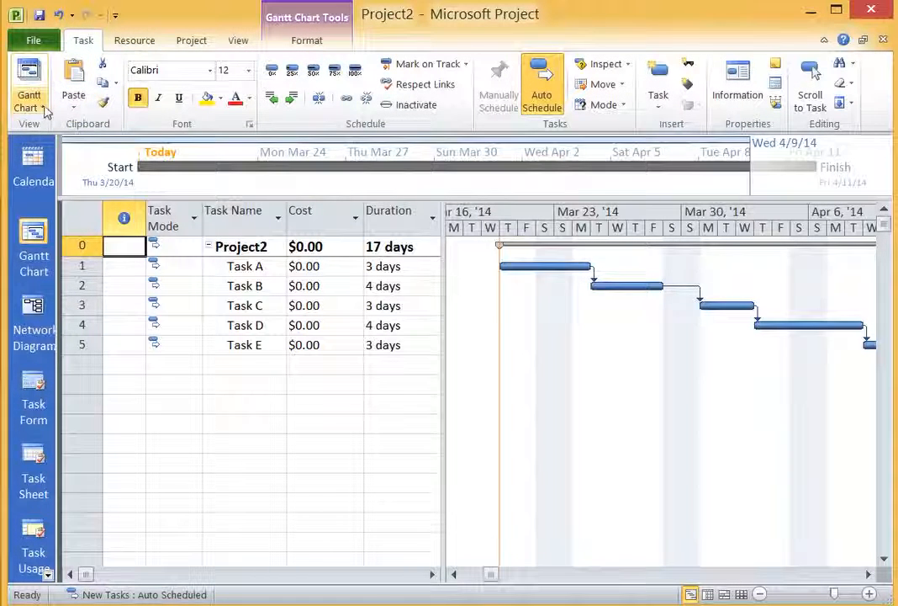
pyautogui.click(29, 89)
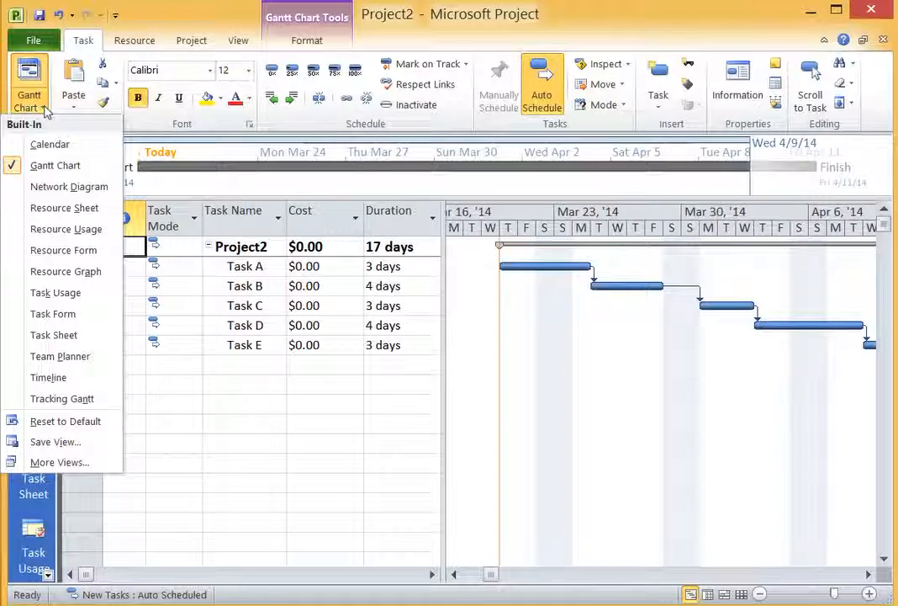
pyautogui.click(50, 143)
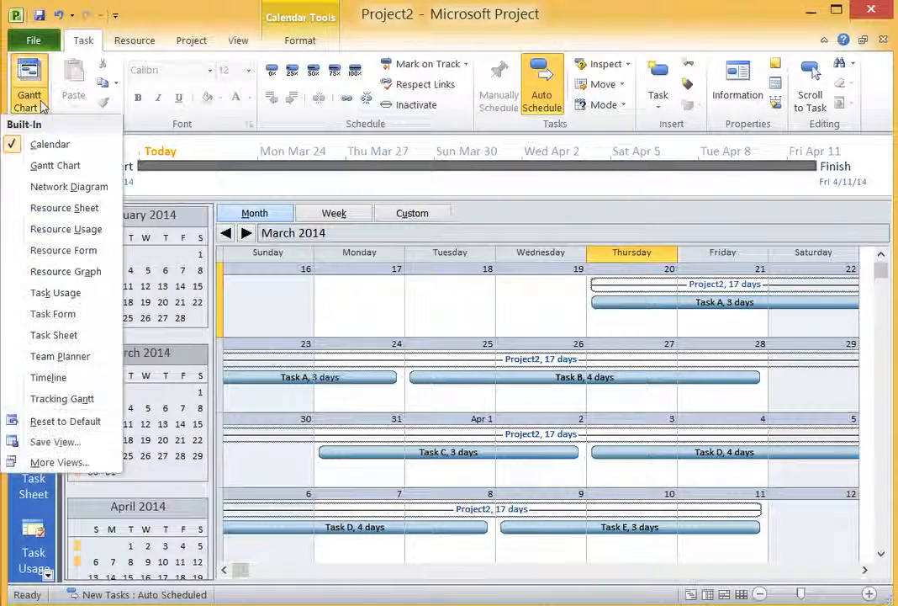
pyautogui.click(69, 185)
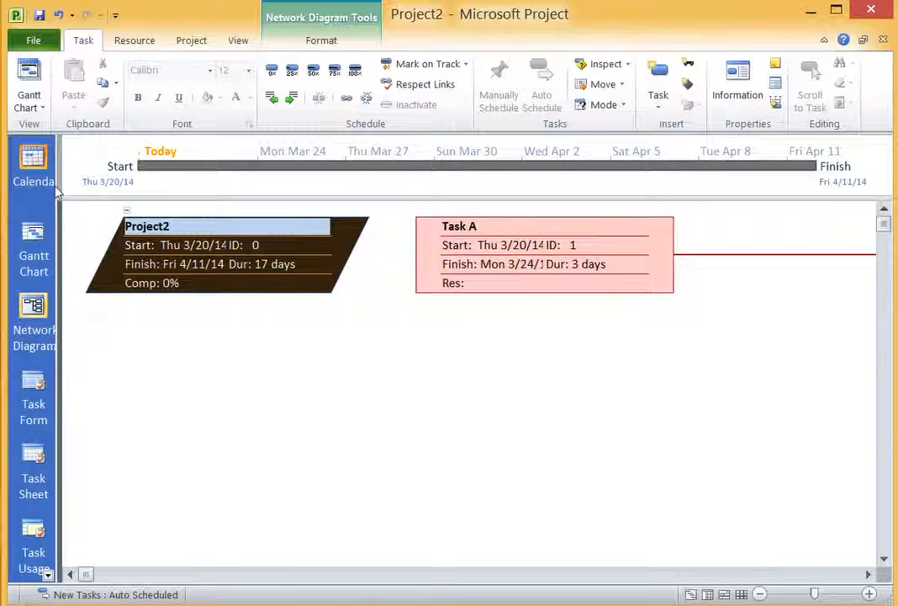
pyautogui.click(27, 95)
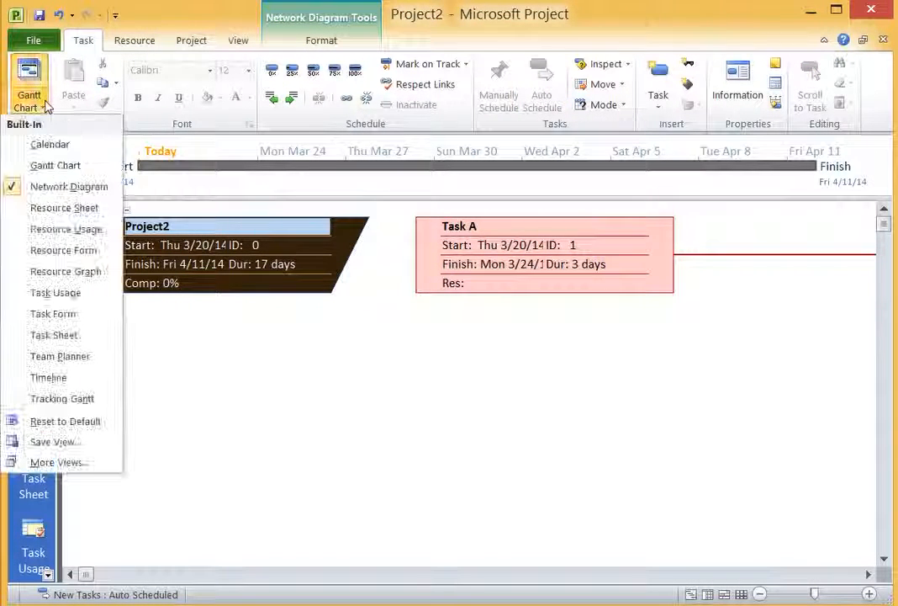
pyautogui.moveTo(60, 356)
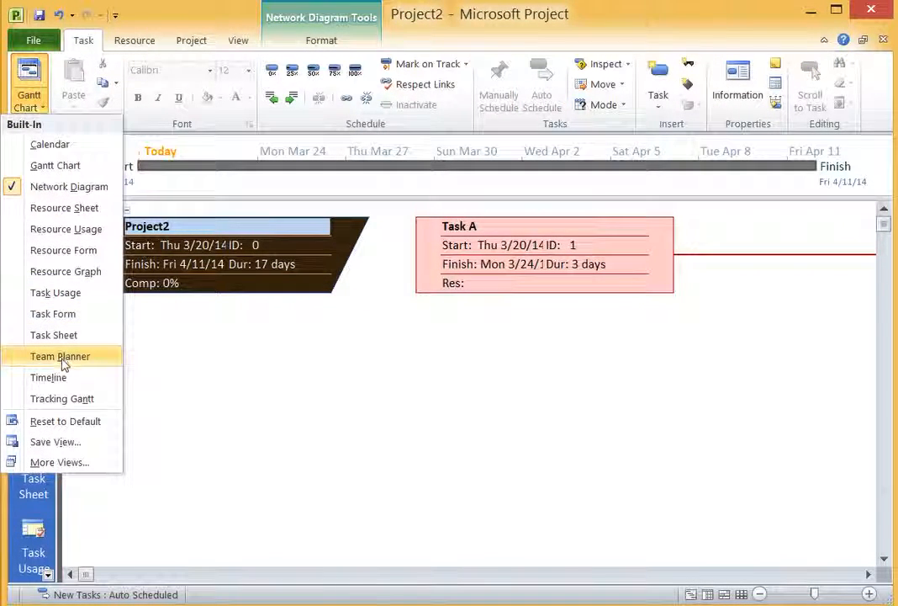
pyautogui.click(58, 356)
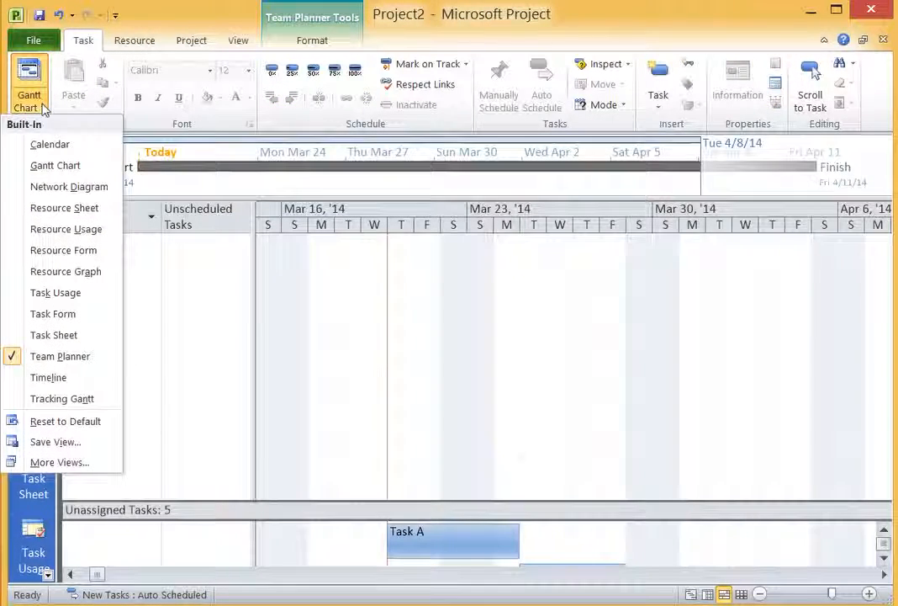
pyautogui.moveTo(55, 165)
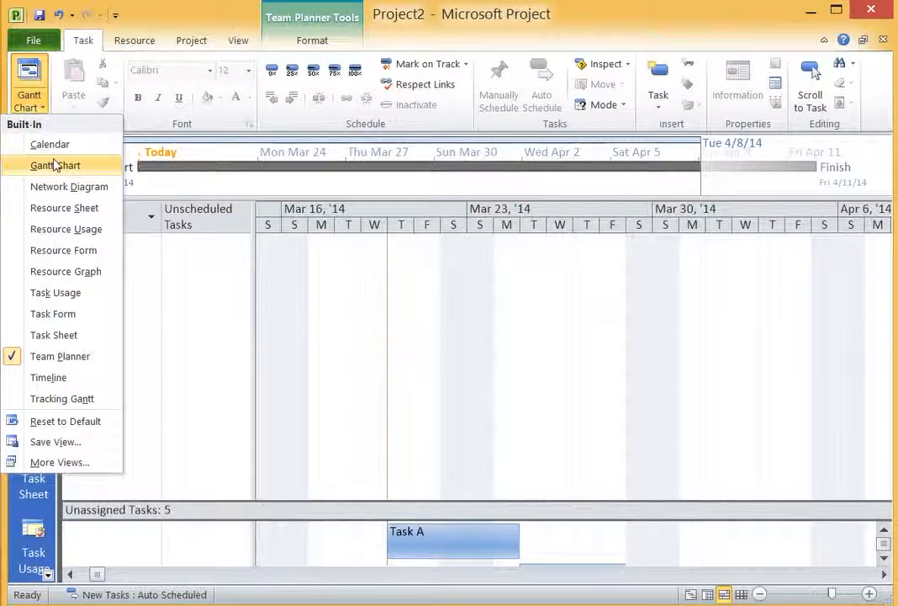
pyautogui.click(56, 165)
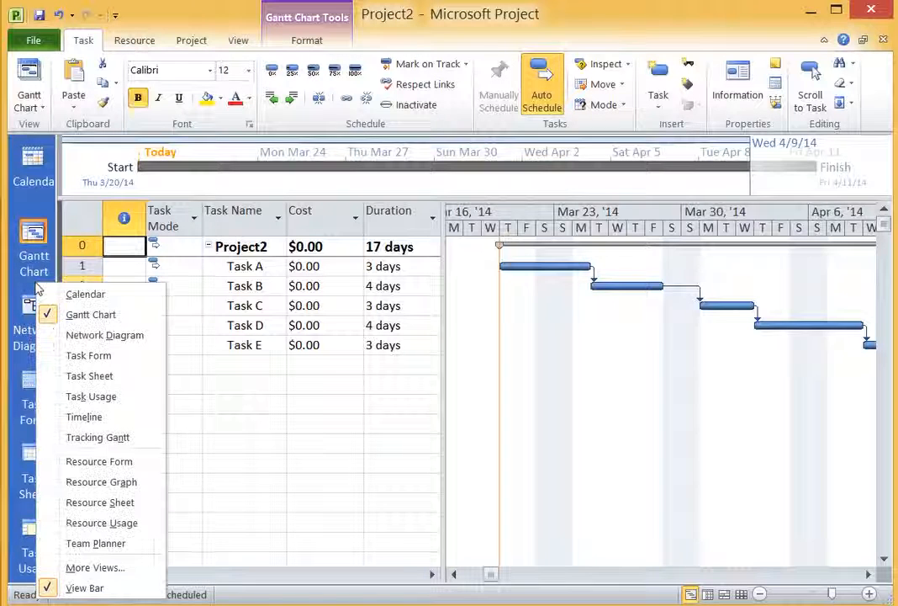
pyautogui.moveTo(85, 294)
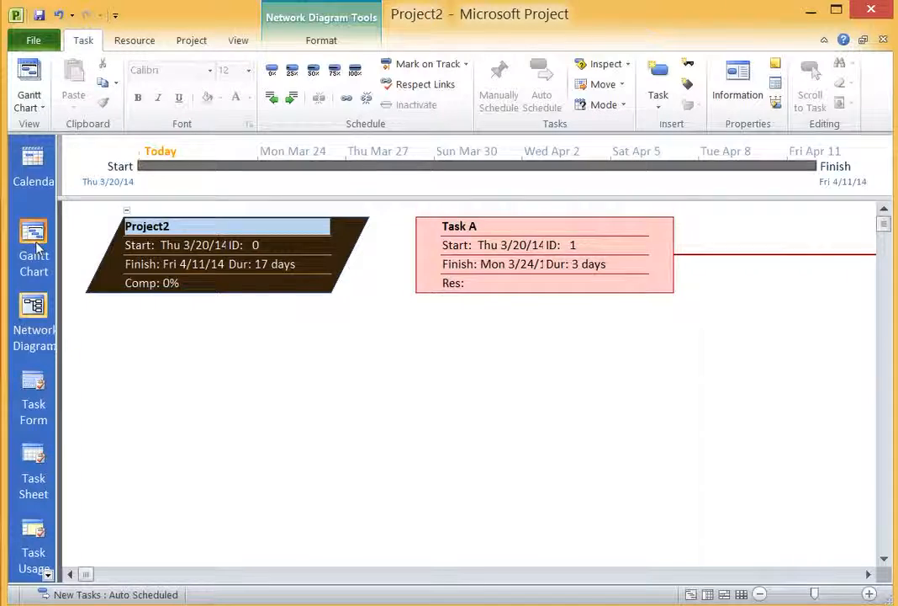
# Switch from Gantt Chart to Network Diagram view and turn the View Bar back on
pyautogui.click(32, 239)
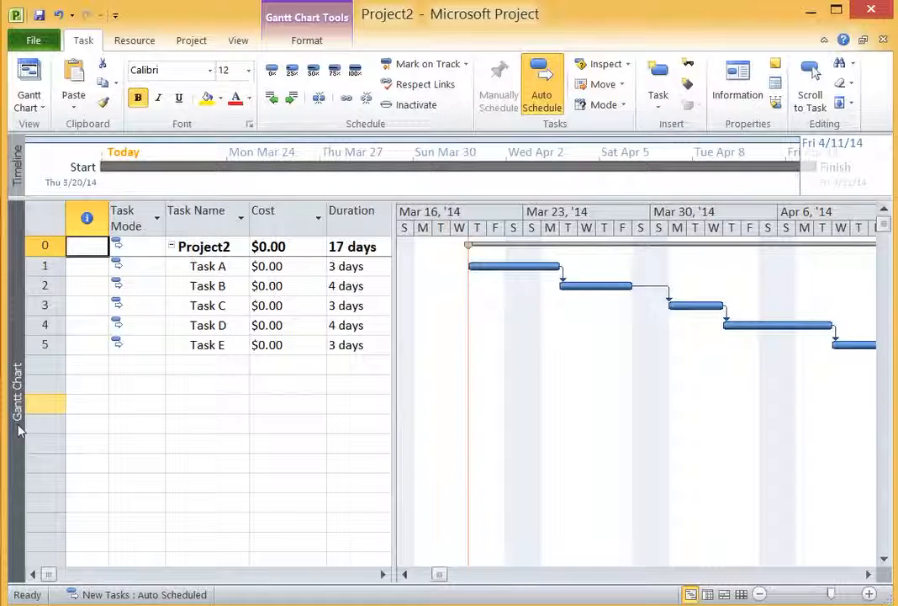
pyautogui.click(27, 93)
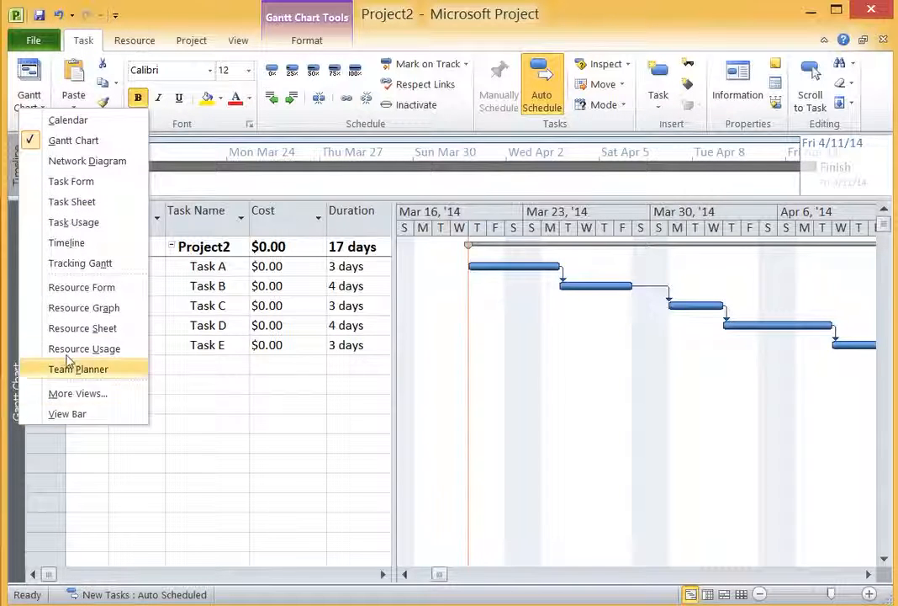
pyautogui.click(87, 160)
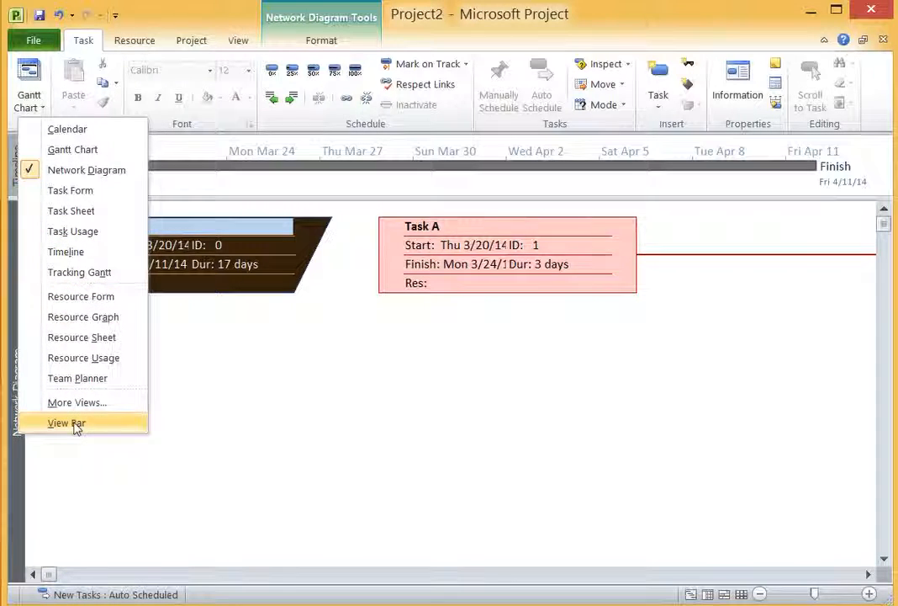
pyautogui.click(67, 423)
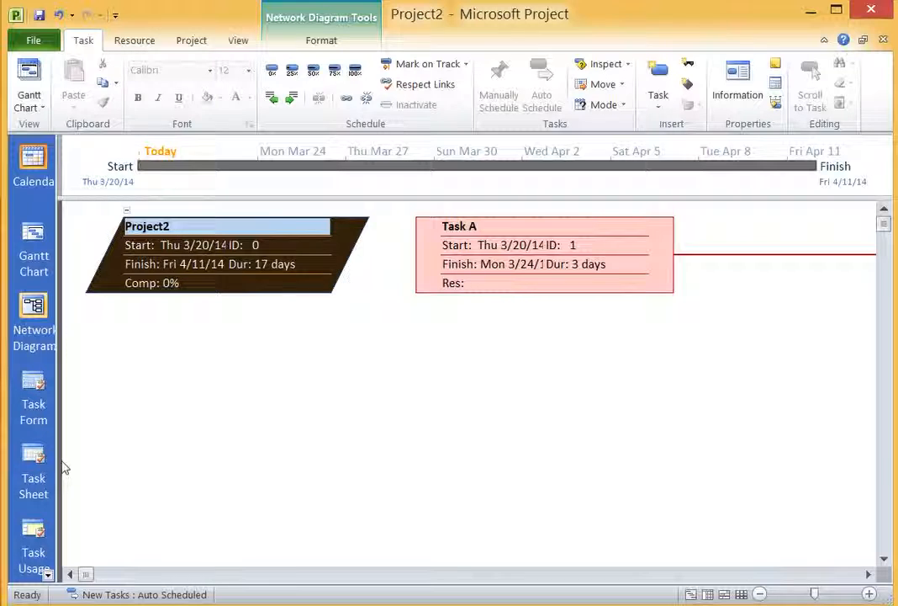
pyautogui.moveTo(54, 252)
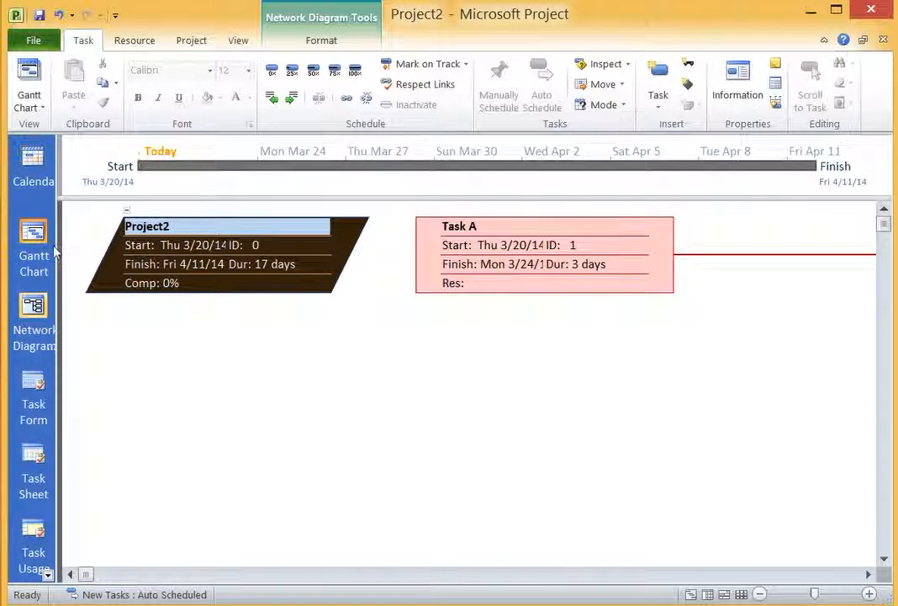
# Switch back to the Gantt Chart view using the View Bar
pyautogui.click(33, 240)
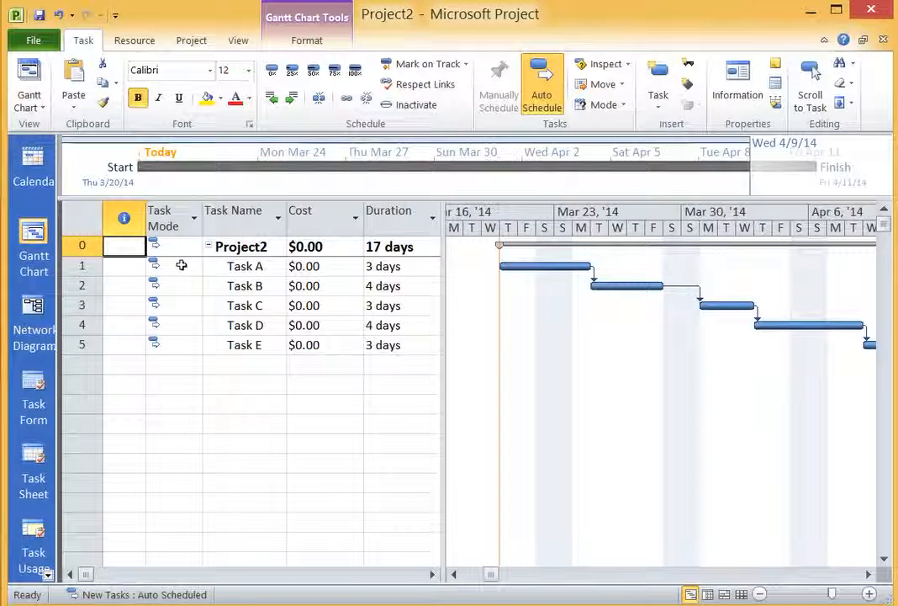
pyautogui.moveTo(451, 325)
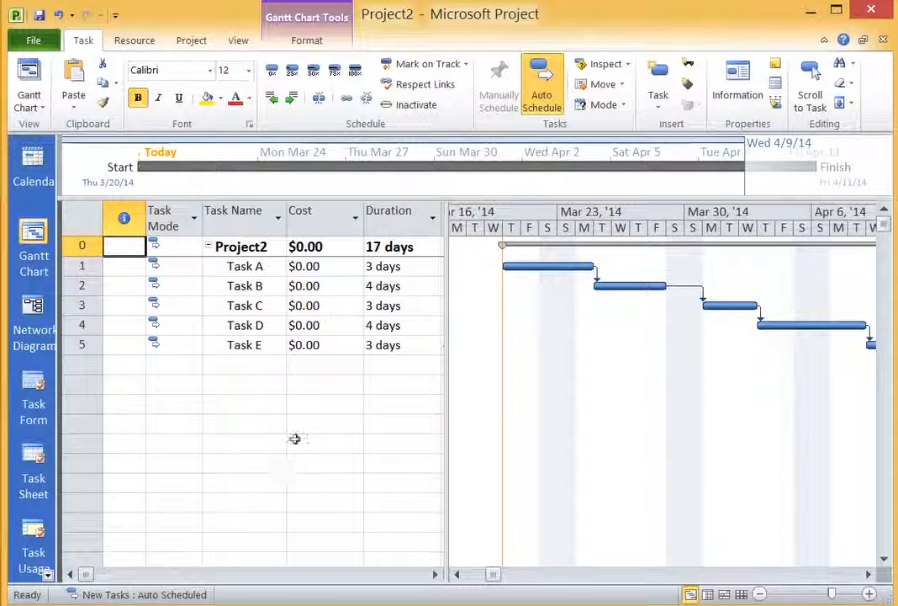
pyautogui.moveTo(252, 356)
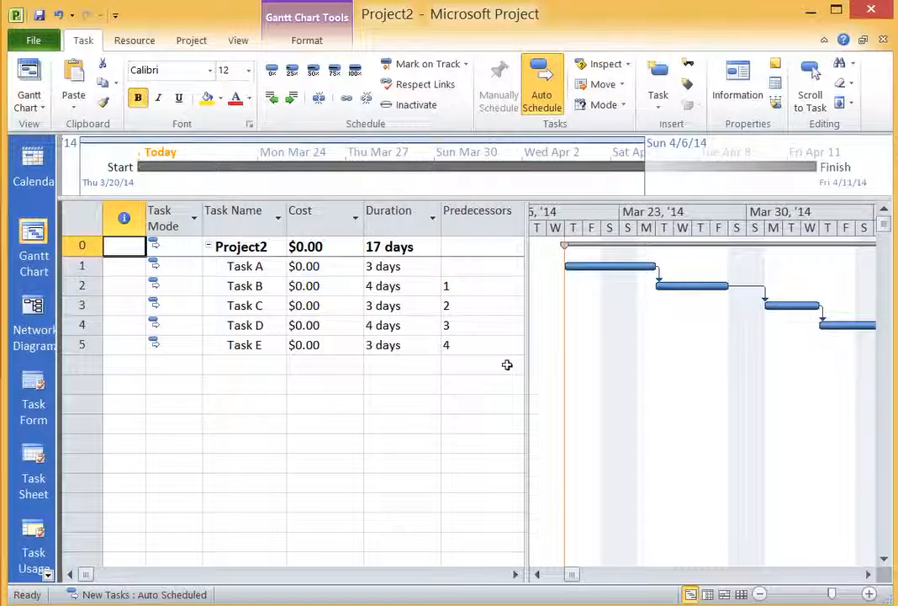
pyautogui.moveTo(360, 286)
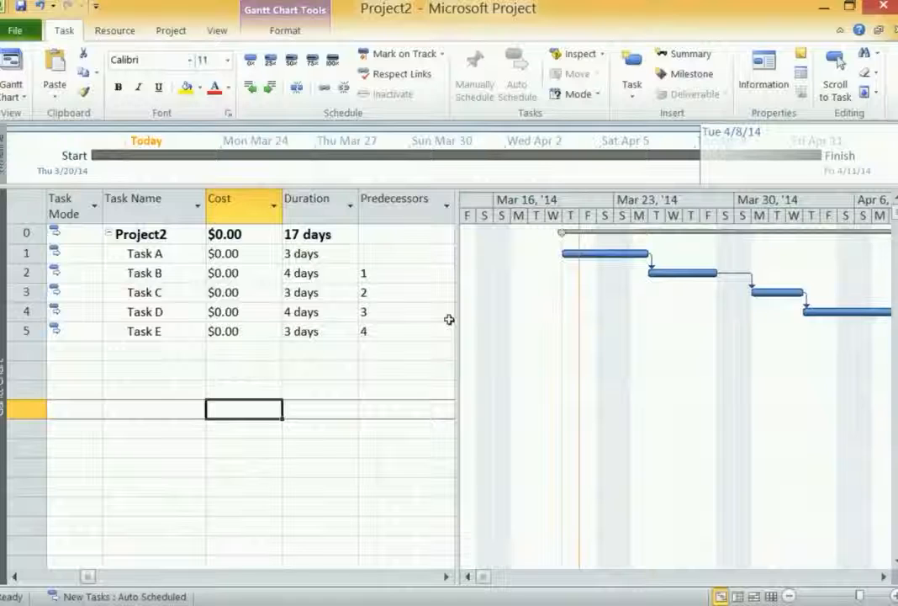
pyautogui.moveTo(423, 331)
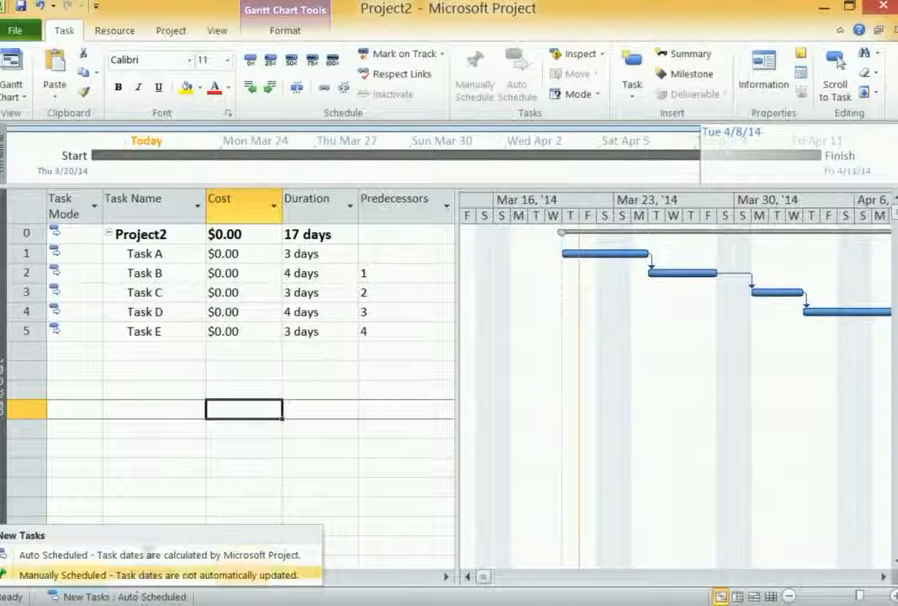
pyautogui.click(13, 28)
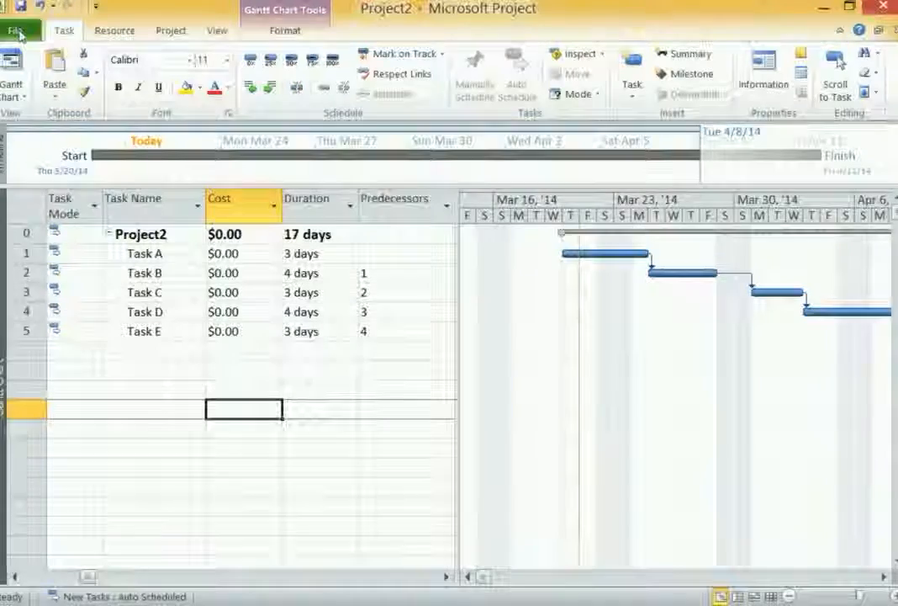
pyautogui.click(17, 29)
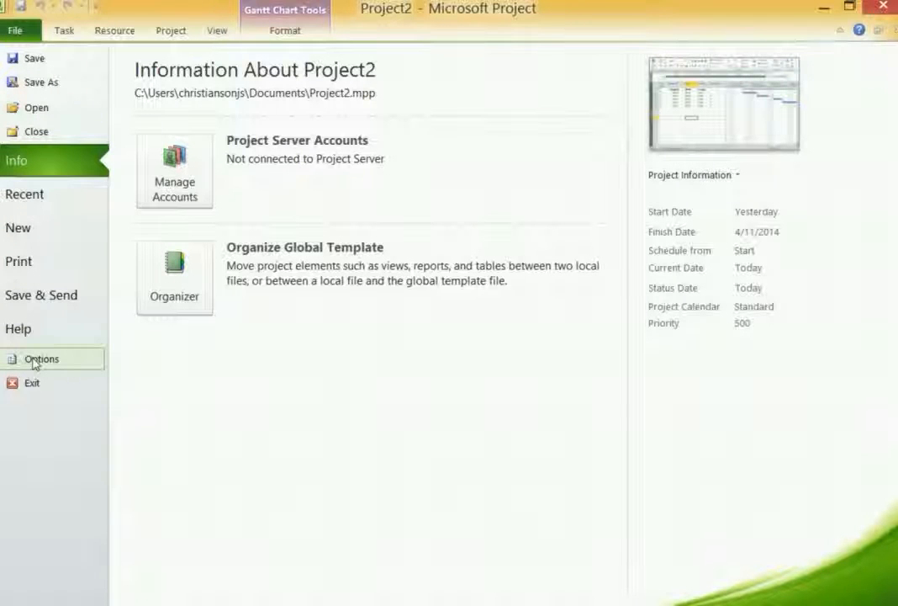
pyautogui.click(63, 31)
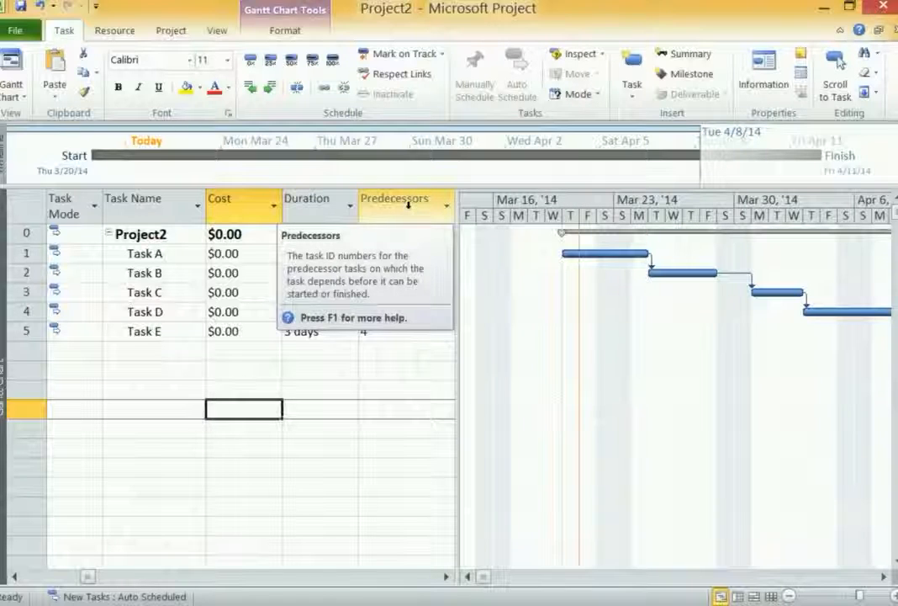
# Insert a Start column before Predecessors, showing starts from Thu 3/20/14 to Wed 4/9/14
pyautogui.rightClick(403, 199)
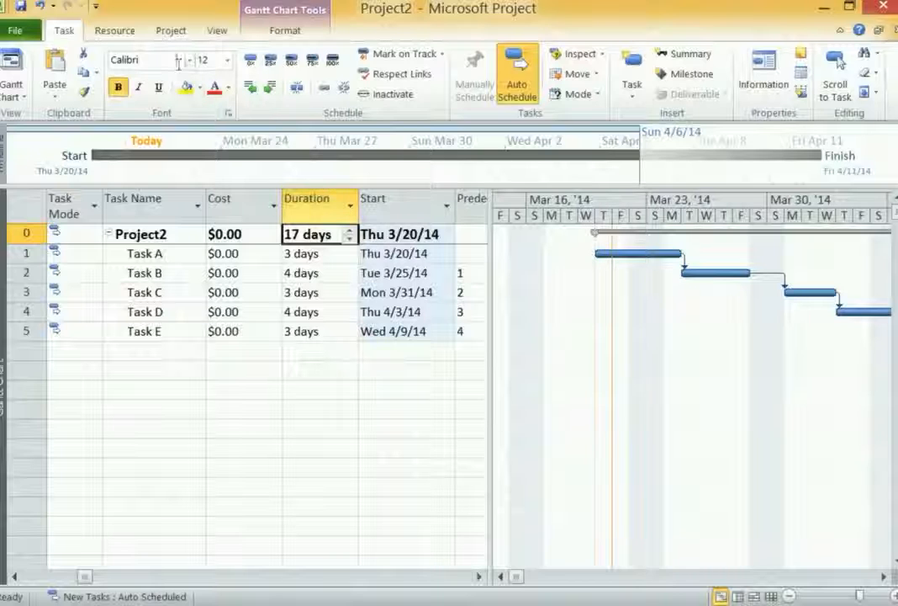
pyautogui.click(174, 31)
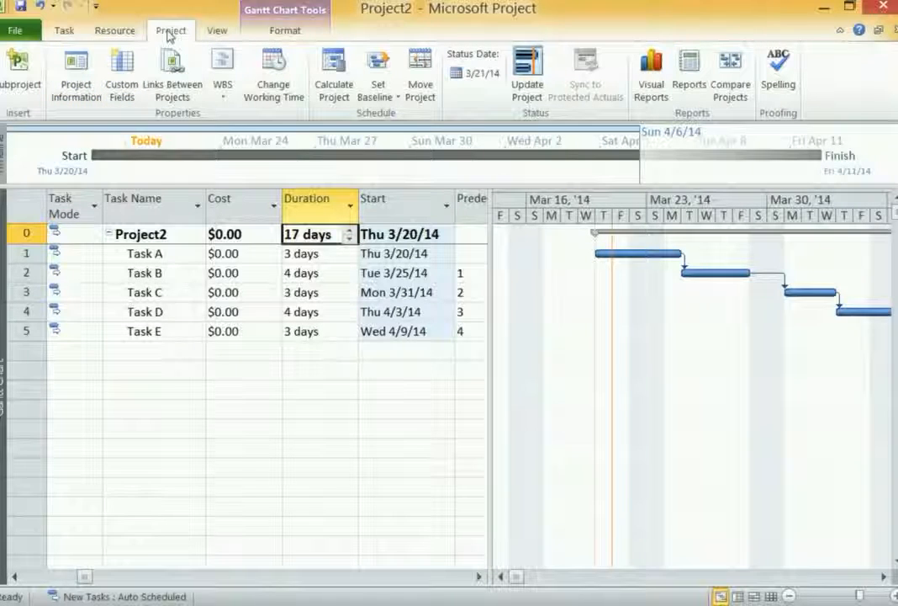
# Set the project start date to Saturday 10/11/14 in Project Information
pyautogui.click(75, 74)
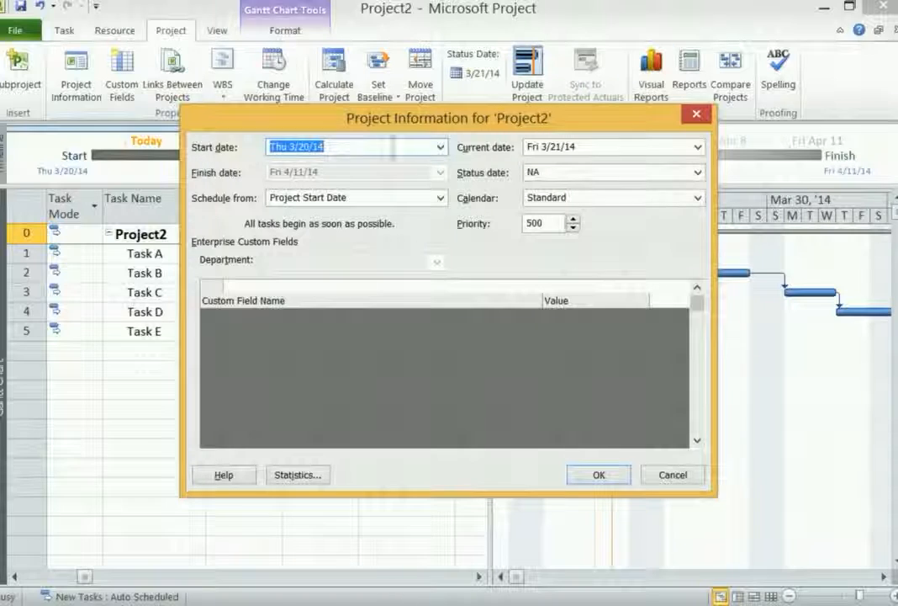
pyautogui.click(435, 146)
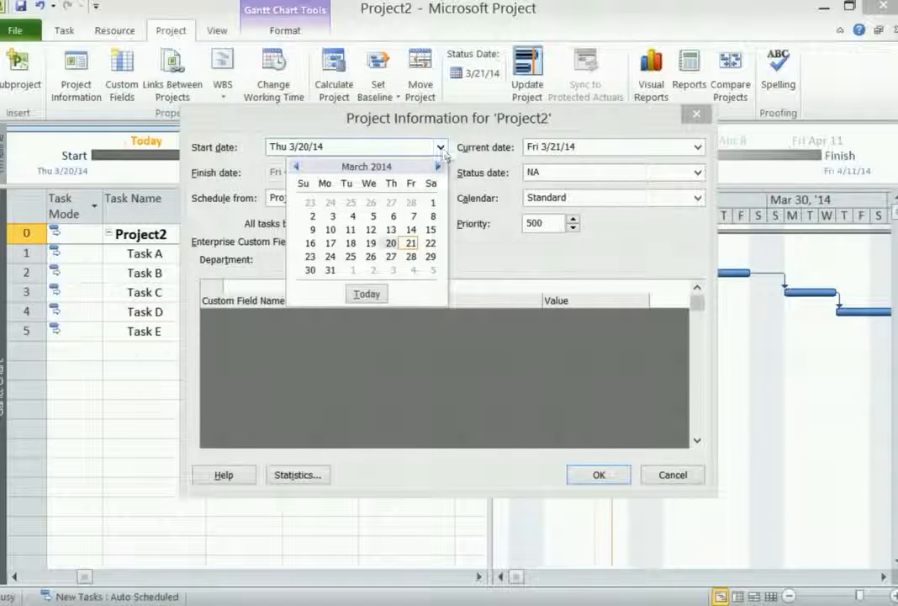
pyautogui.click(437, 166)
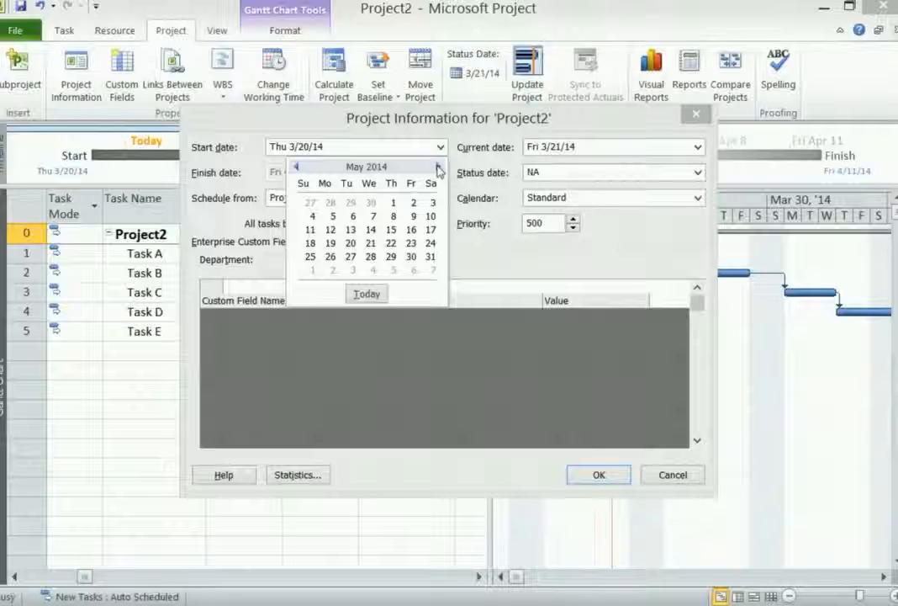
pyautogui.click(438, 166)
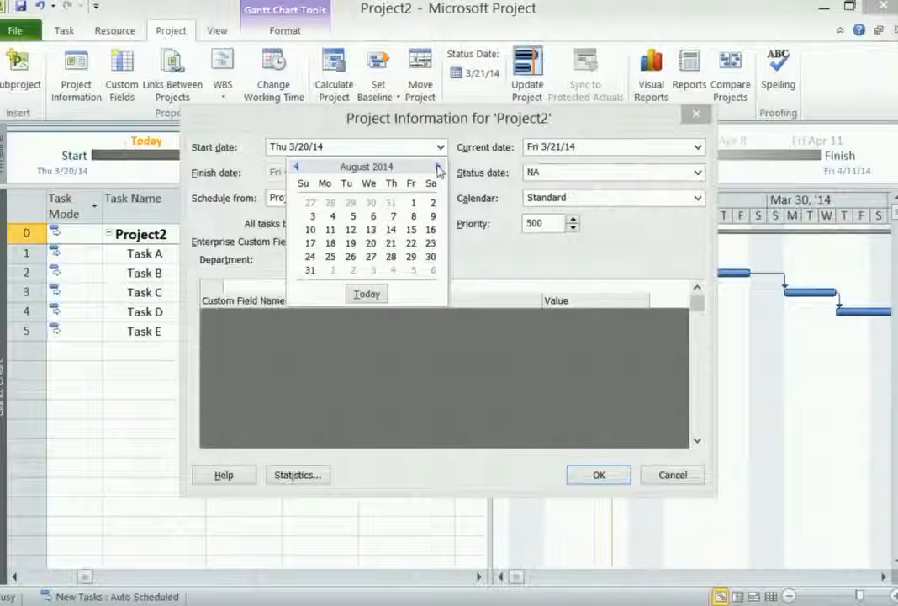
pyautogui.click(436, 165)
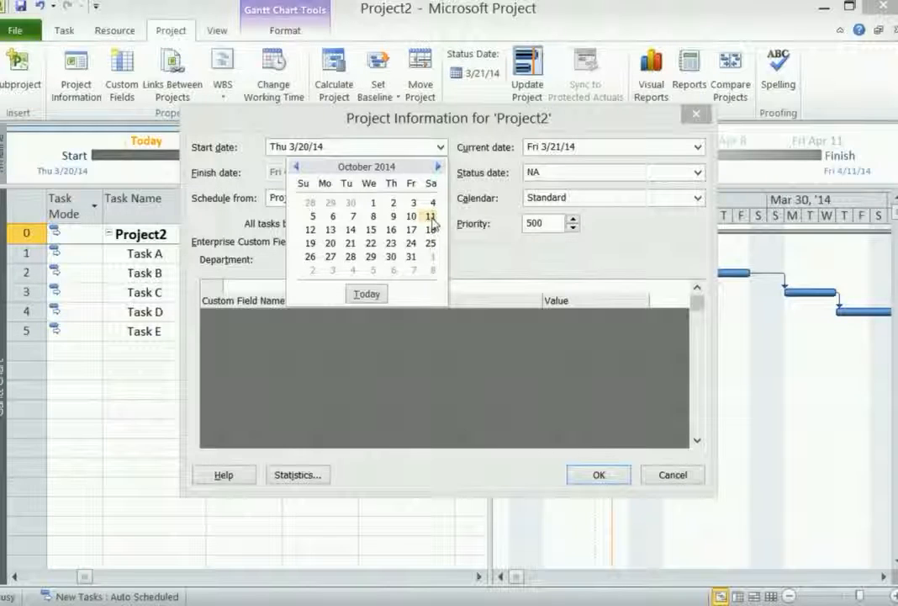
pyautogui.click(431, 215)
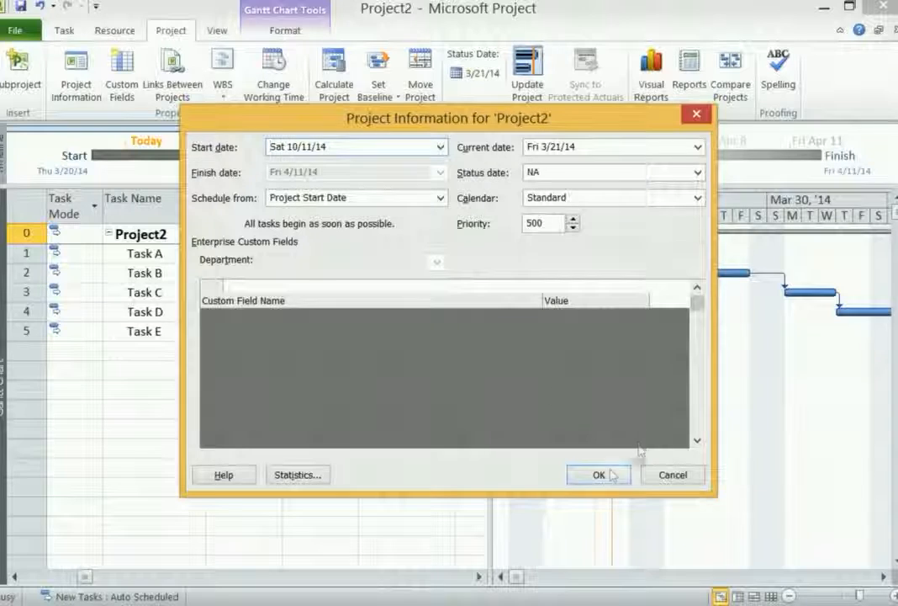
pyautogui.click(598, 474)
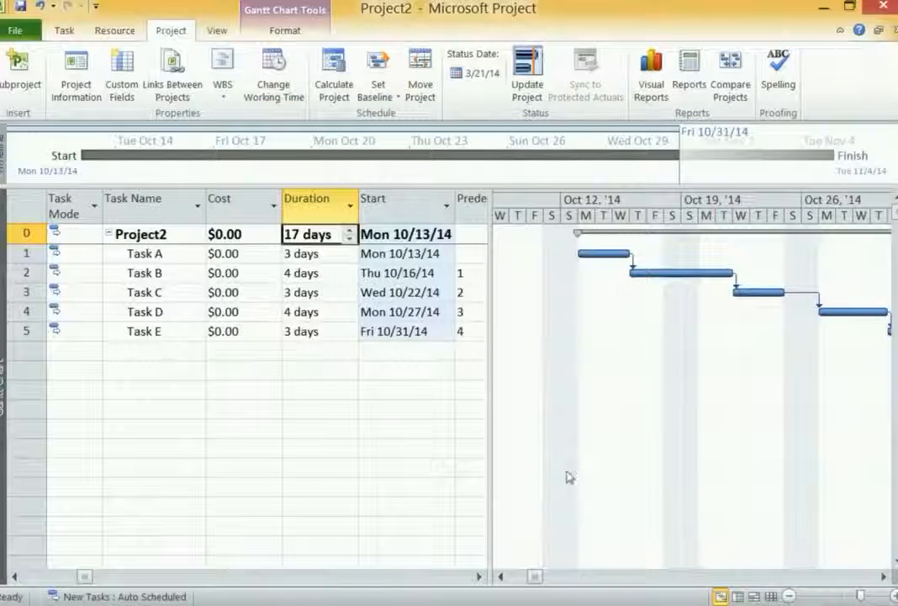
pyautogui.moveTo(435, 456)
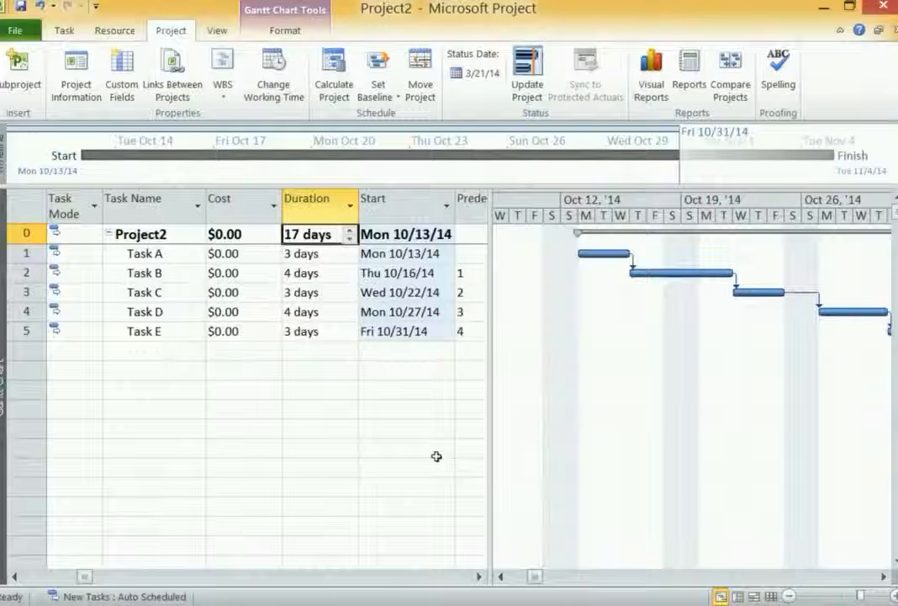
pyautogui.moveTo(547, 249)
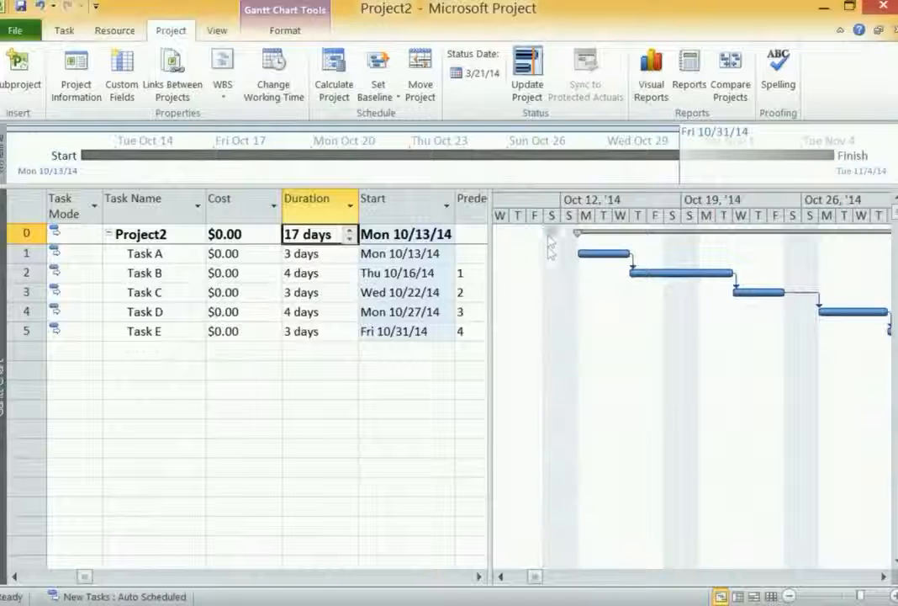
pyautogui.moveTo(550, 257)
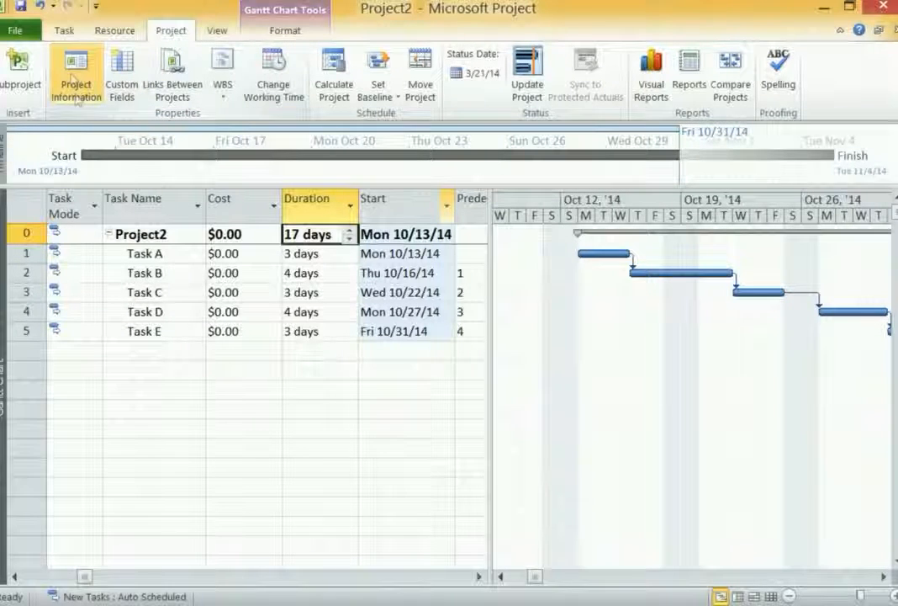
pyautogui.click(75, 72)
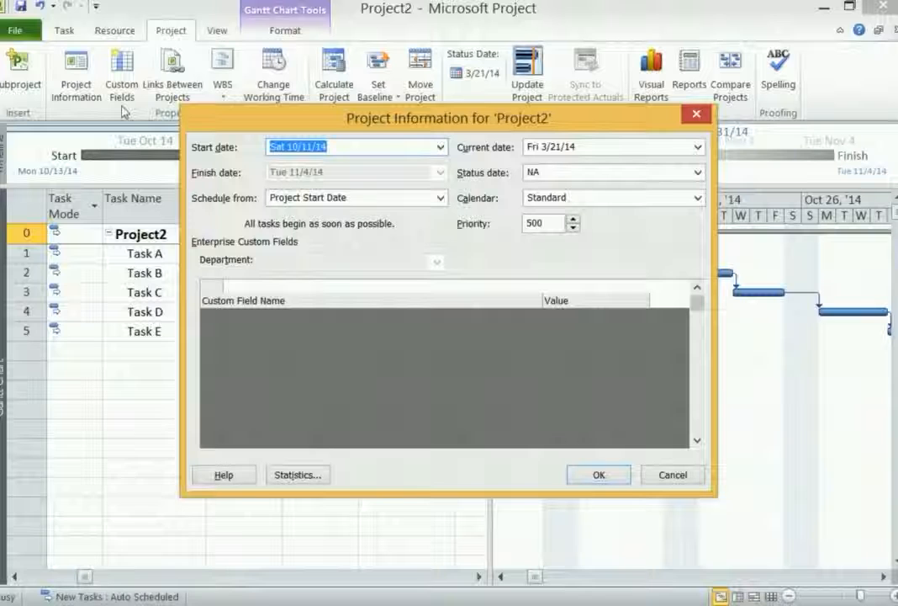
pyautogui.click(598, 474)
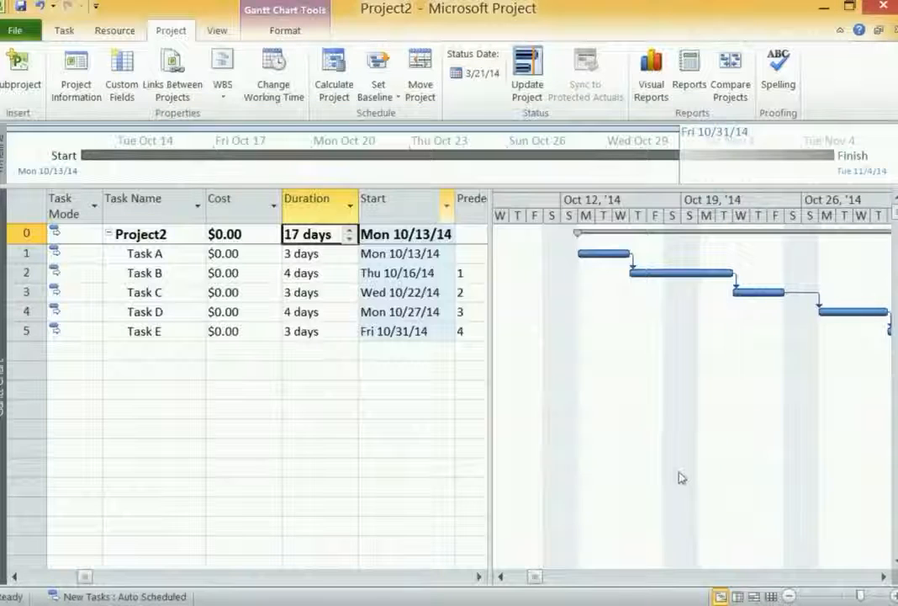